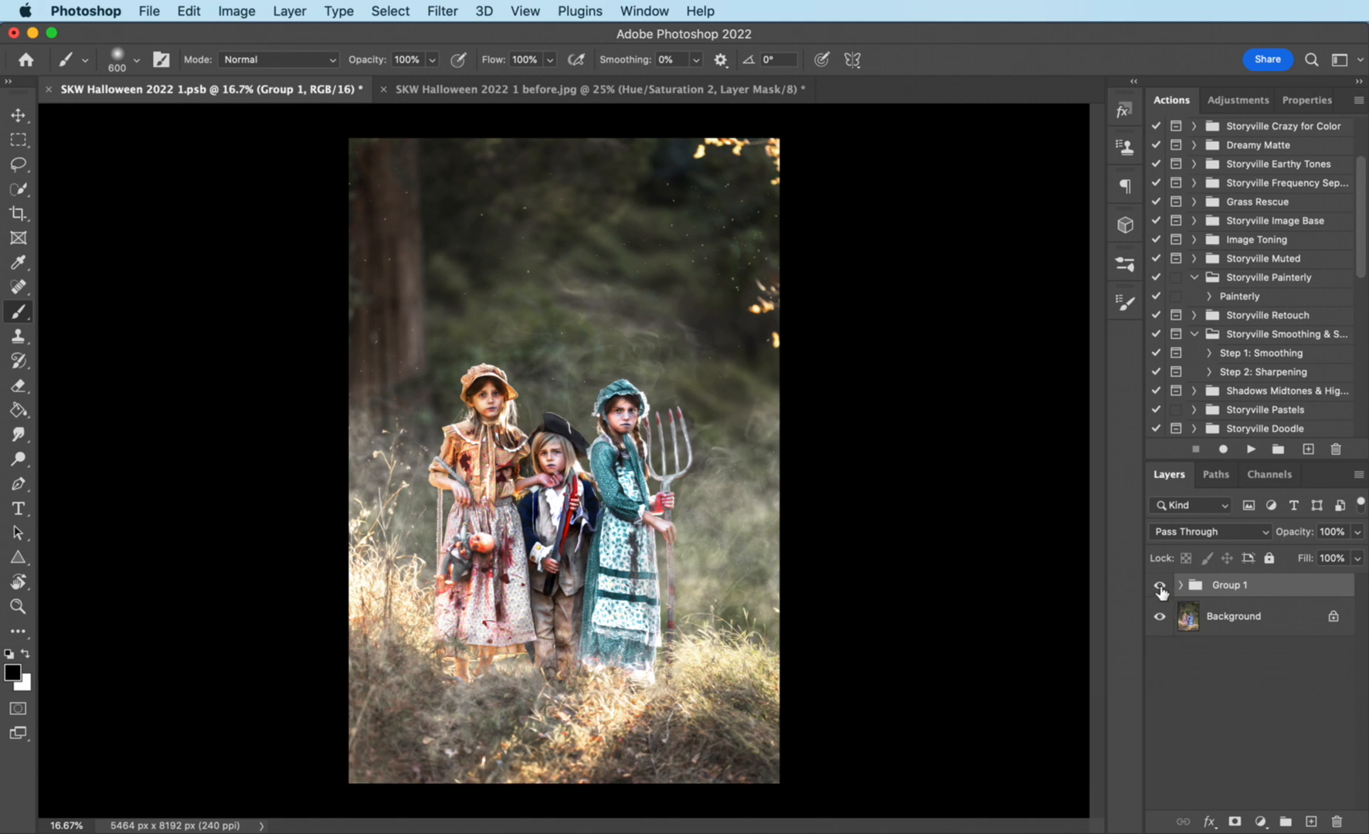
Step: Run the Storyville Painterly action on the photo and compare the painterly result with the original
click(1161, 584)
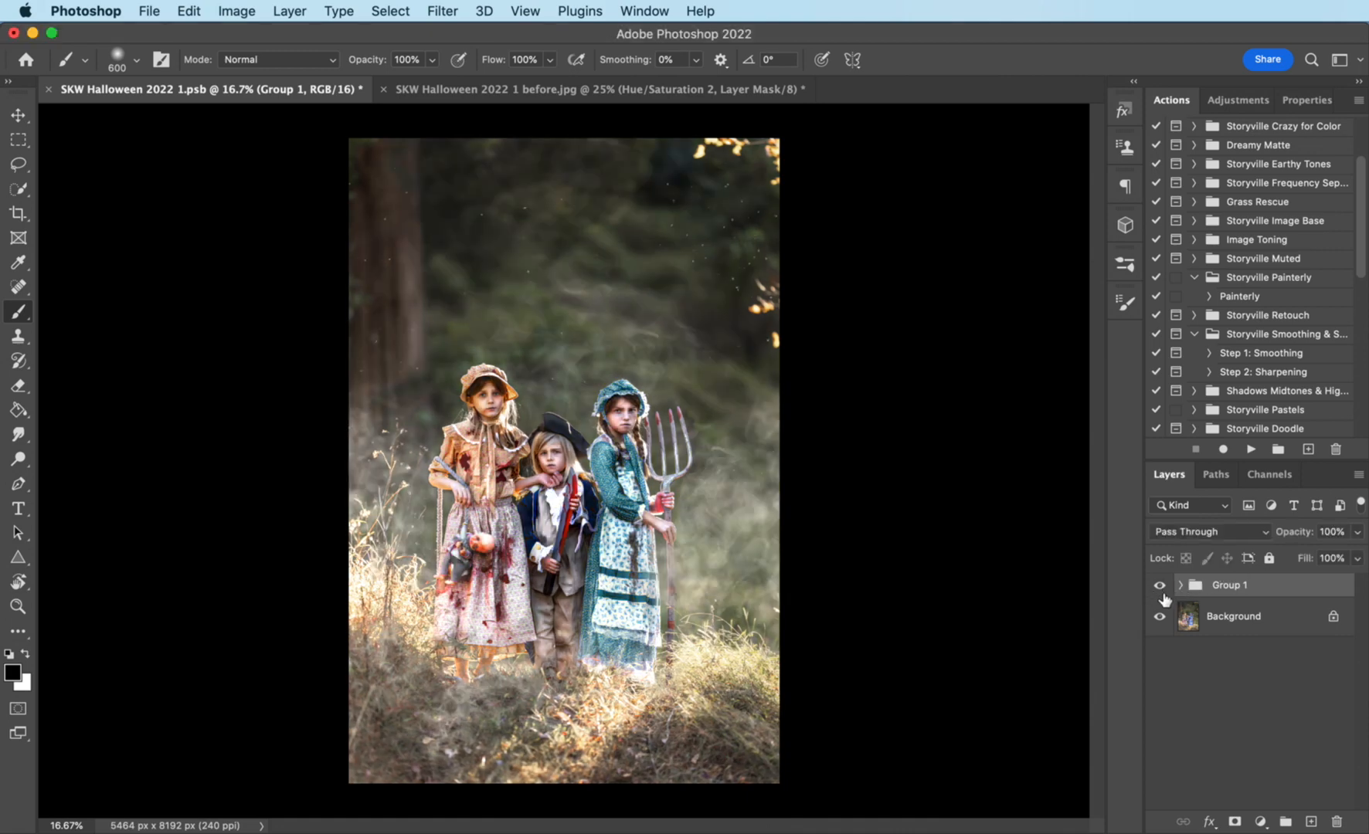
click(1159, 584)
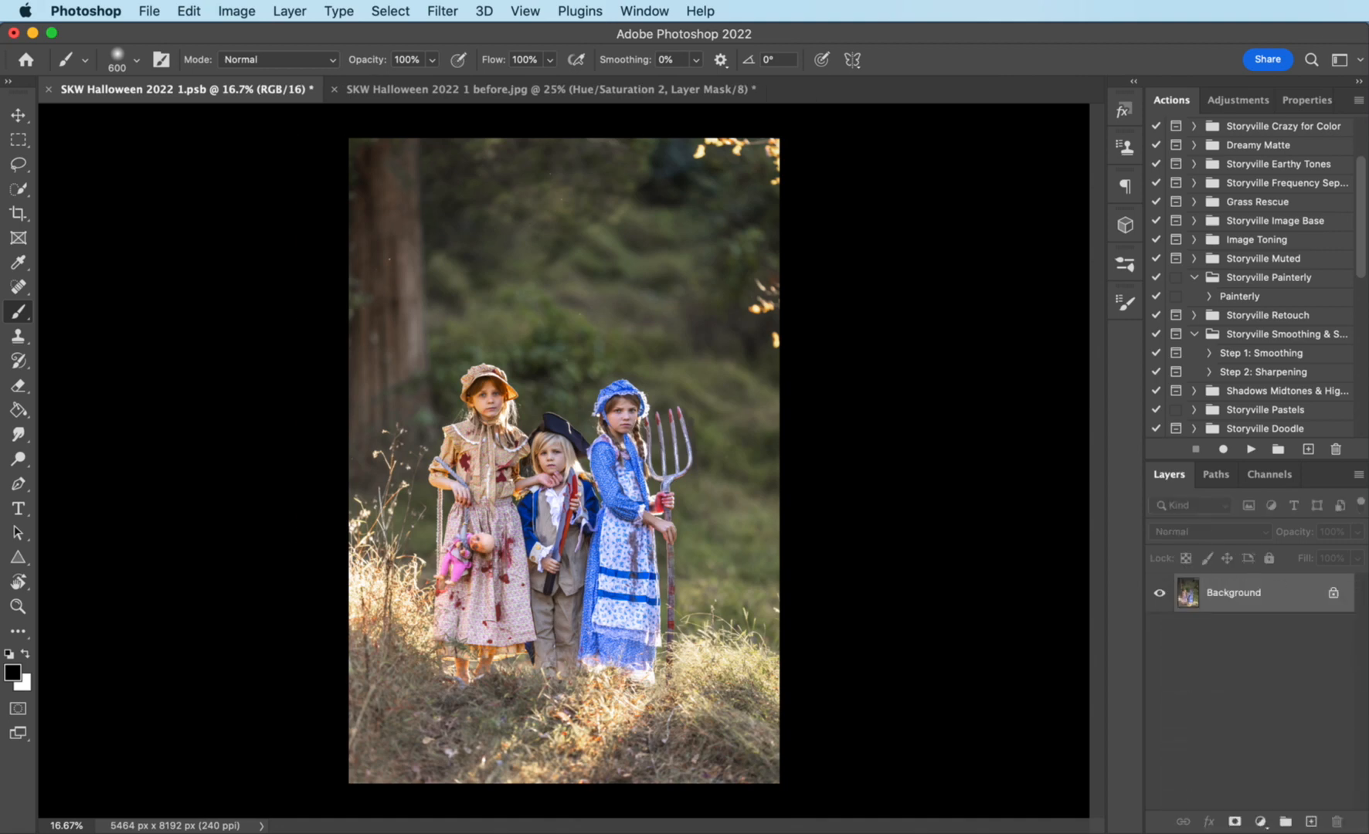
mouse_move(1238, 299)
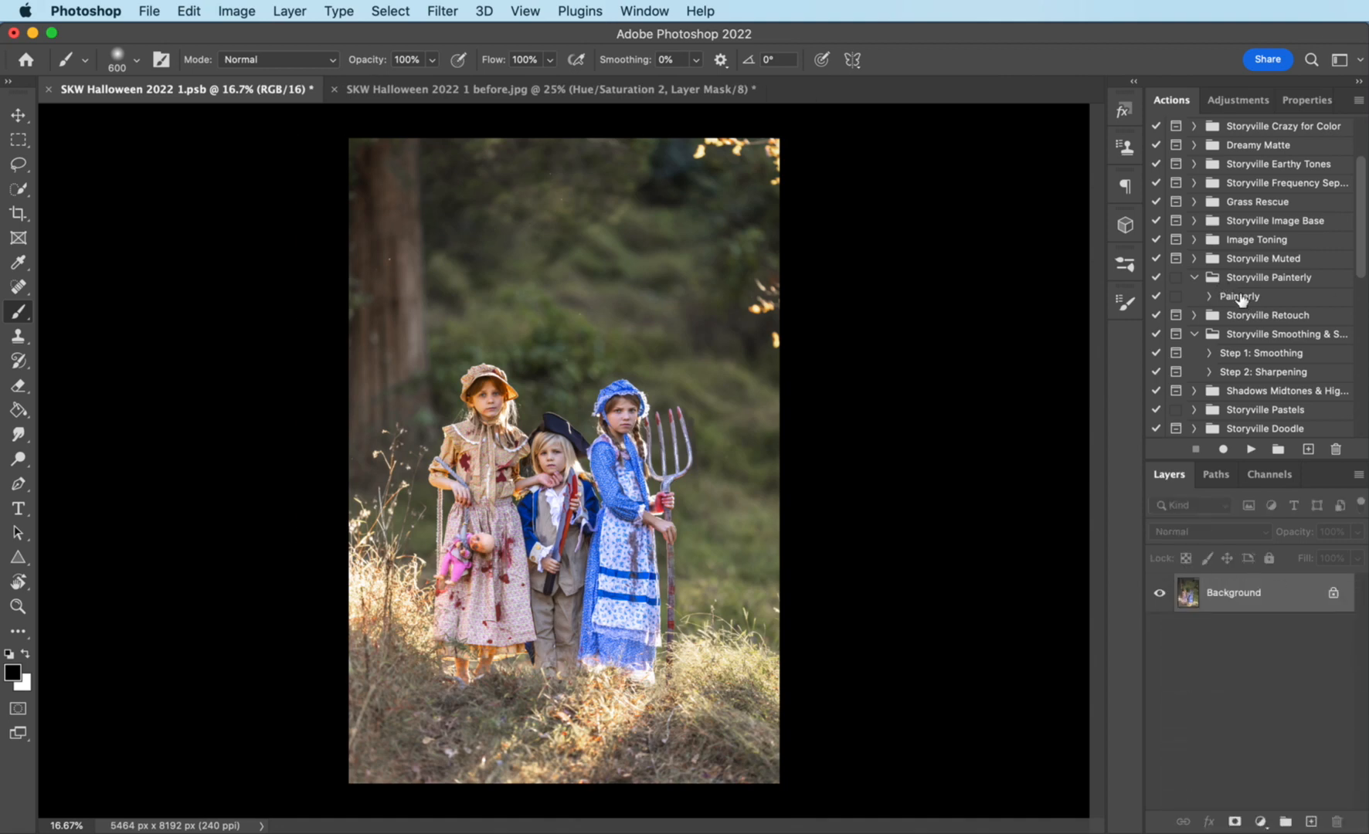
click(1239, 297)
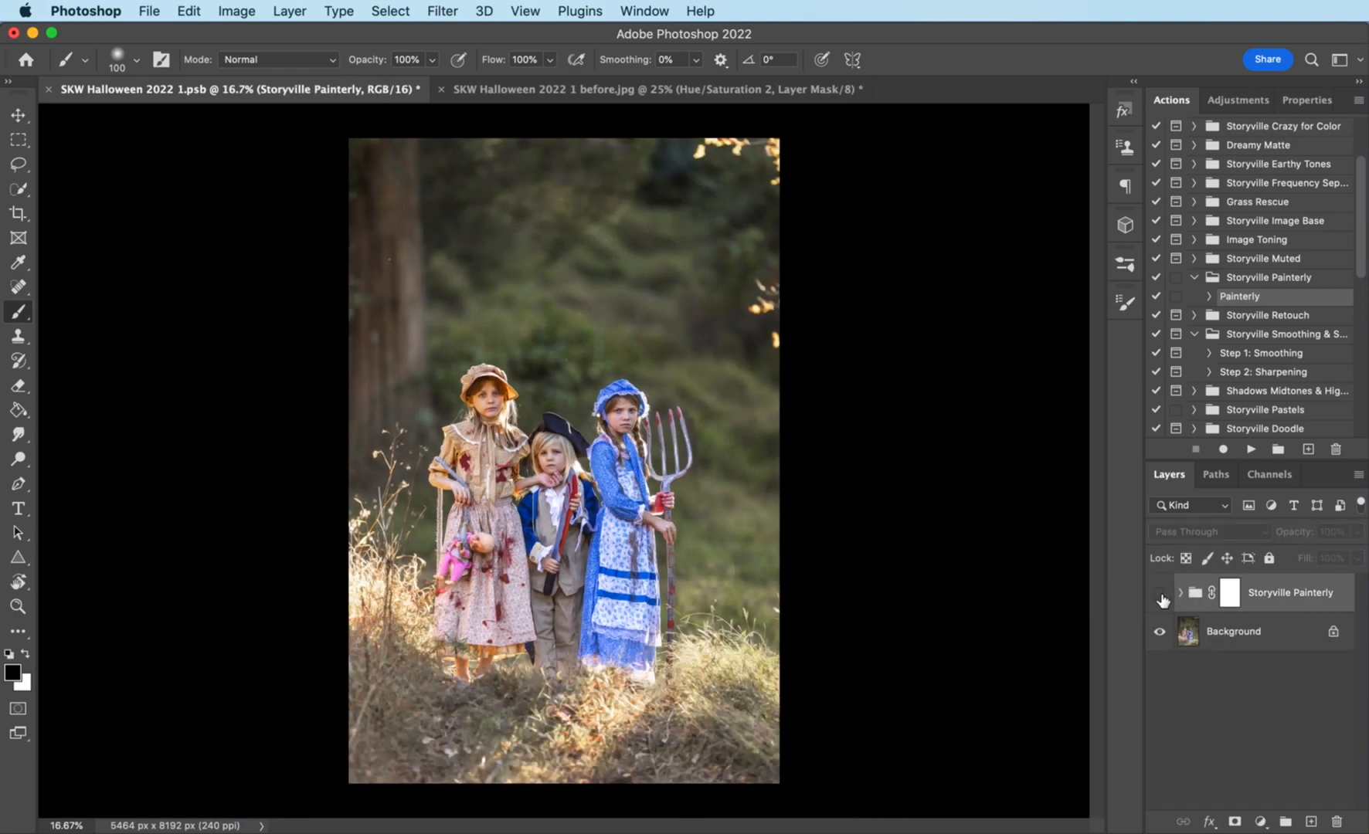
click(1159, 594)
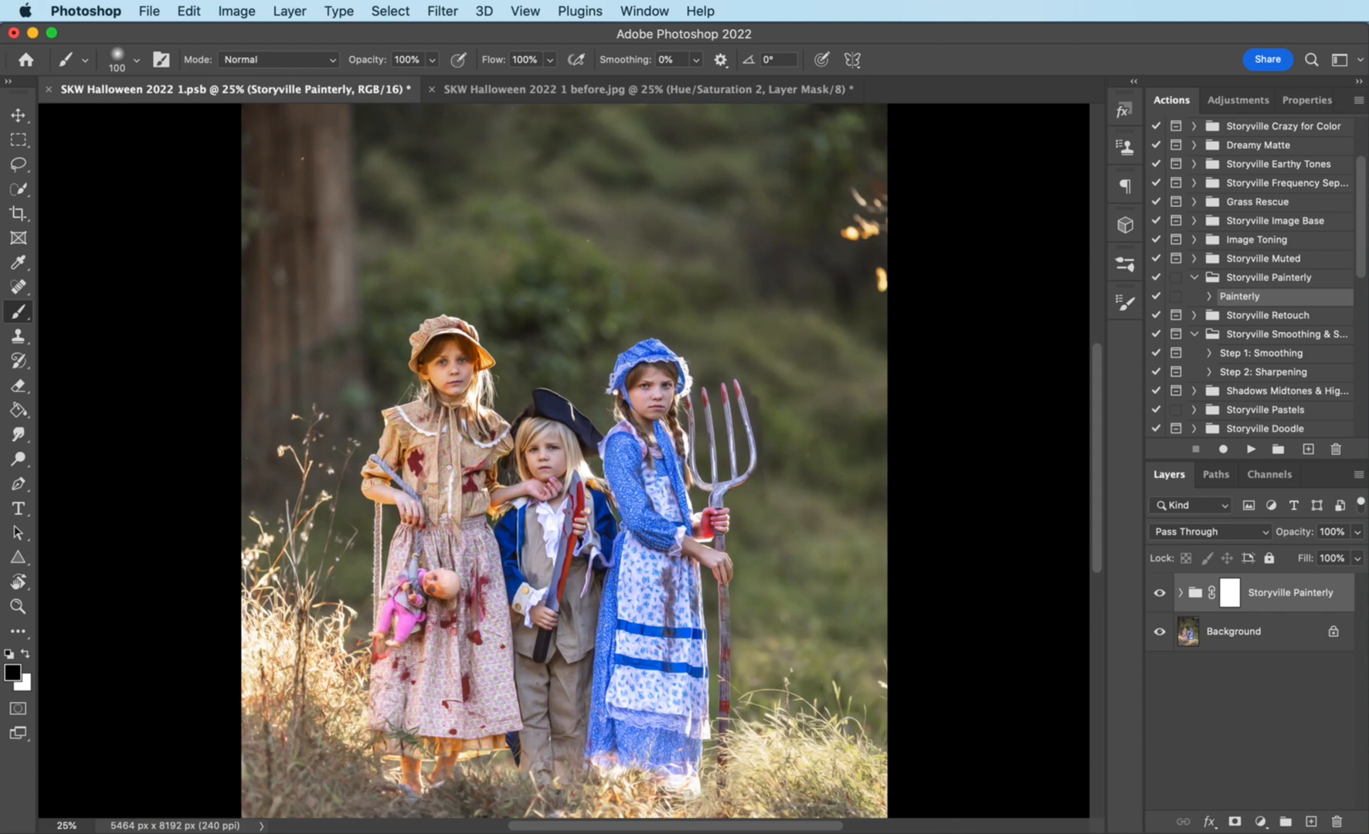
key(cmd+-)
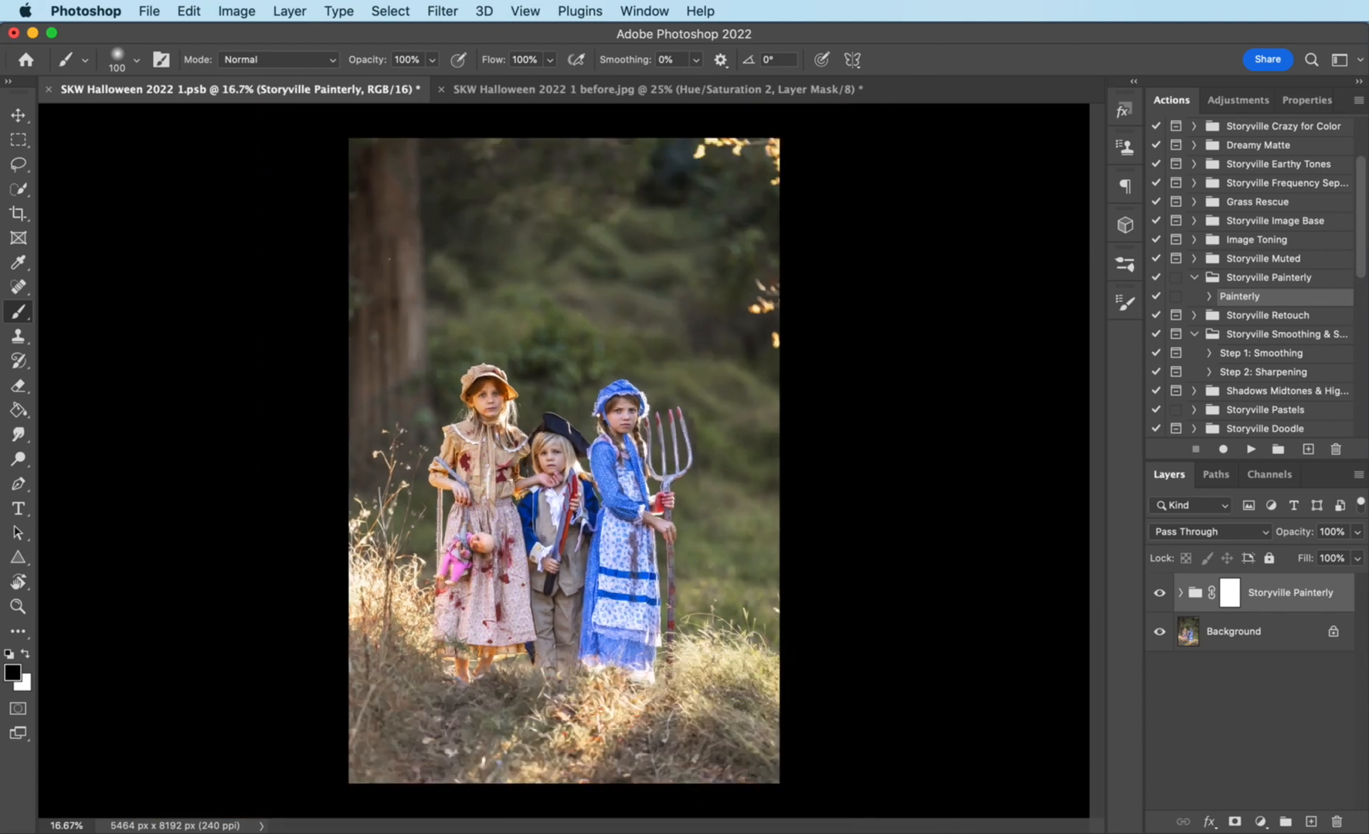
mouse_move(649, 602)
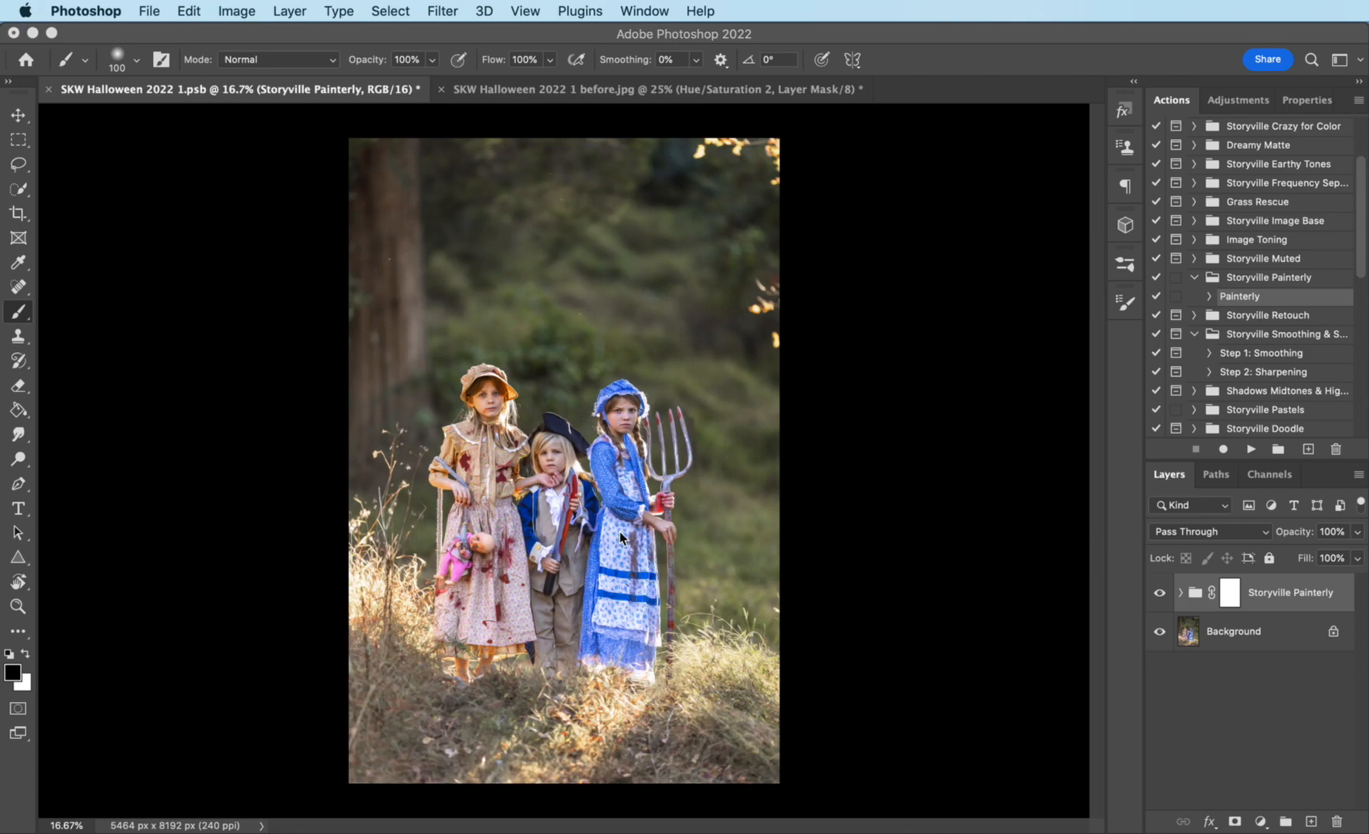
mouse_move(657, 535)
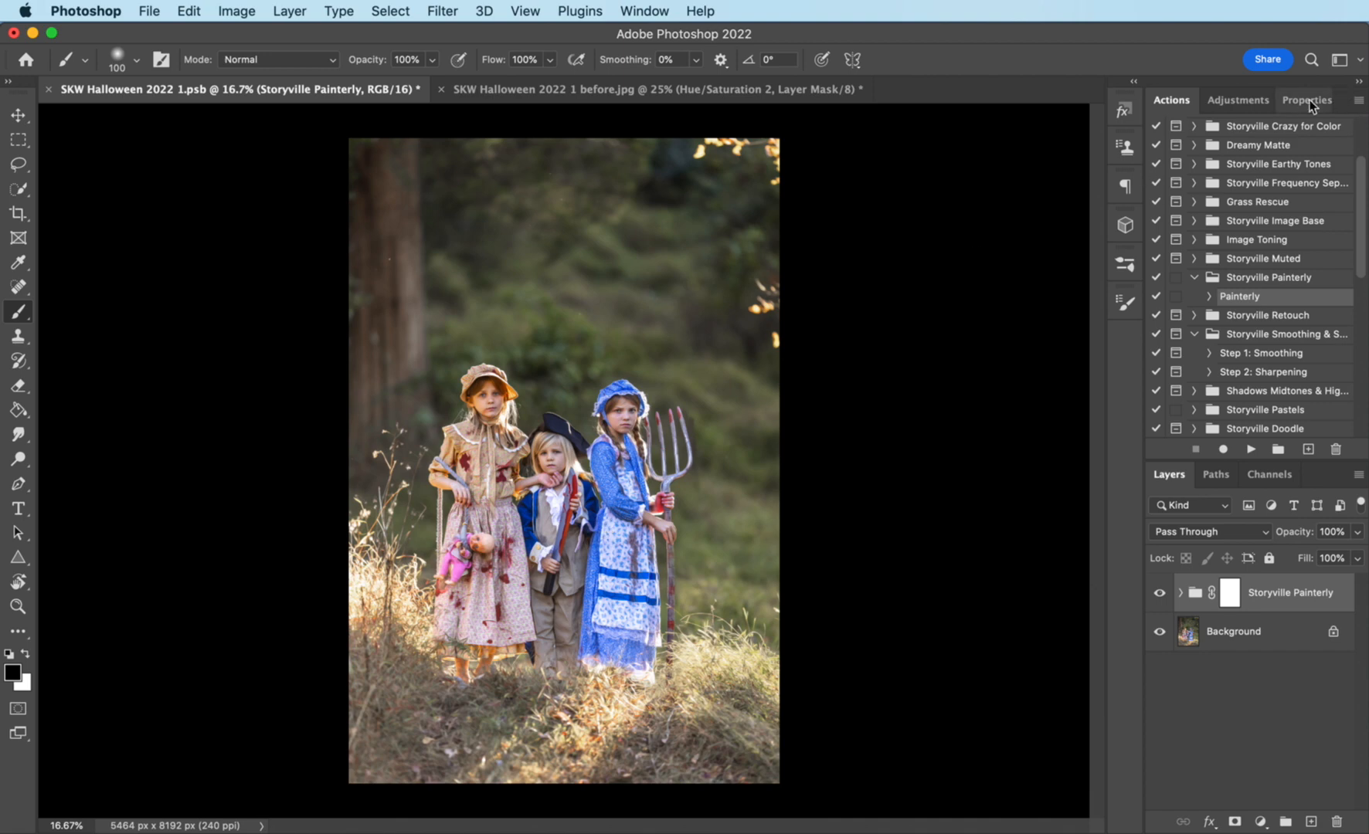
Step: Add a Hue/Saturation adjustment on Blues with Hue -39, Saturation -33, Lightness -46 for a muted teal dress
click(1235, 99)
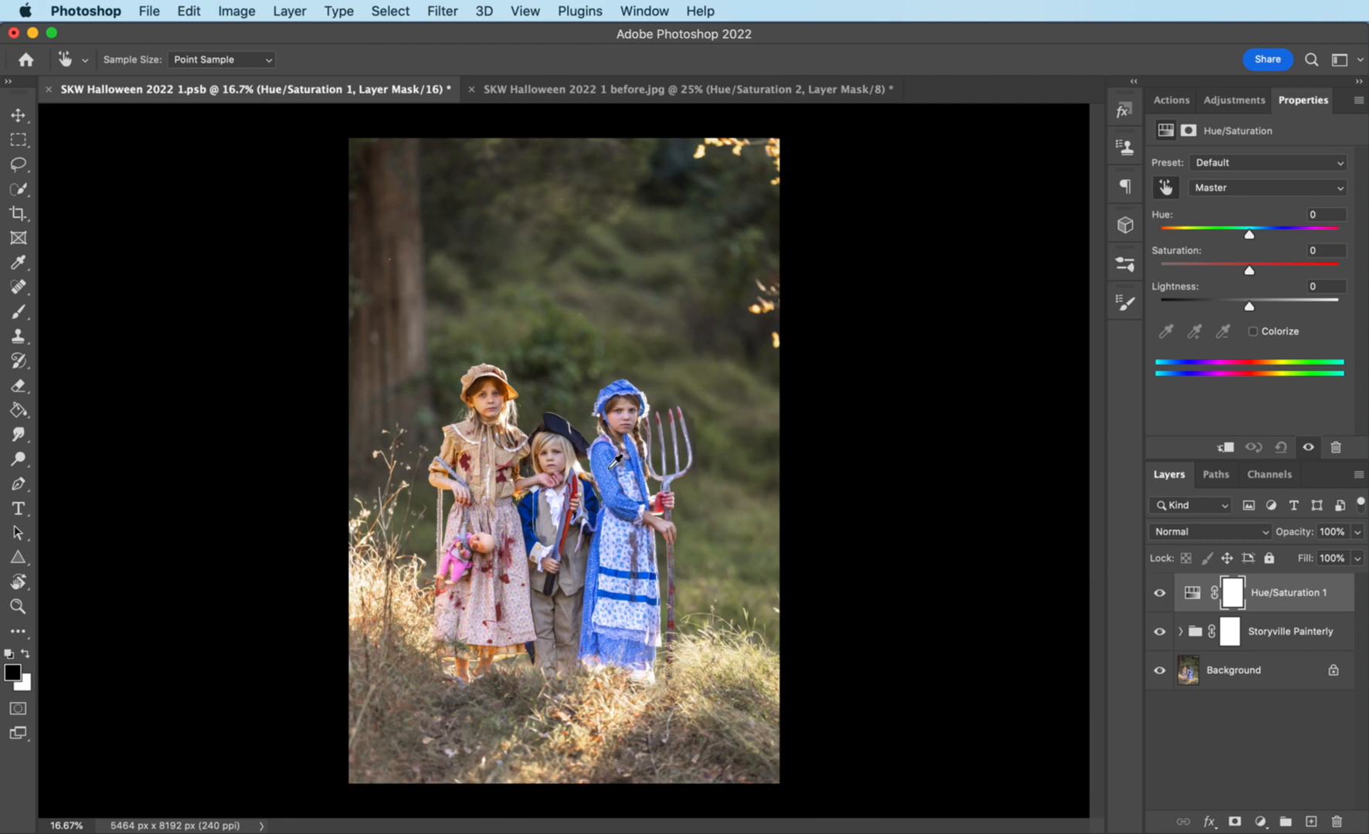
click(1266, 187)
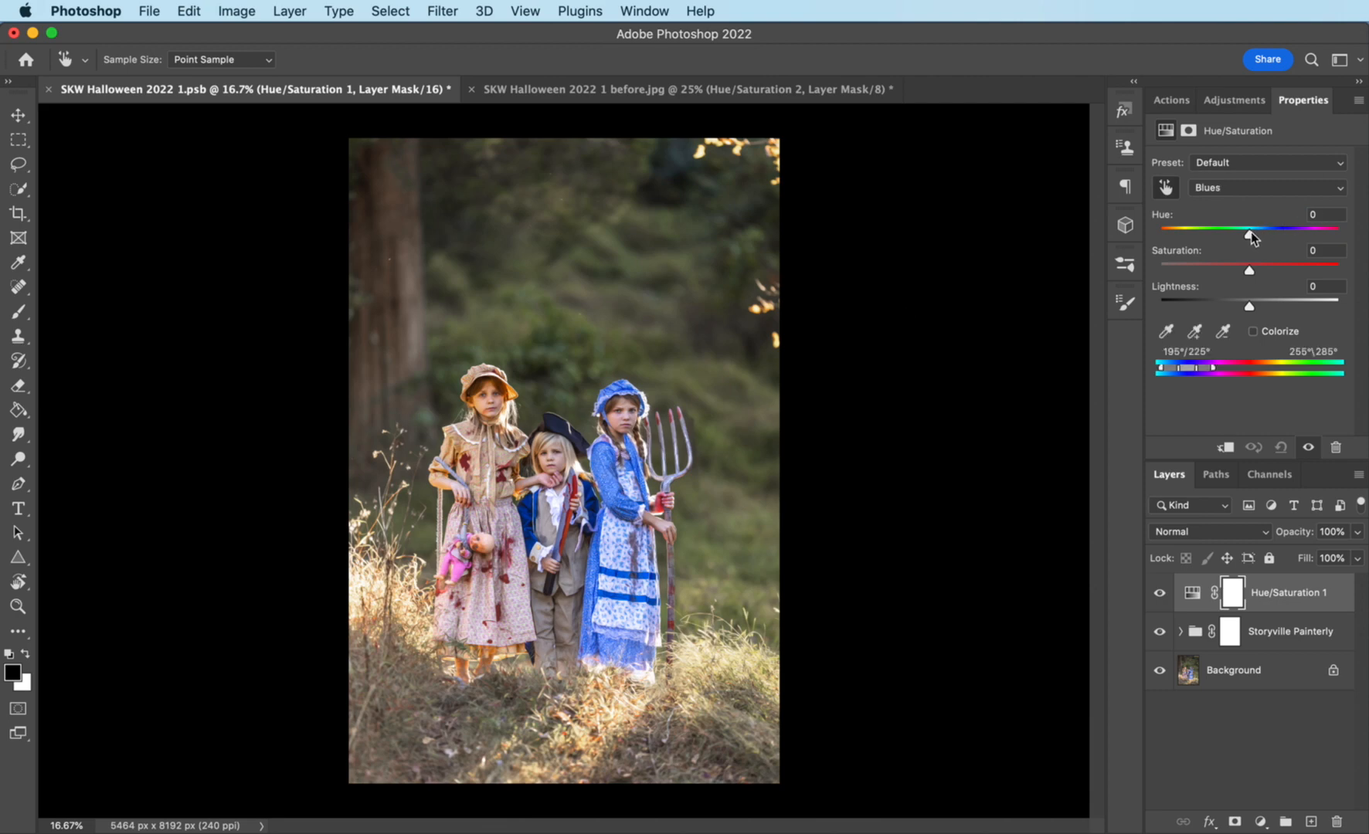
drag(1249, 228, 1213, 229)
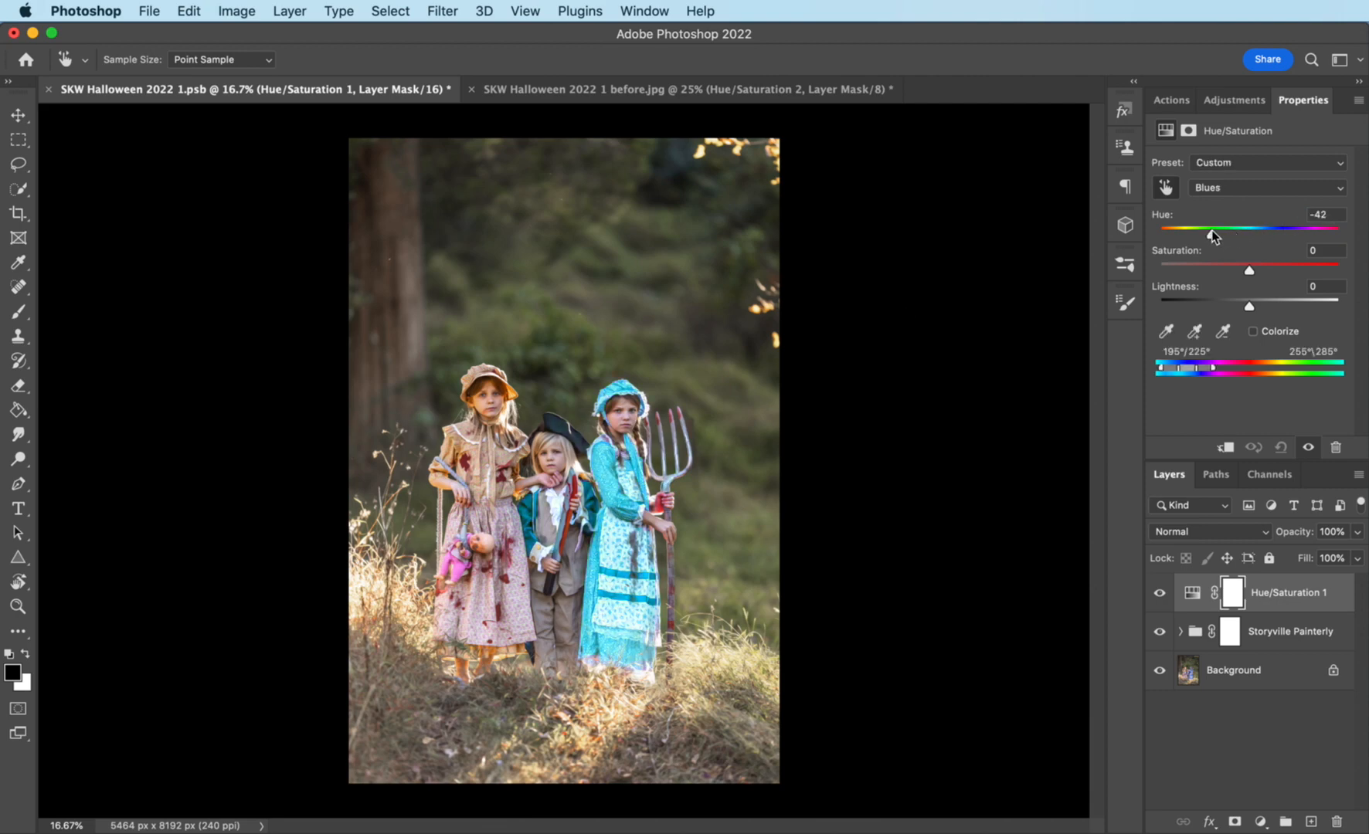
drag(1212, 227, 1216, 227)
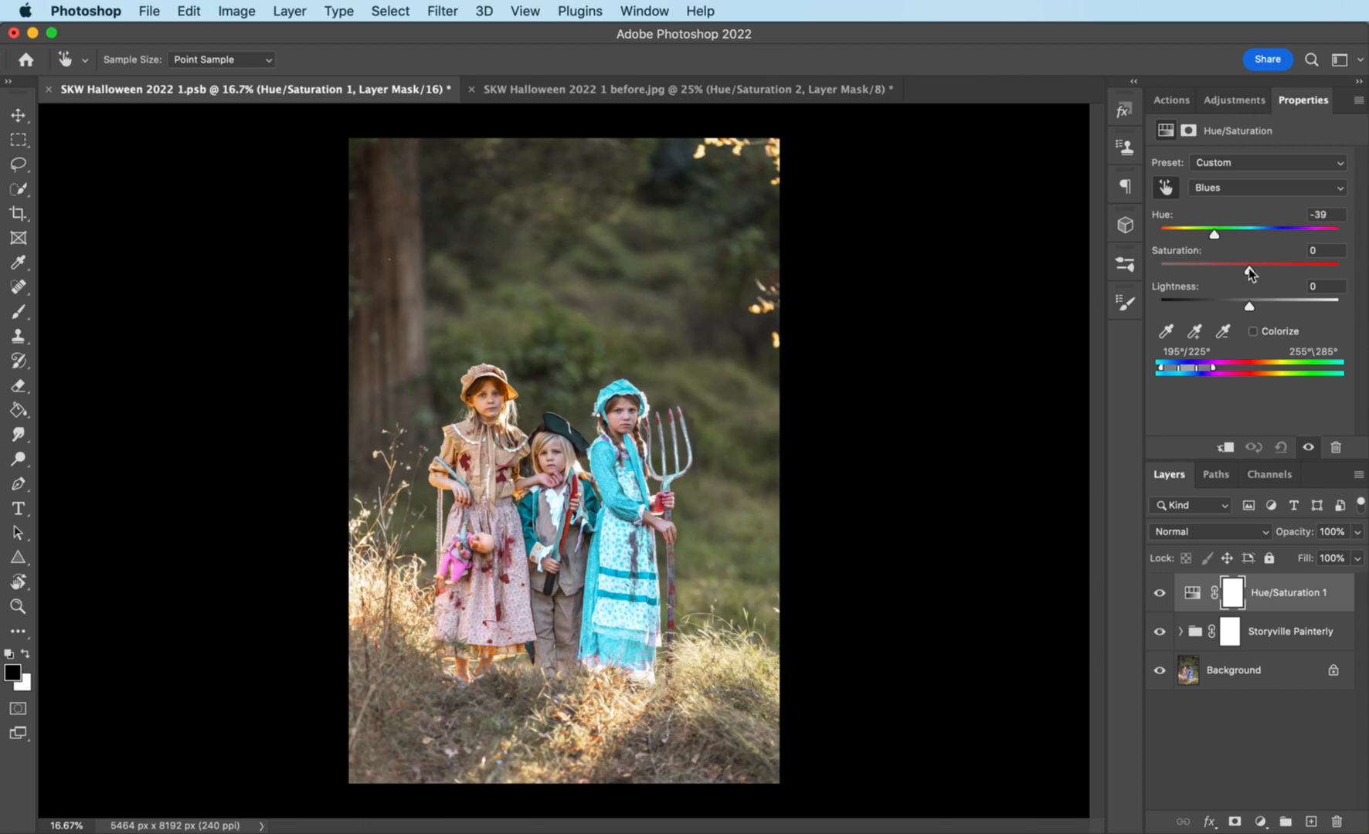
drag(1249, 263, 1223, 263)
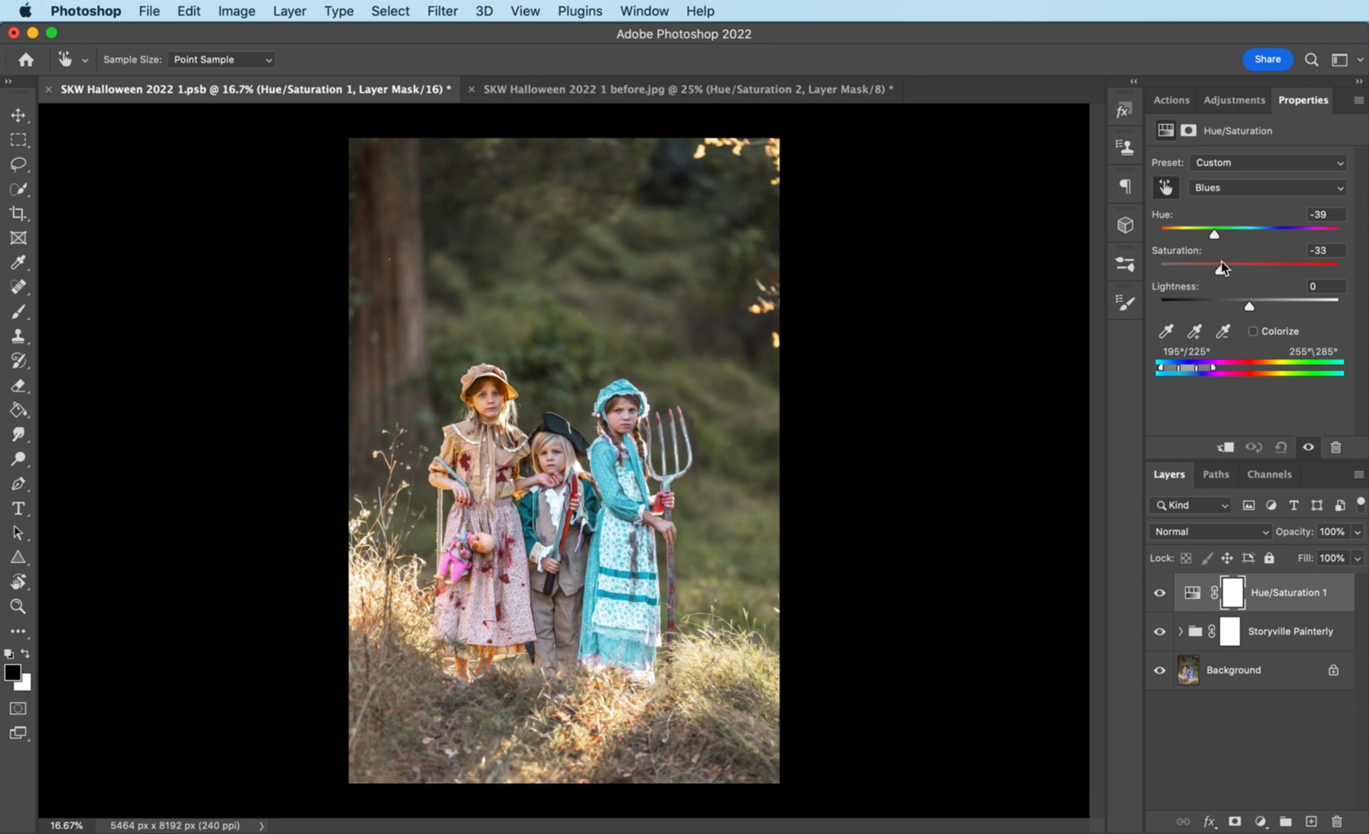
drag(1249, 306, 1219, 306)
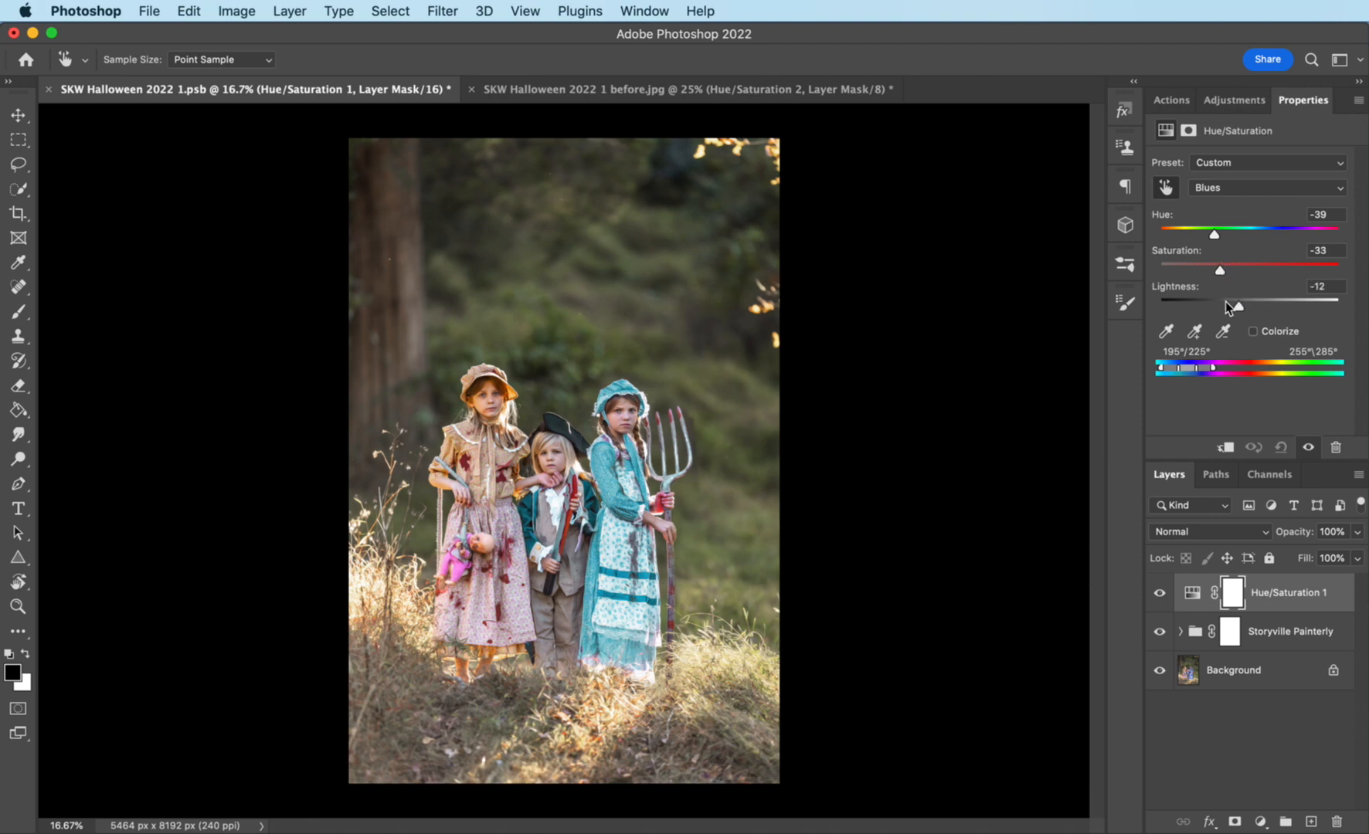
drag(1236, 299, 1210, 300)
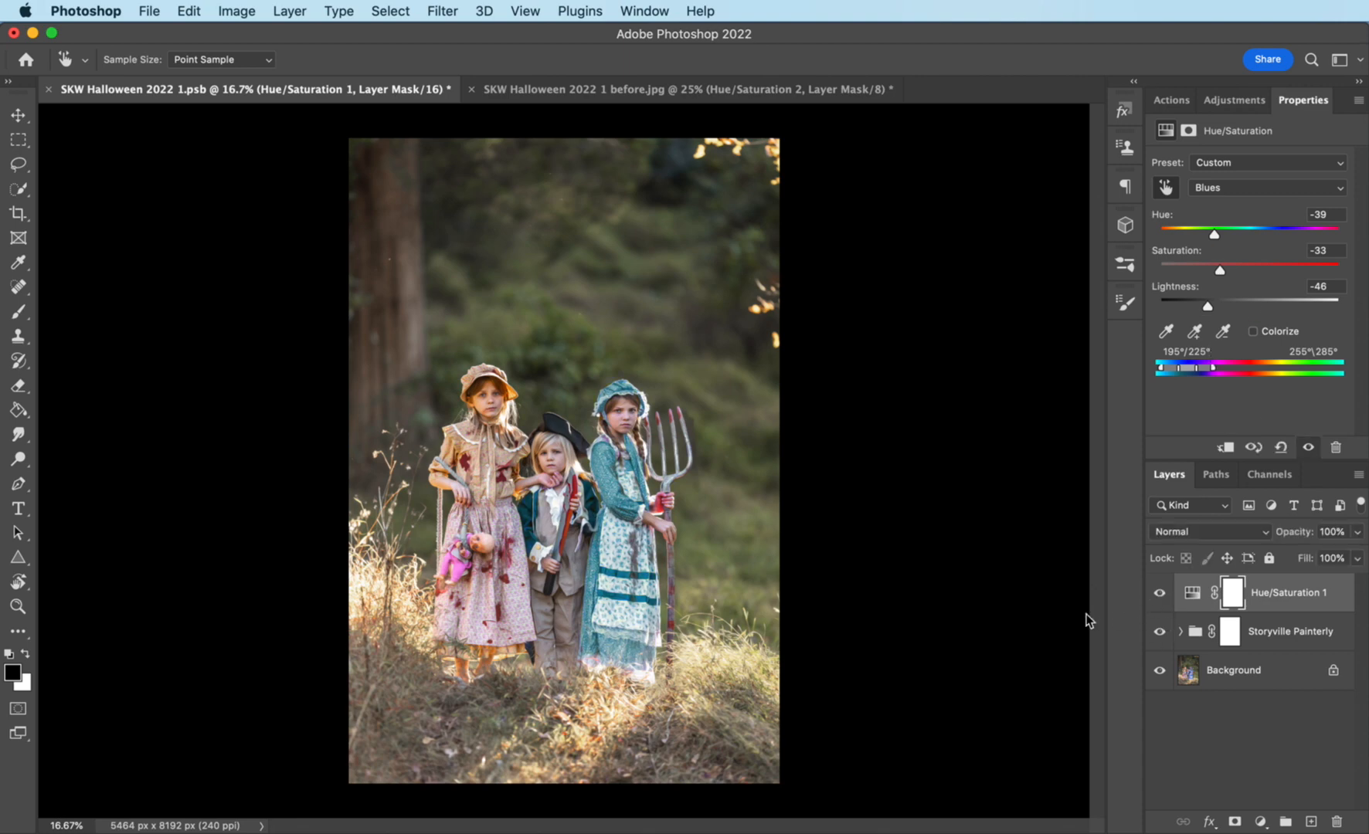
mouse_move(1183, 610)
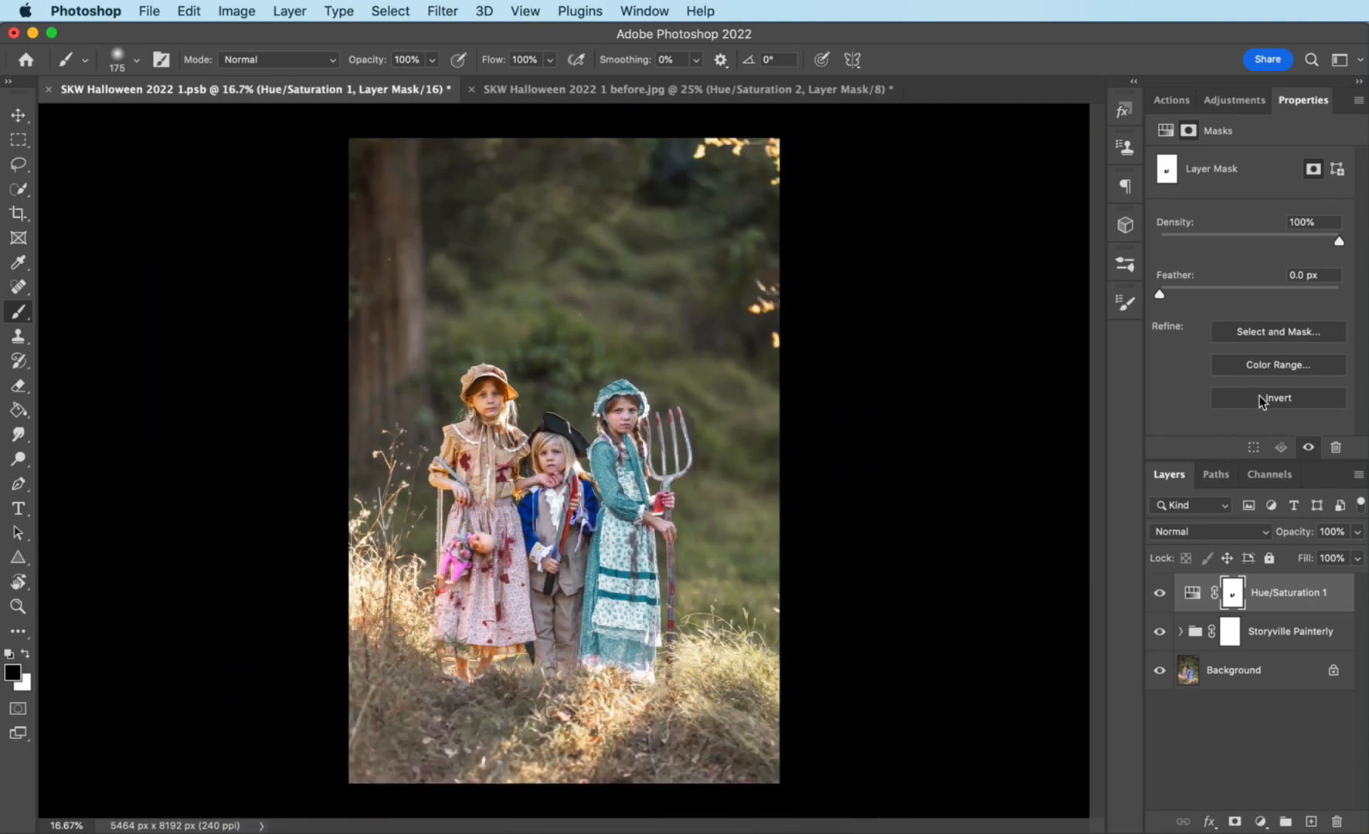
Step: Run the Storyville Ultimate Dodge & Burn action and set the Environment Desaturate layer to 63% opacity
click(1278, 399)
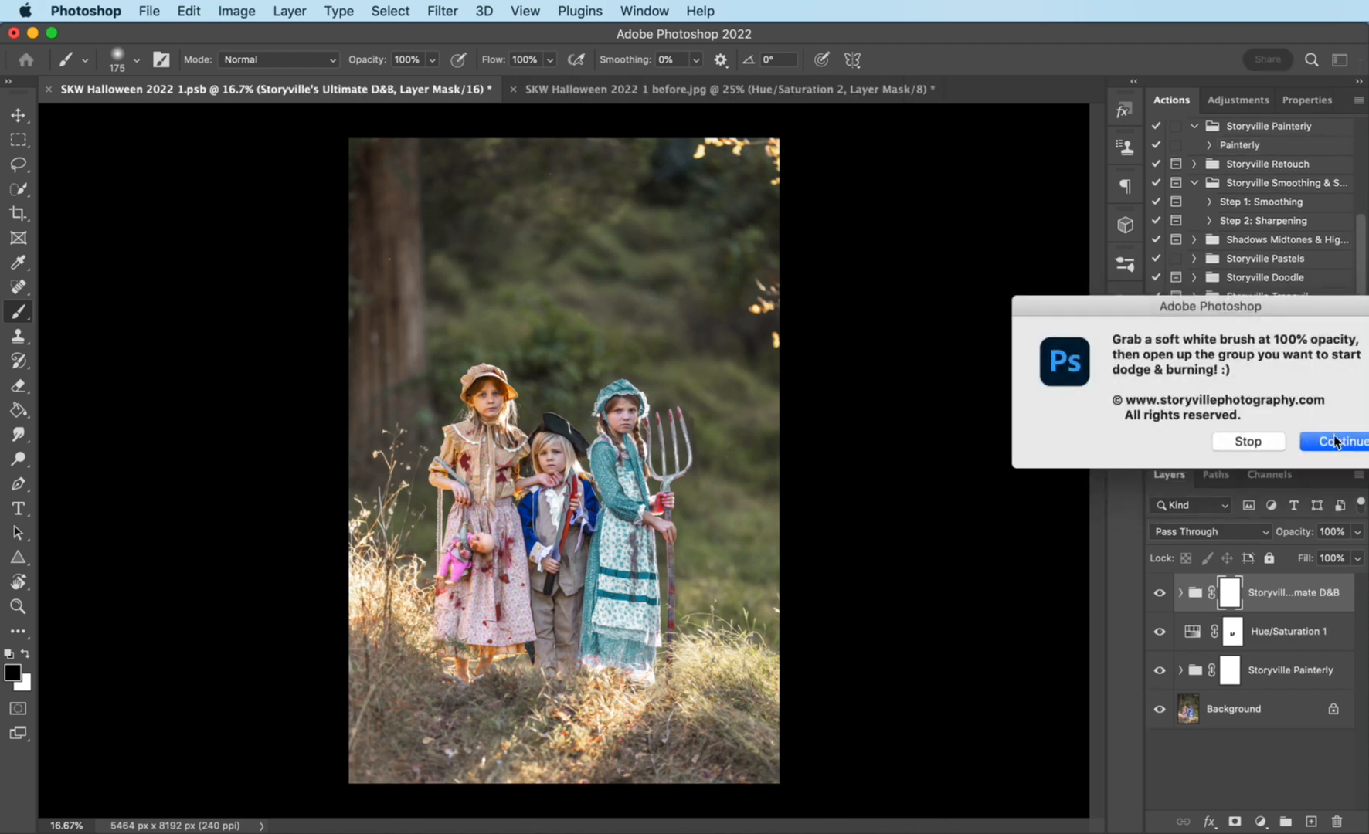
click(1340, 440)
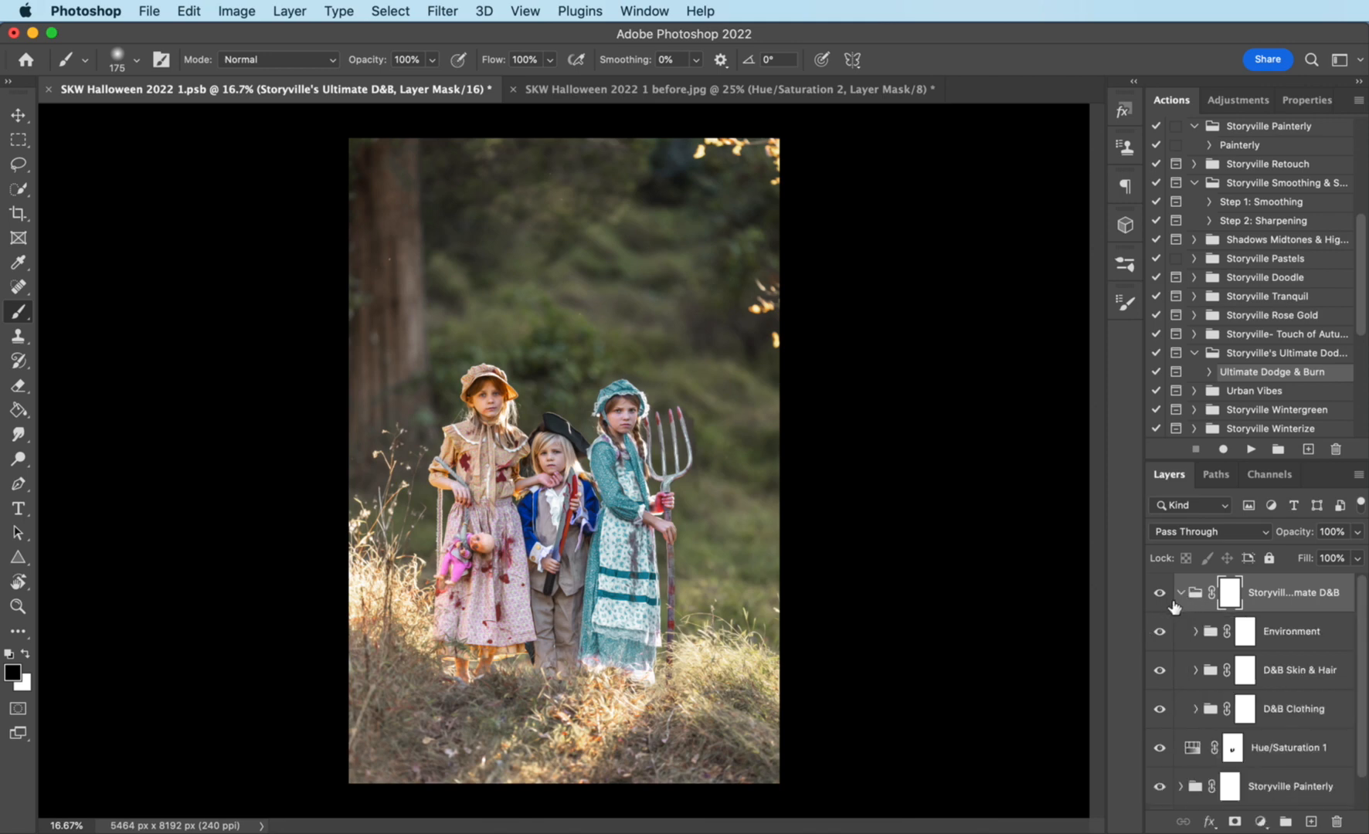
mouse_move(1204, 640)
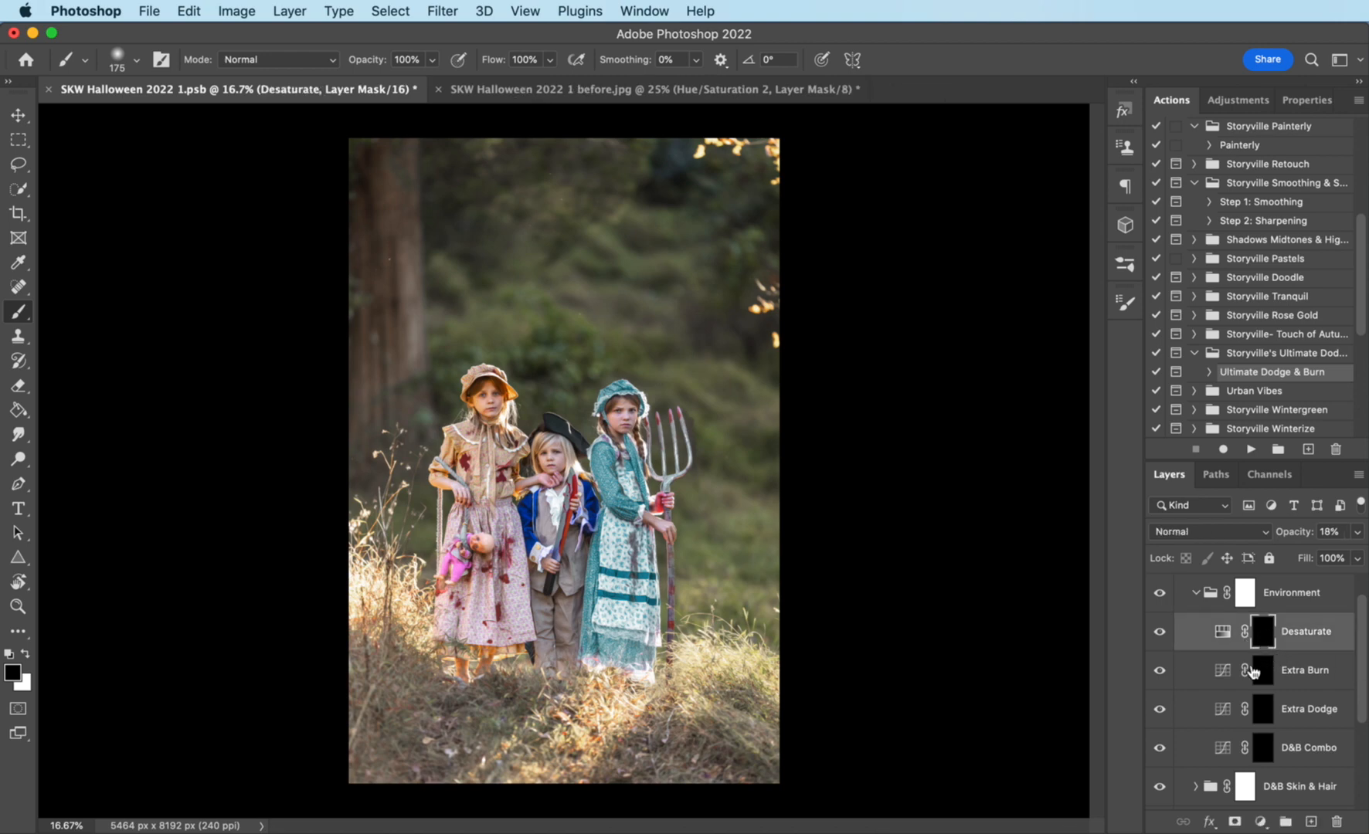
click(1261, 631)
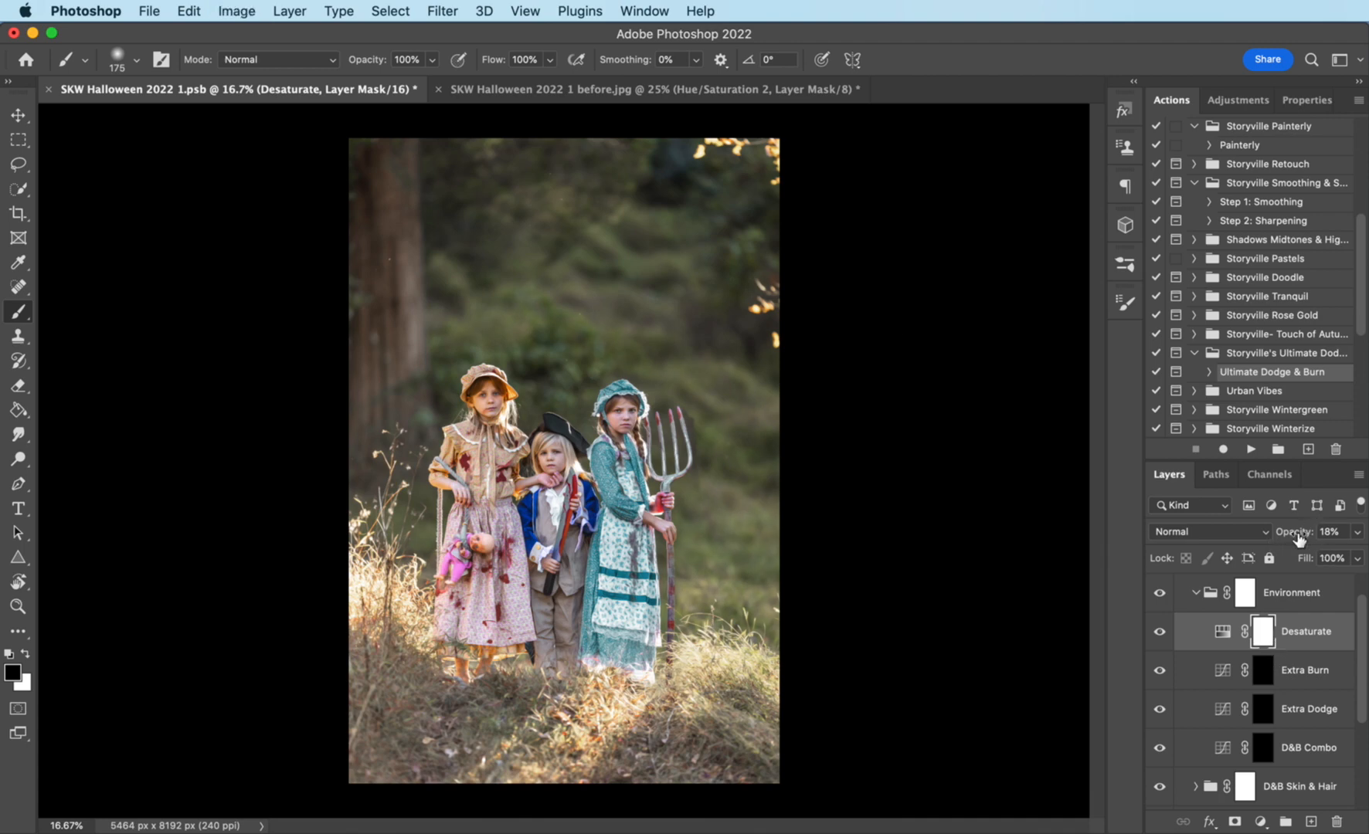
click(1332, 531)
text(63)
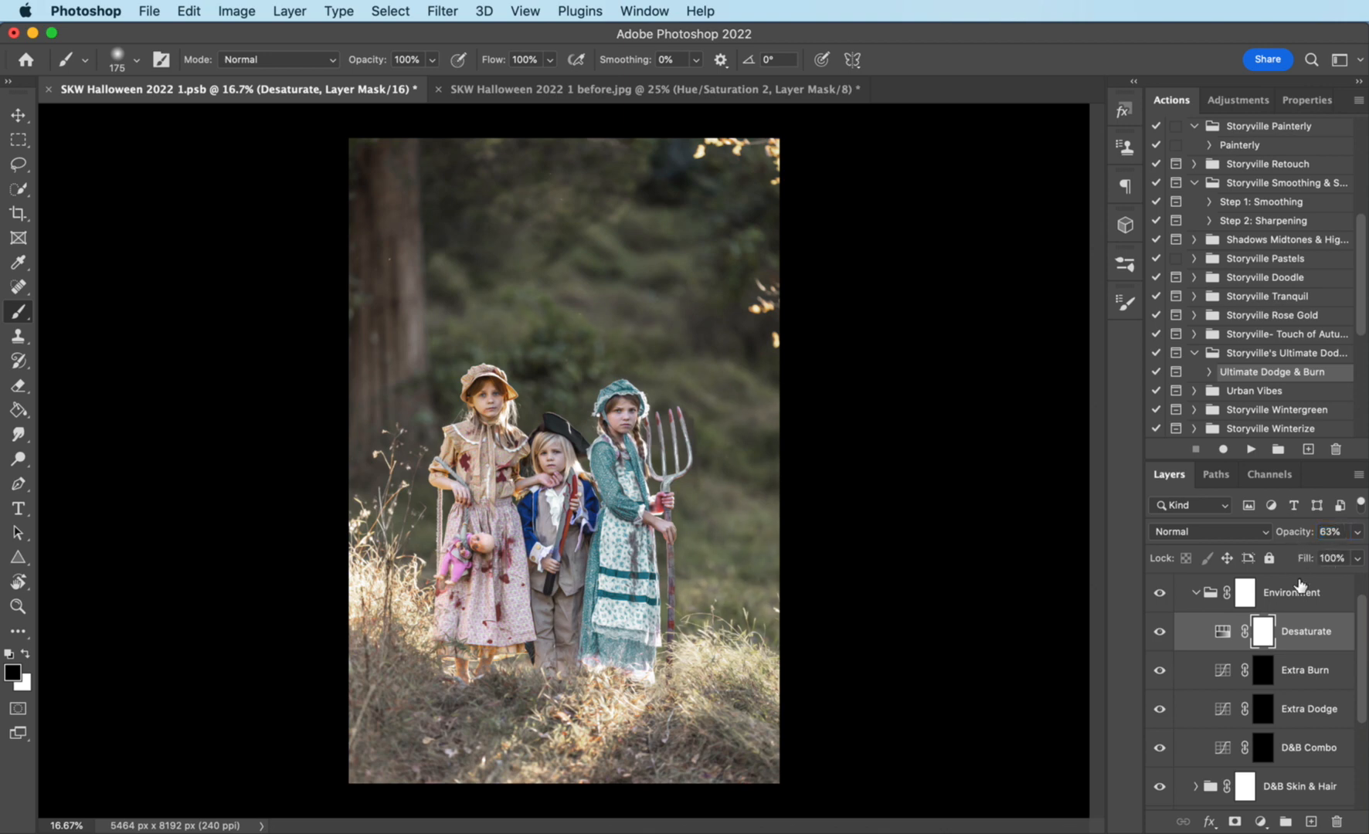
mouse_move(1265, 645)
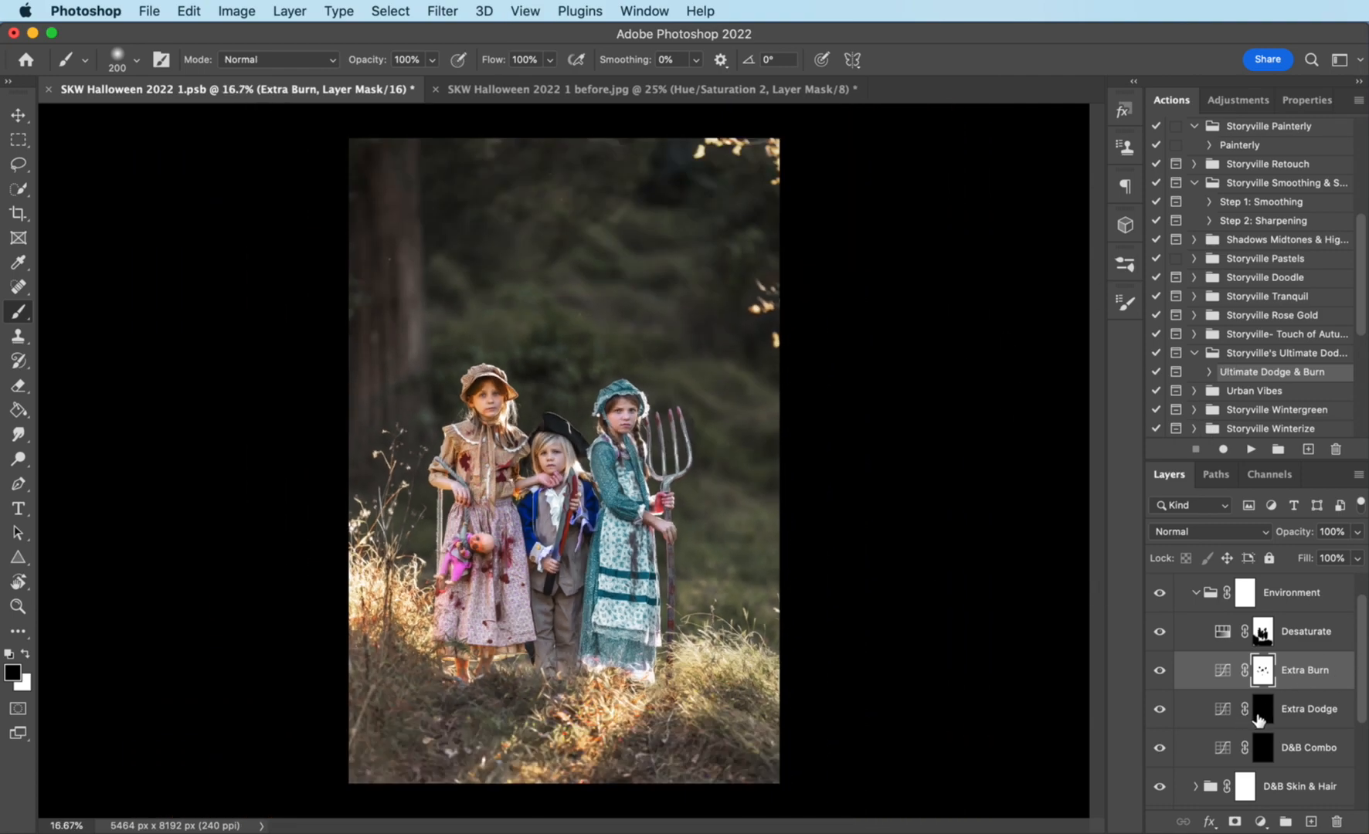
Step: Burn the forest background darker on Extra Burn, then ready Extra Dodge with a 1200px brush at 32% opacity
click(1311, 709)
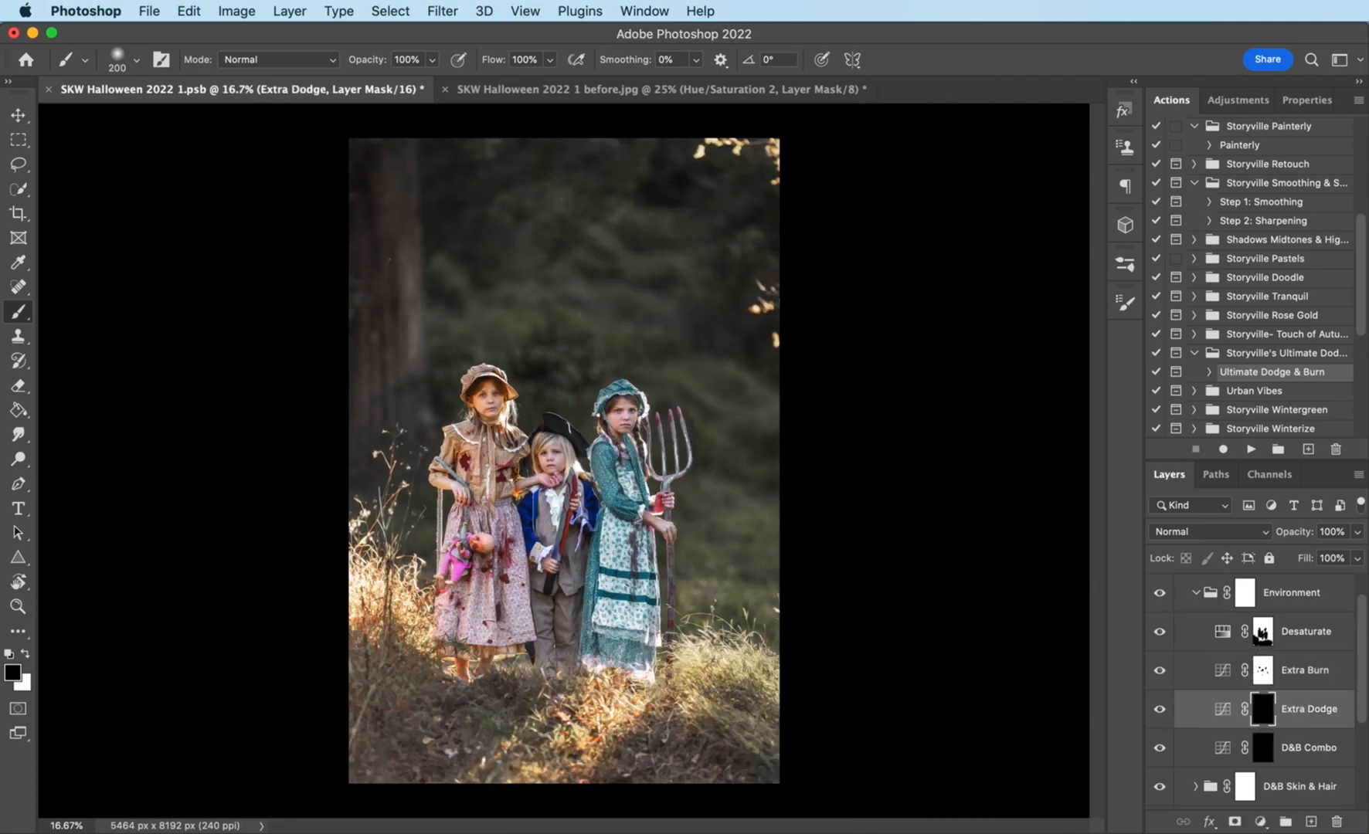
click(407, 59)
text(32)
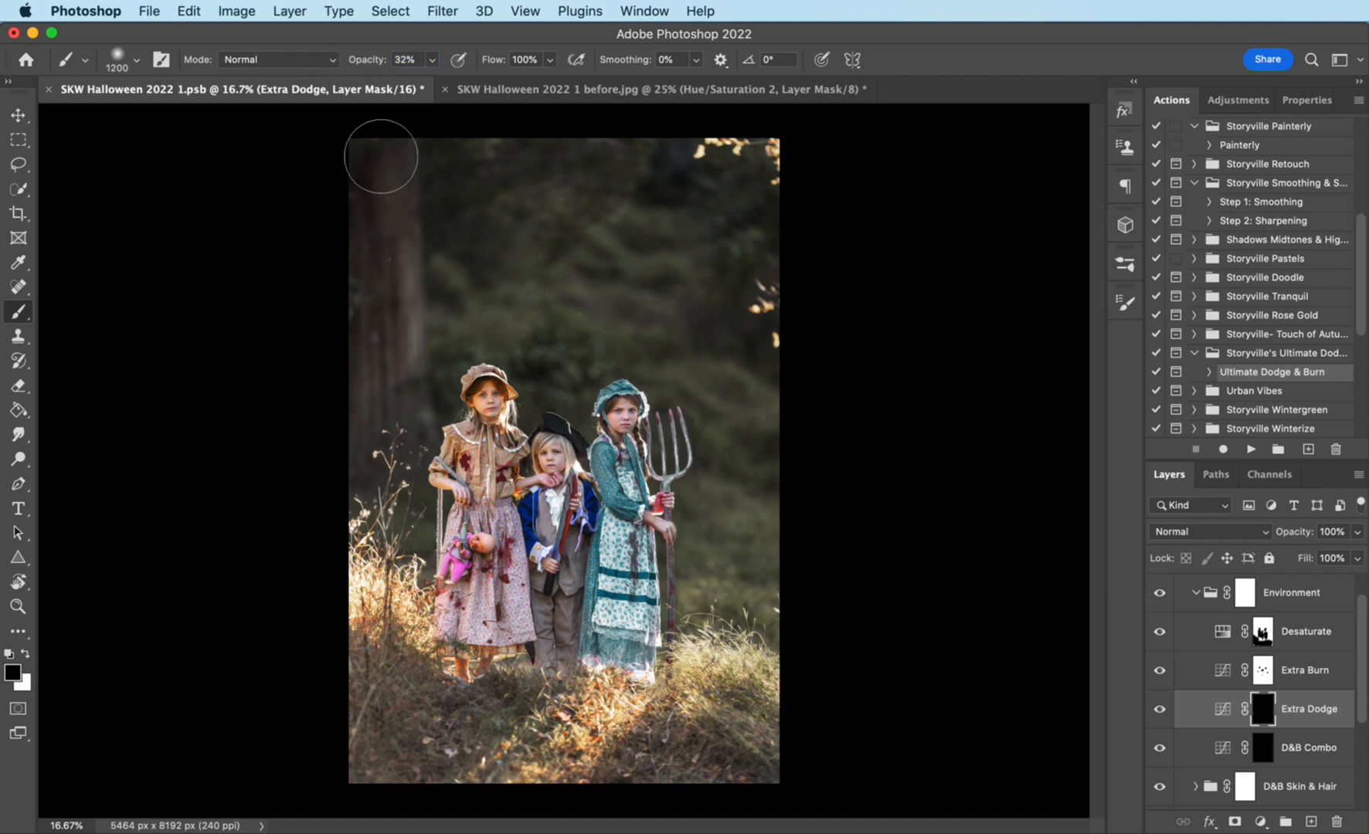
mouse_move(567, 234)
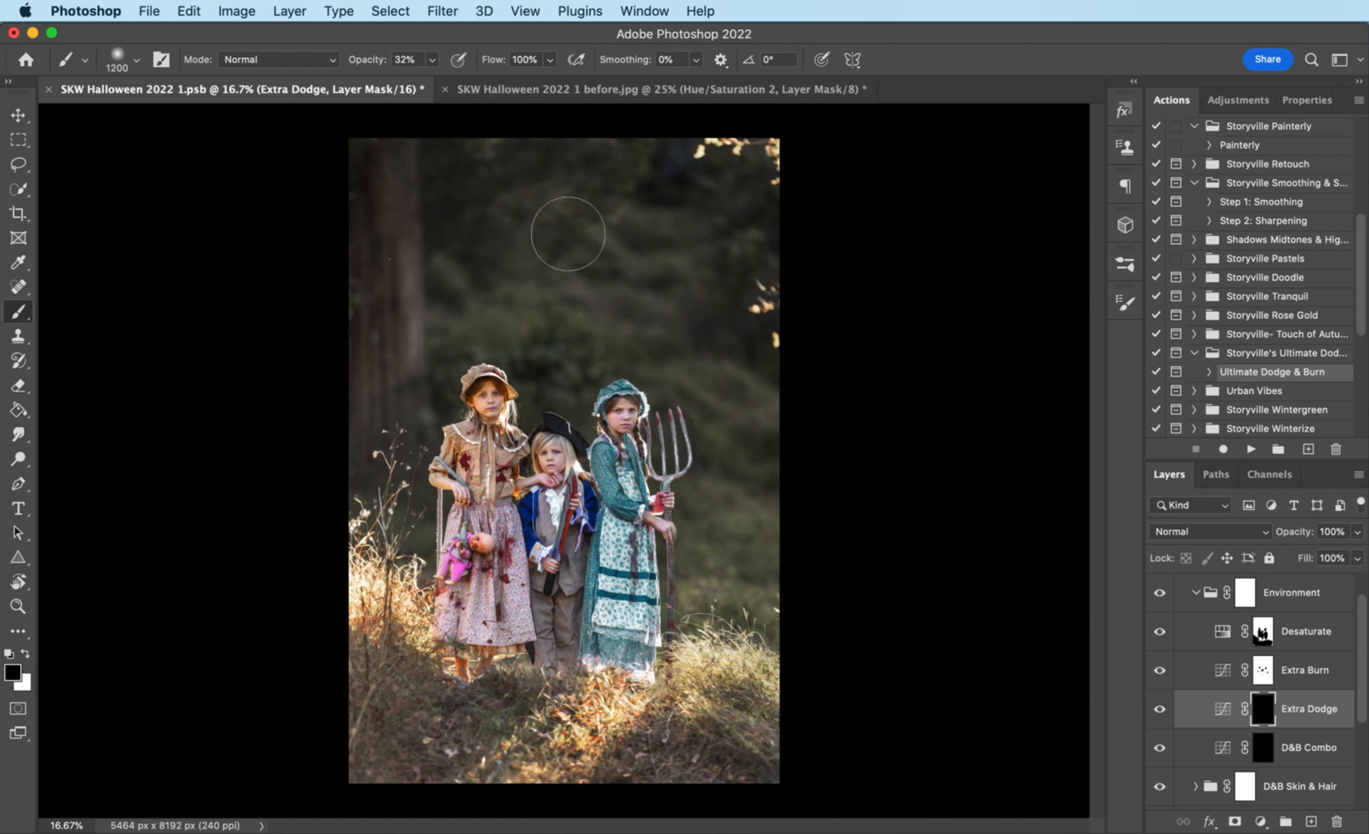
mouse_move(38, 651)
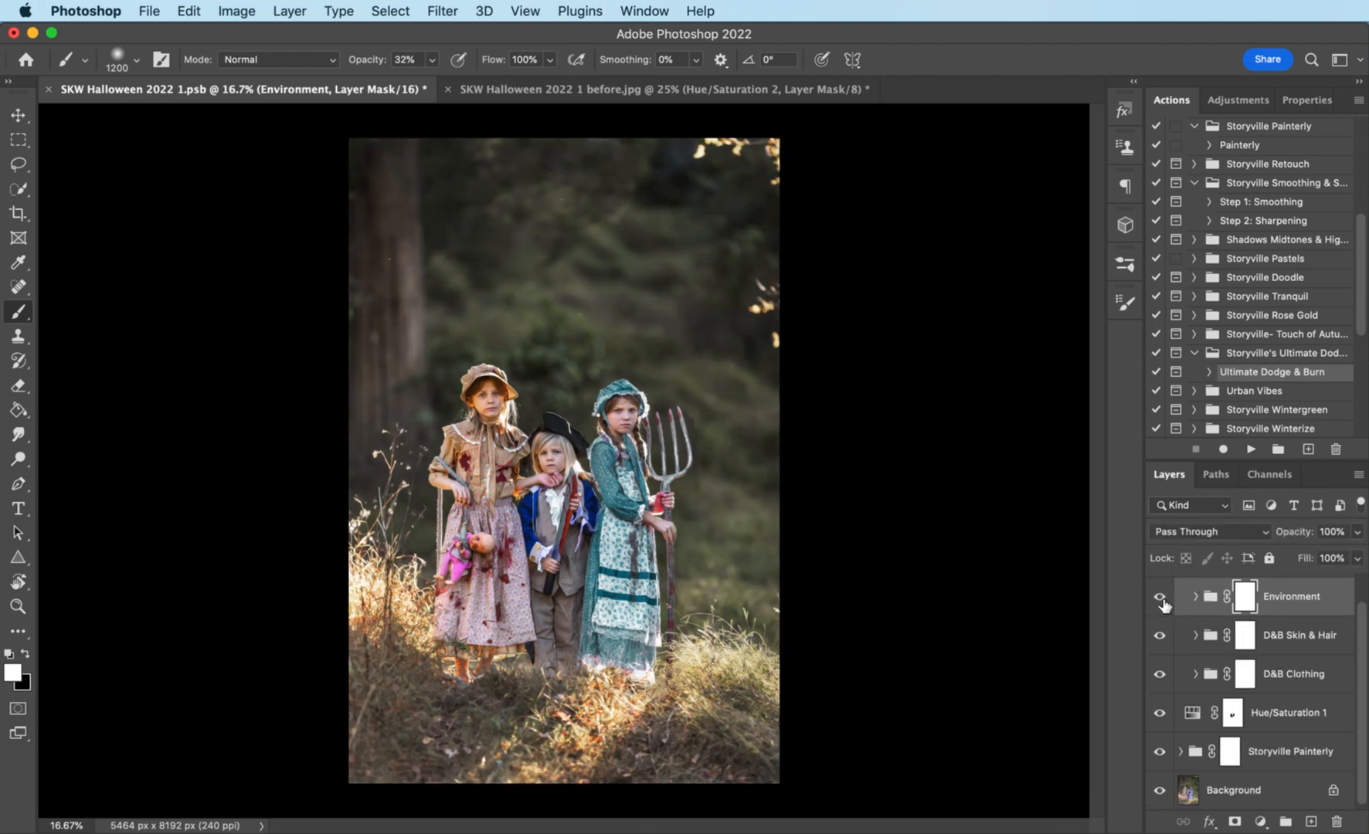
mouse_move(1201, 640)
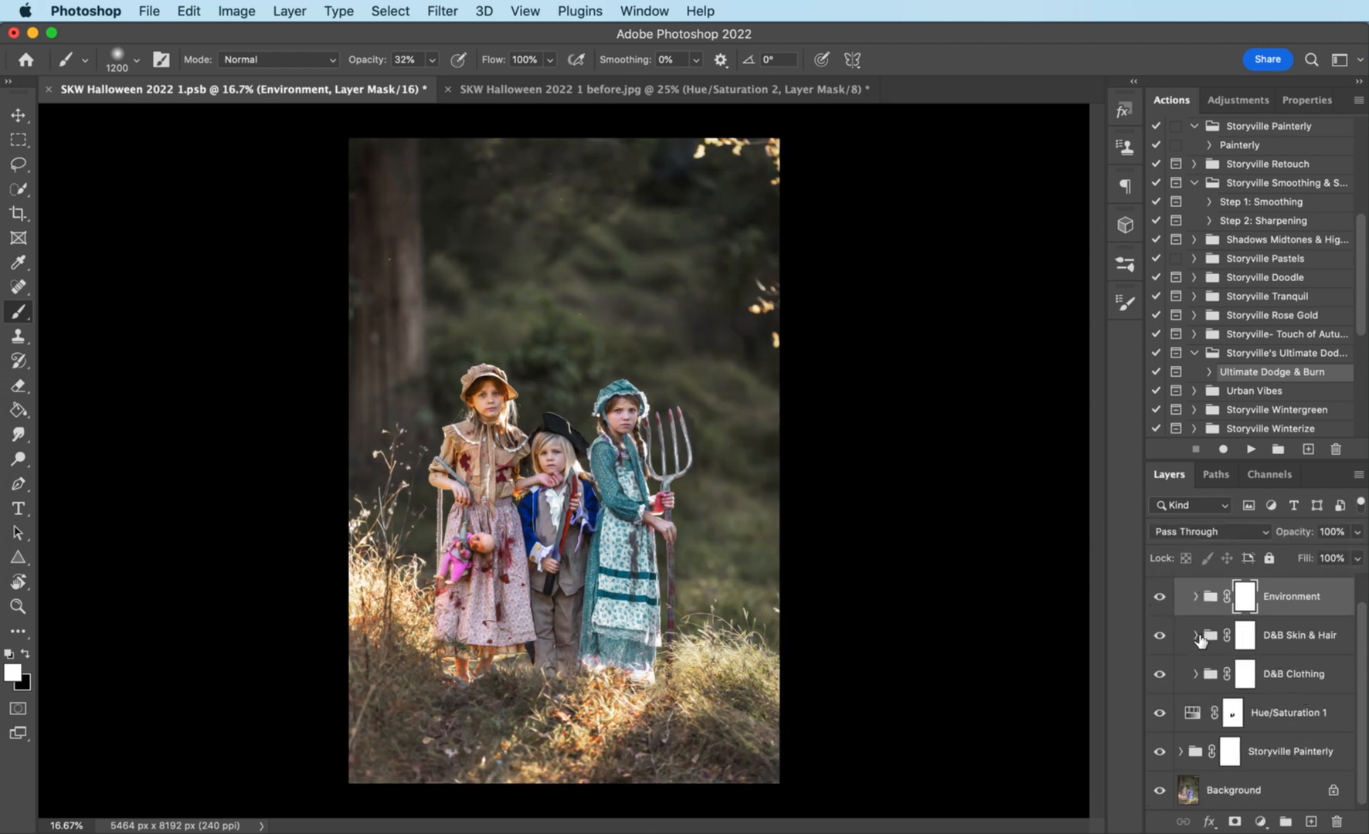
Step: Duplicate Burn 2 and Dodge 2 in the Skin & Hair group and move Dodge 2 above Burn 1
click(1198, 635)
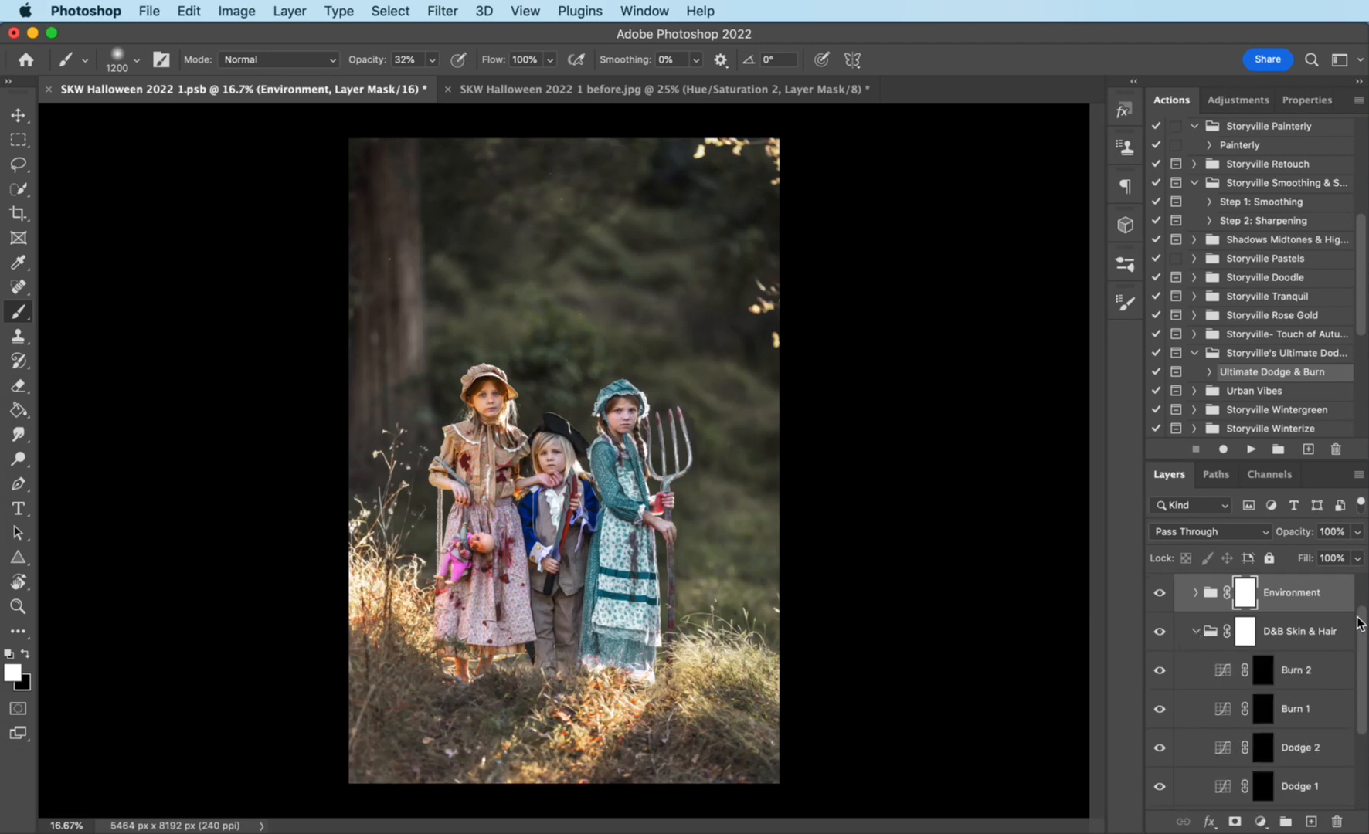
scroll(down, 3)
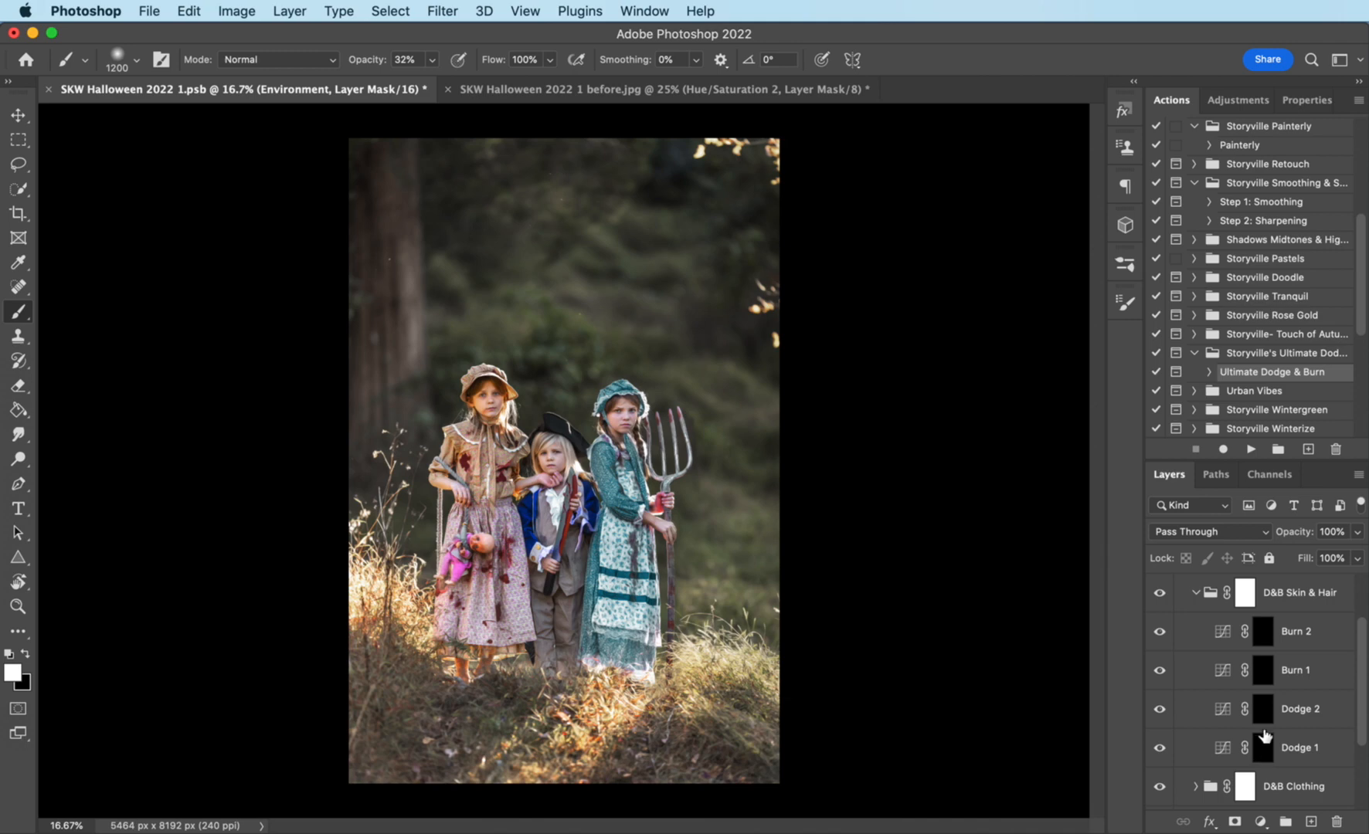
mouse_move(1290, 635)
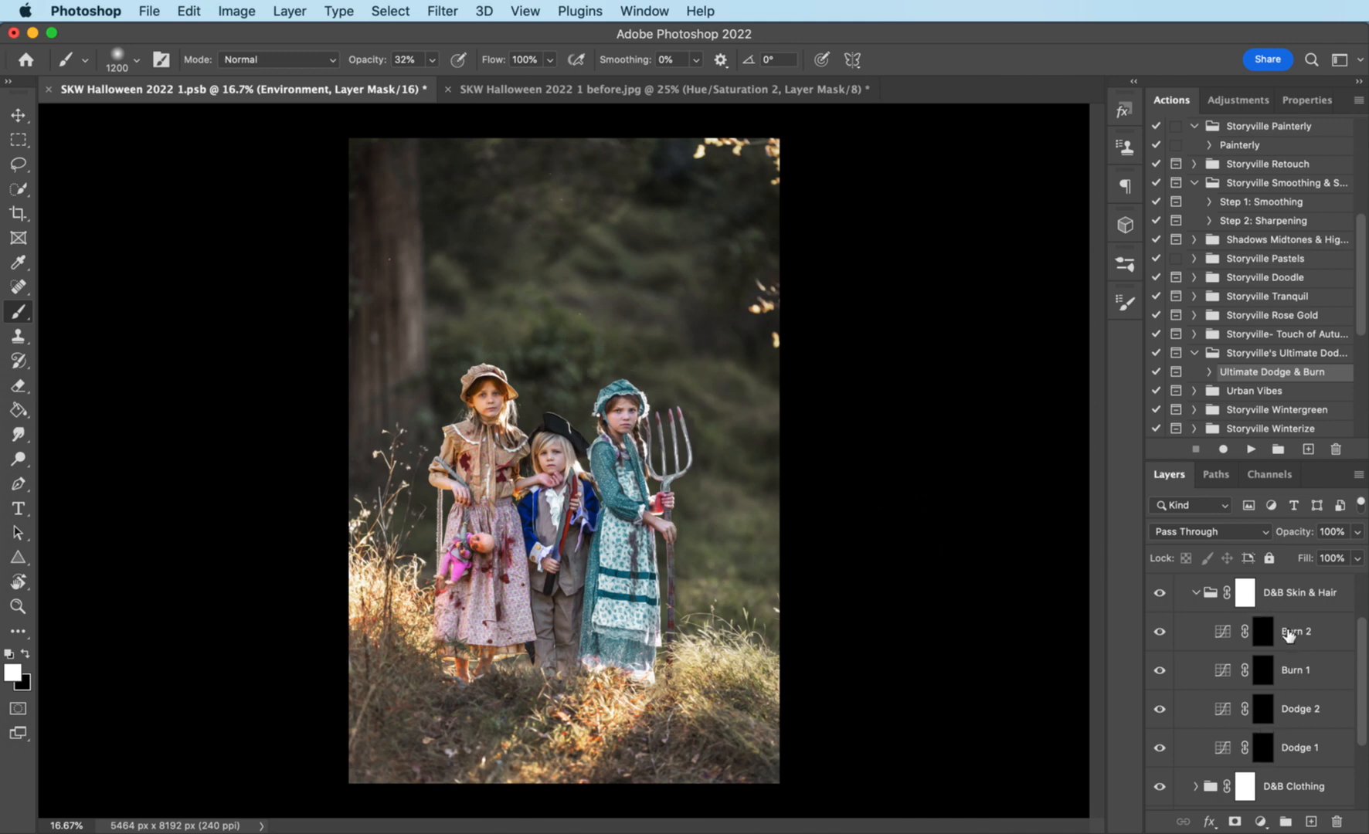
mouse_move(1290, 641)
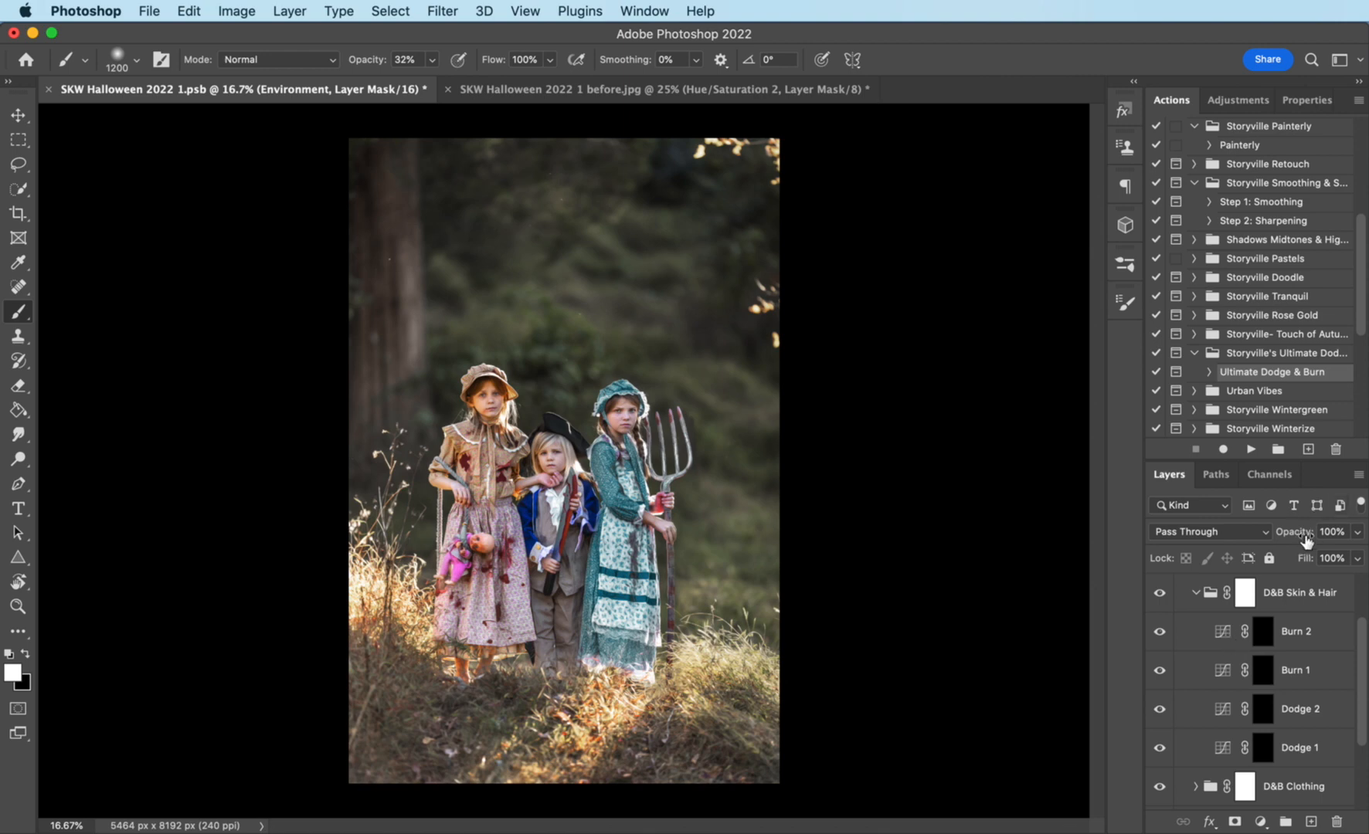
click(1297, 631)
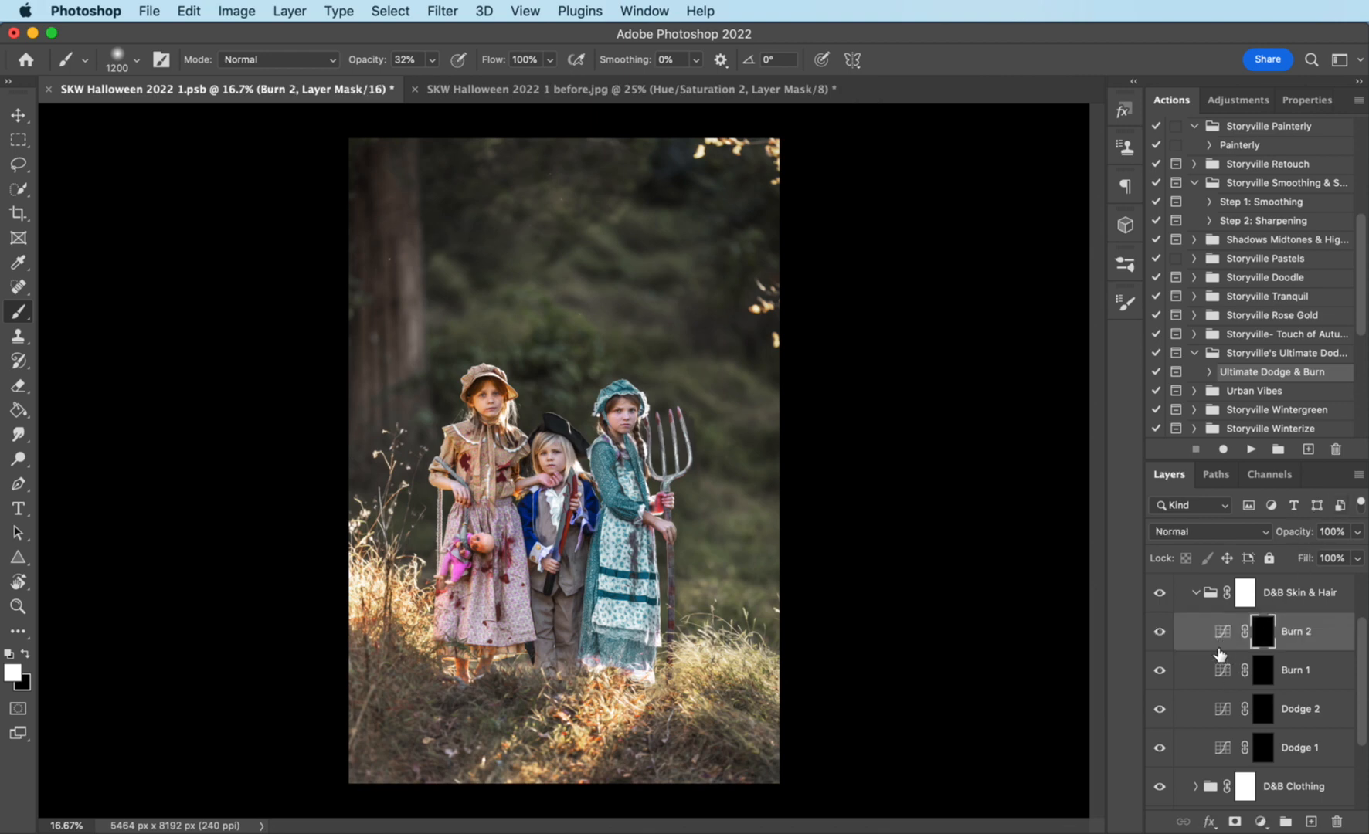
mouse_move(1232, 655)
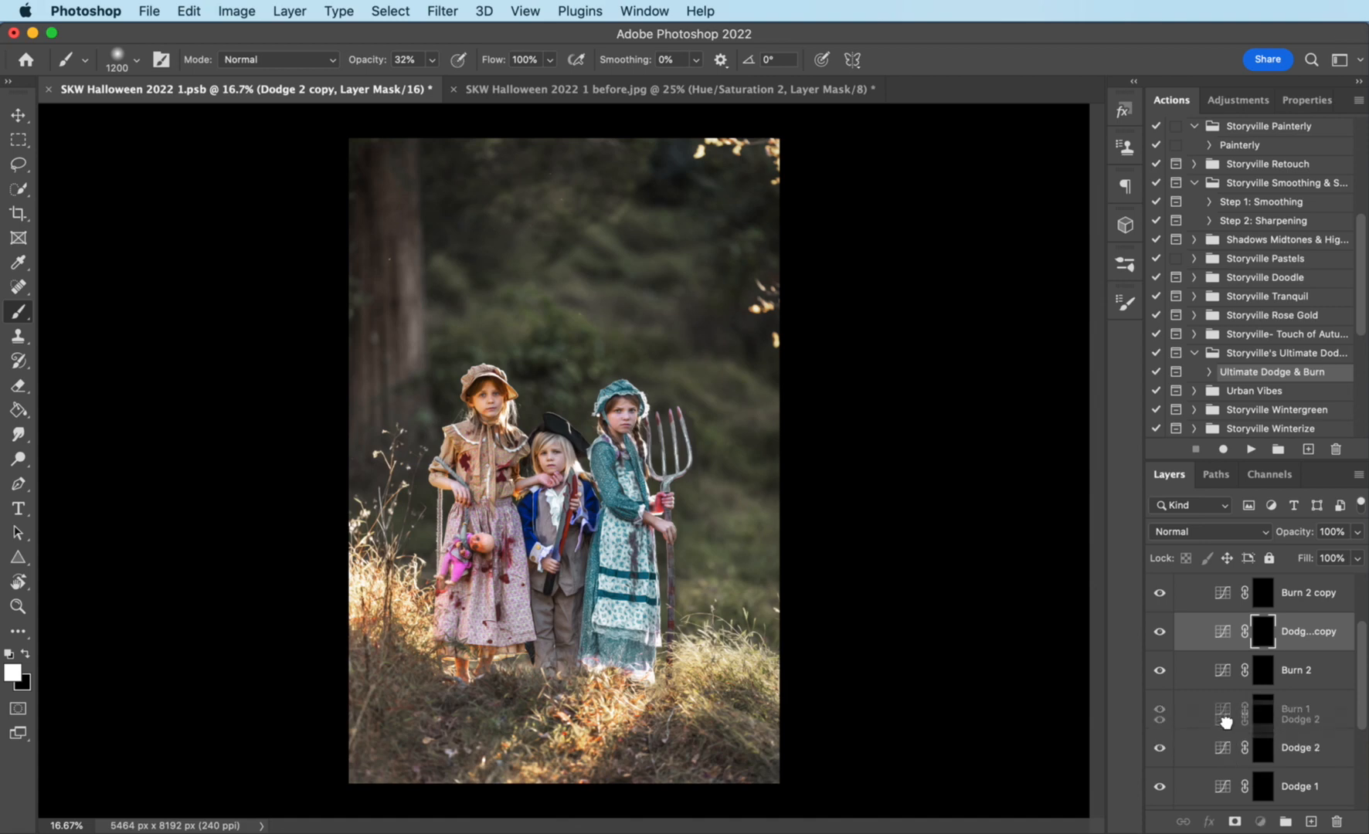
click(1300, 709)
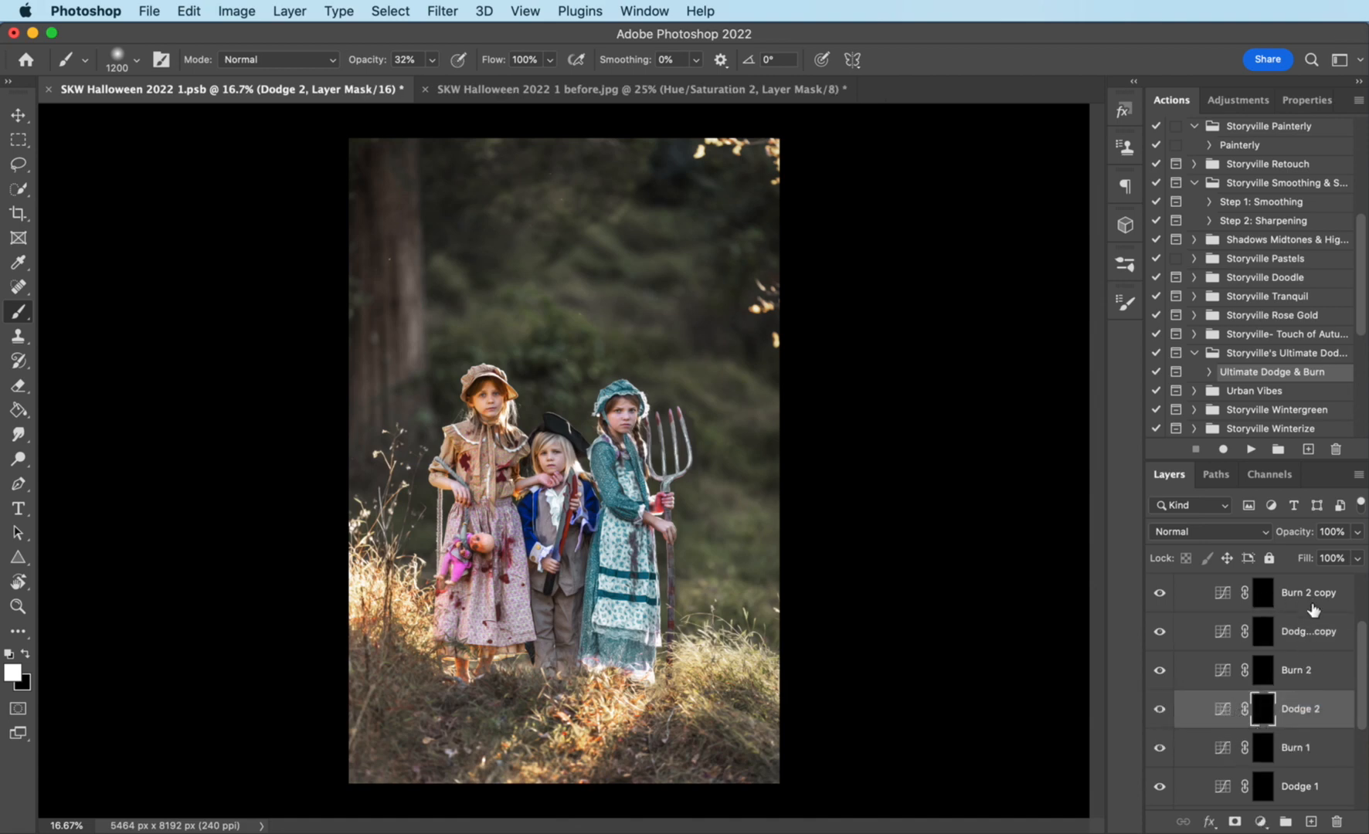
mouse_move(1360, 698)
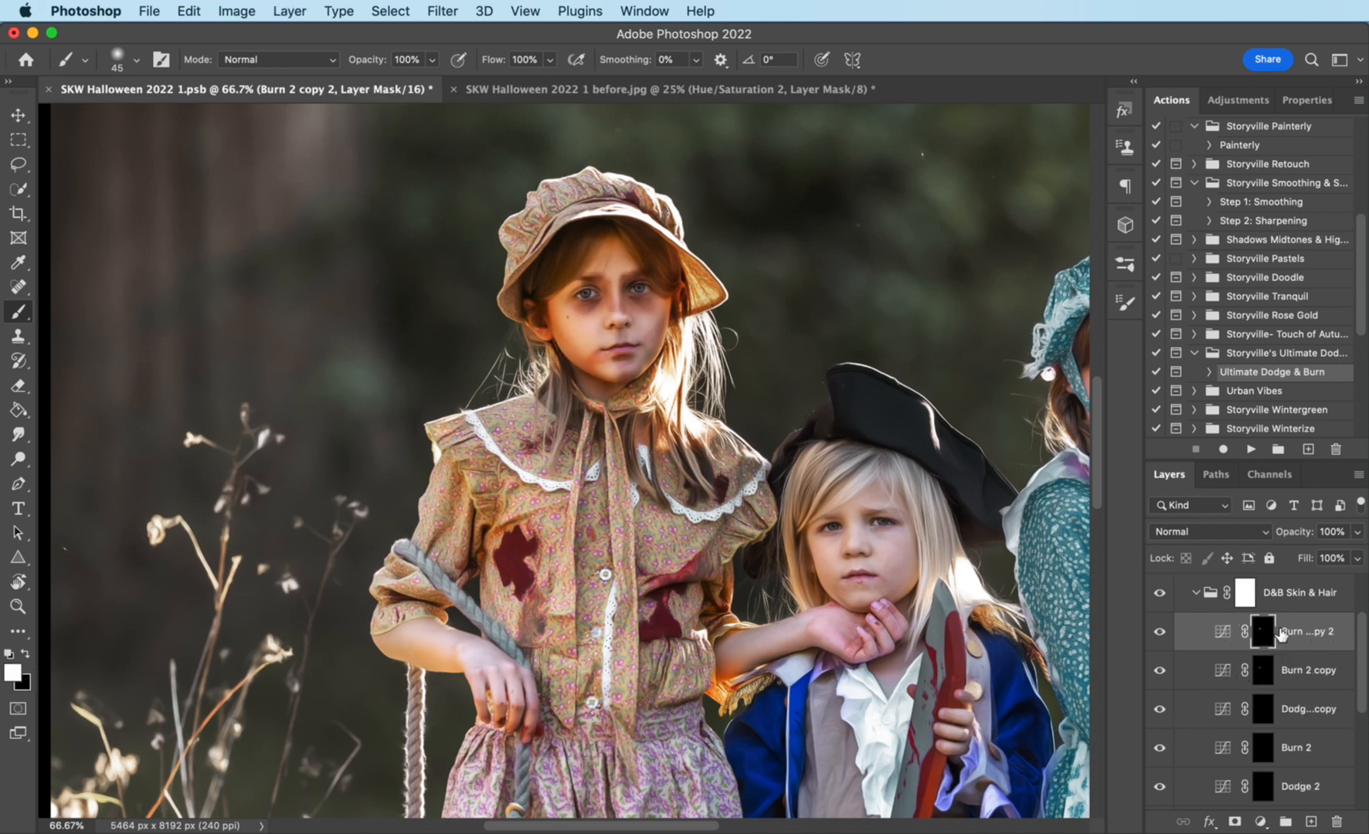
Step: Shadow the first girl's eyes on Burn 2 copy 2 at 51% opacity and adjust the Dodge 2 copy opacity
click(1337, 534)
text(51)
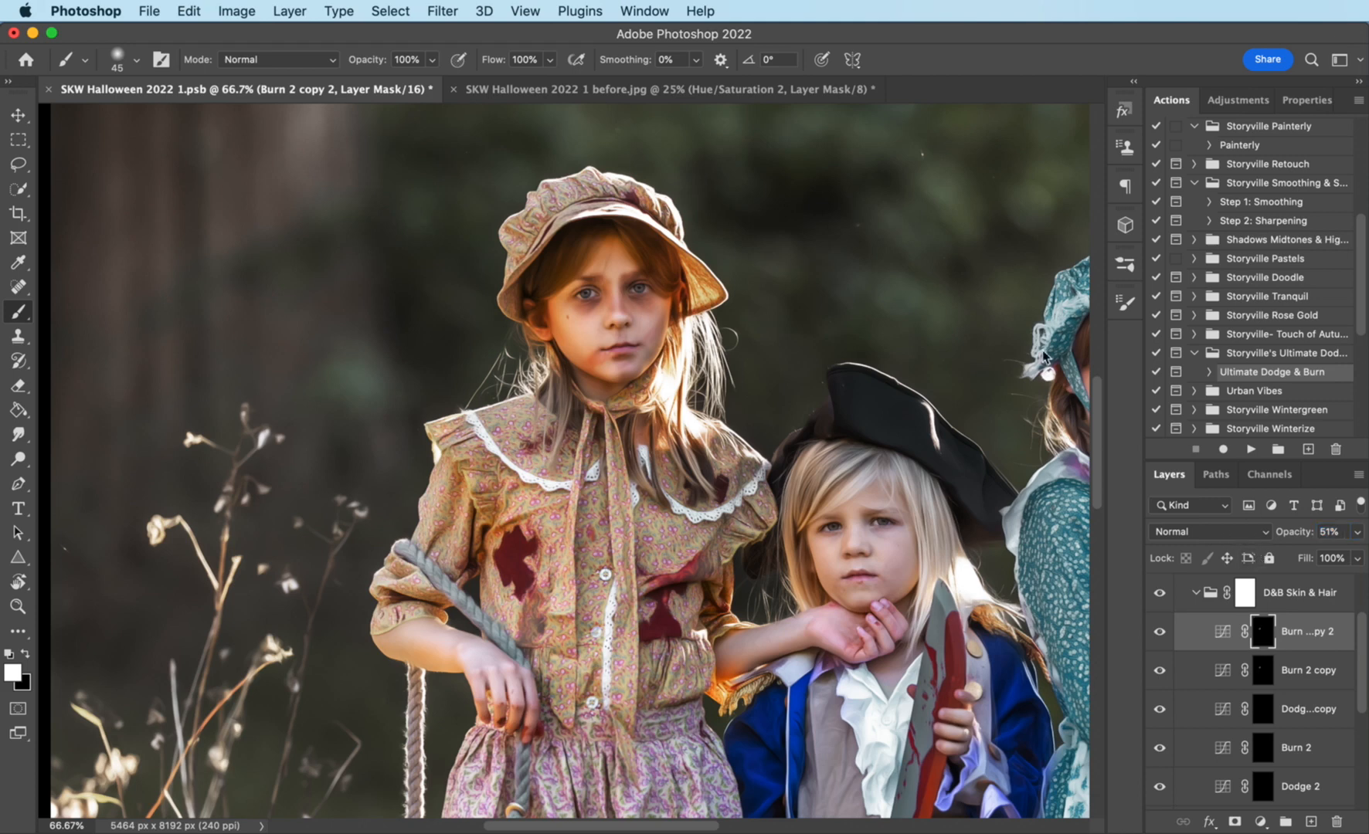
click(460, 658)
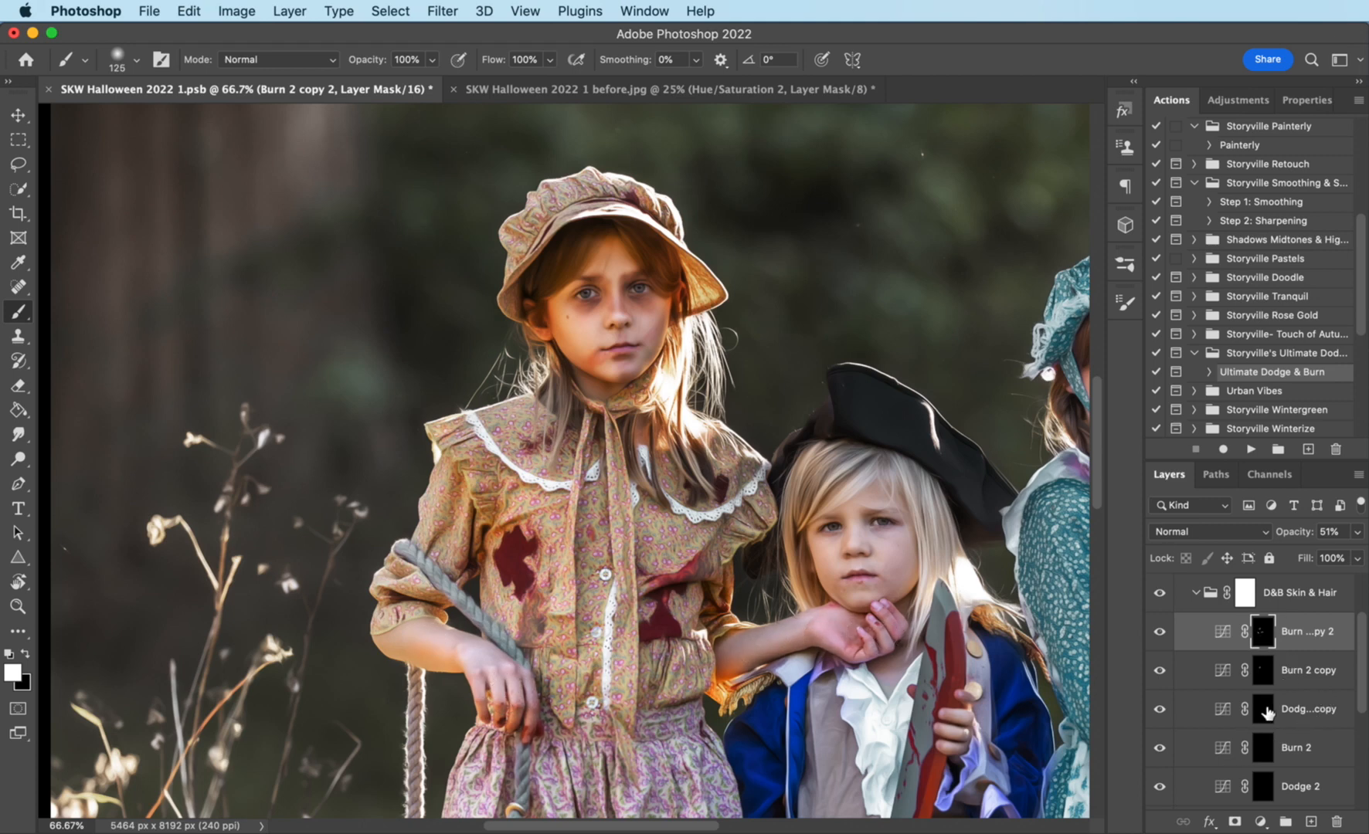
click(1307, 710)
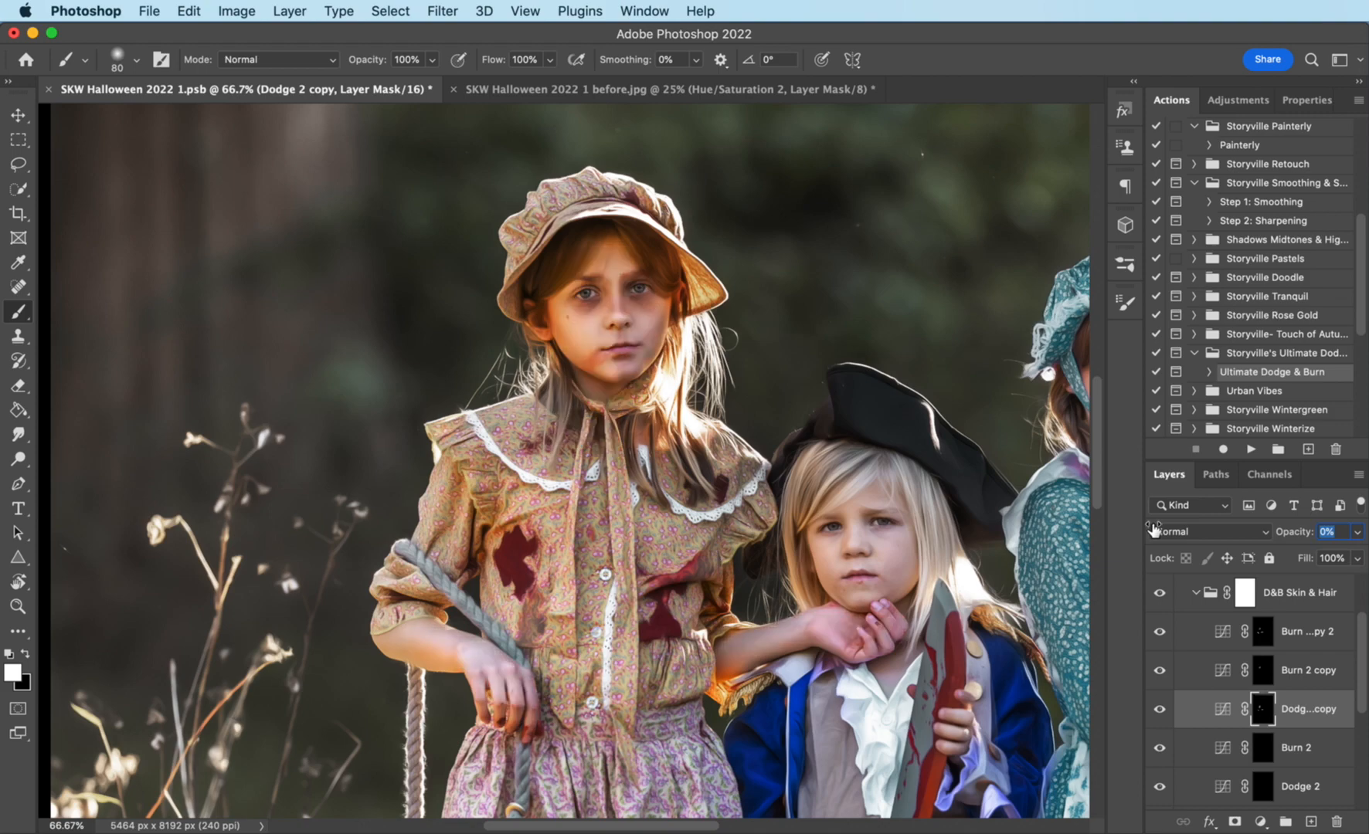
drag(1332, 531, 1353, 532)
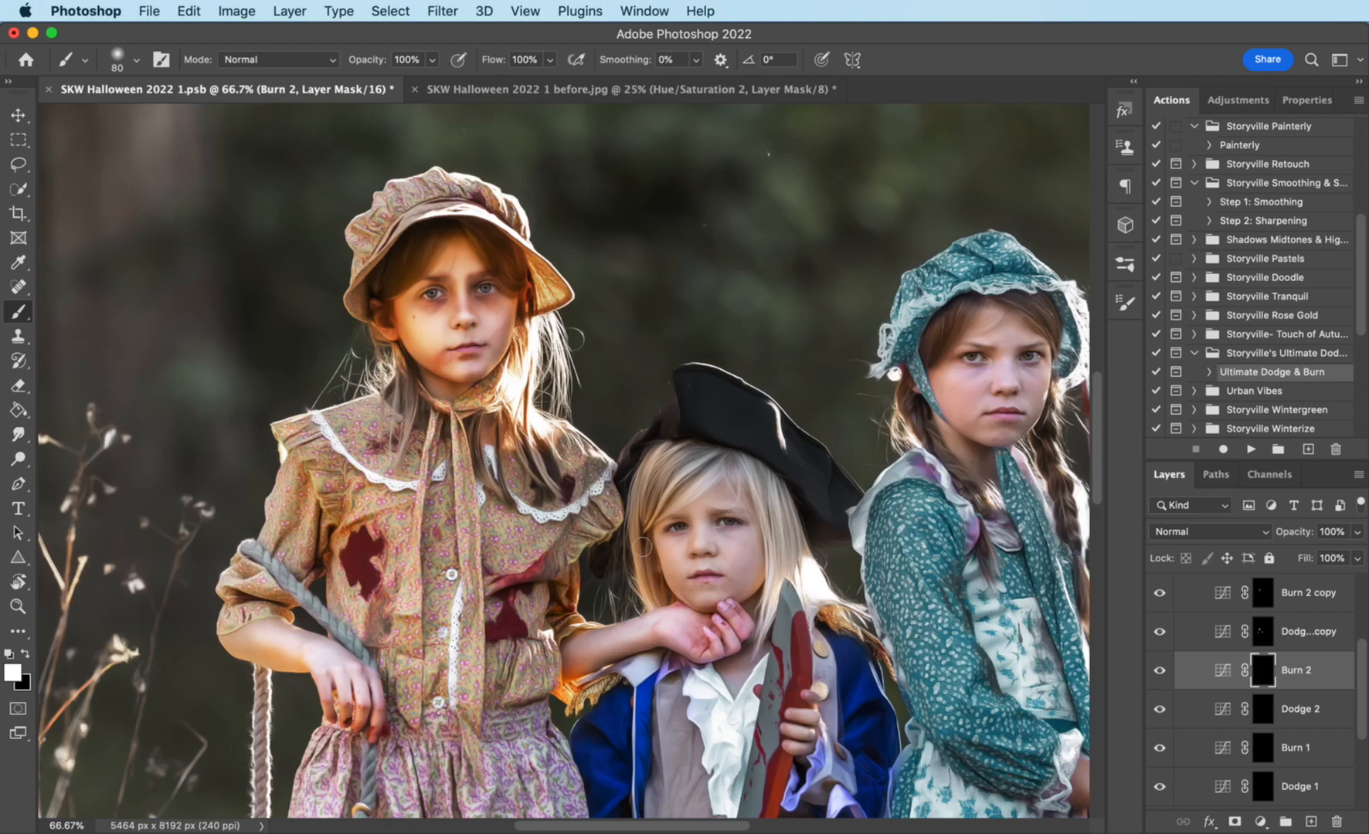
mouse_move(746, 602)
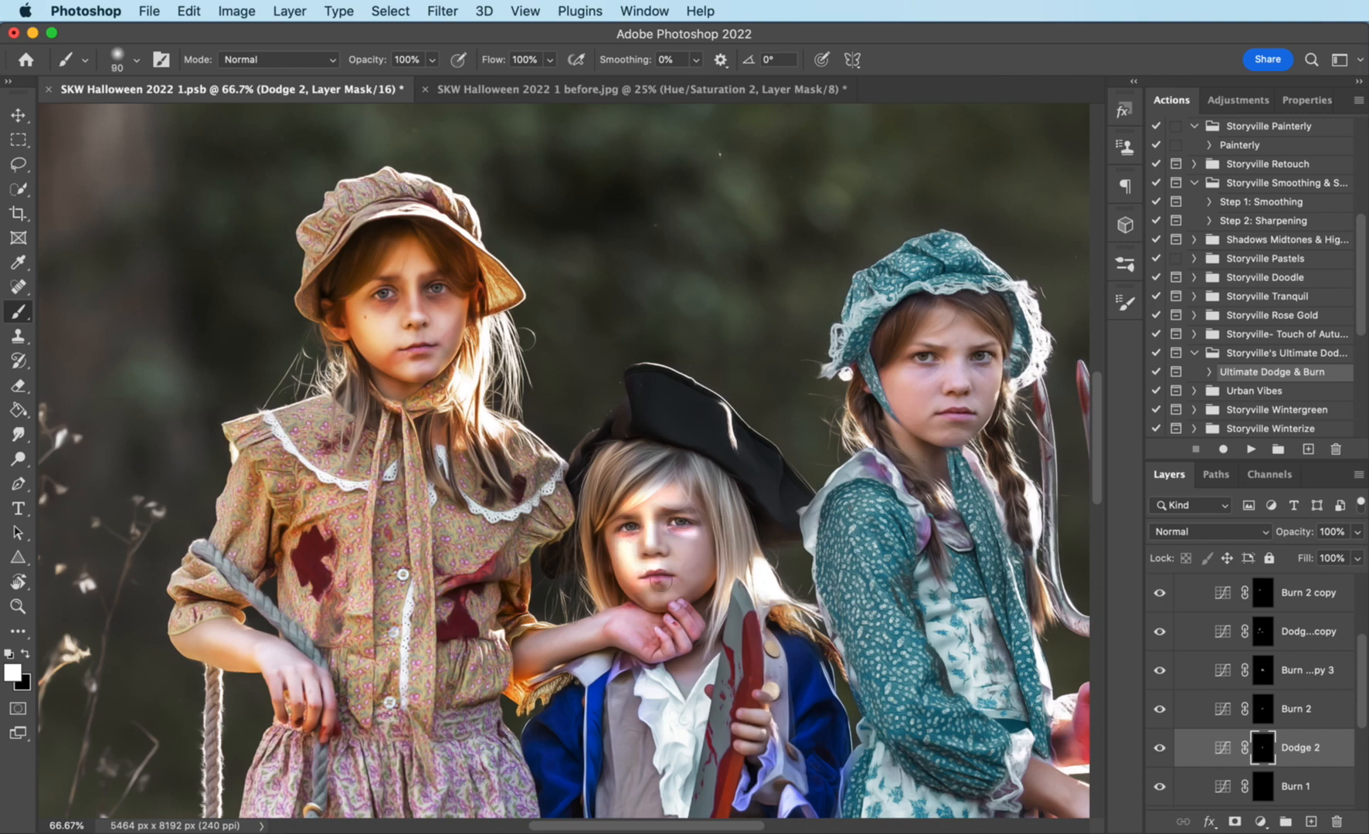
Step: Sculpt the boy's and right girl's faces on the masks and set Dodge 2 to 60% opacity
click(672, 588)
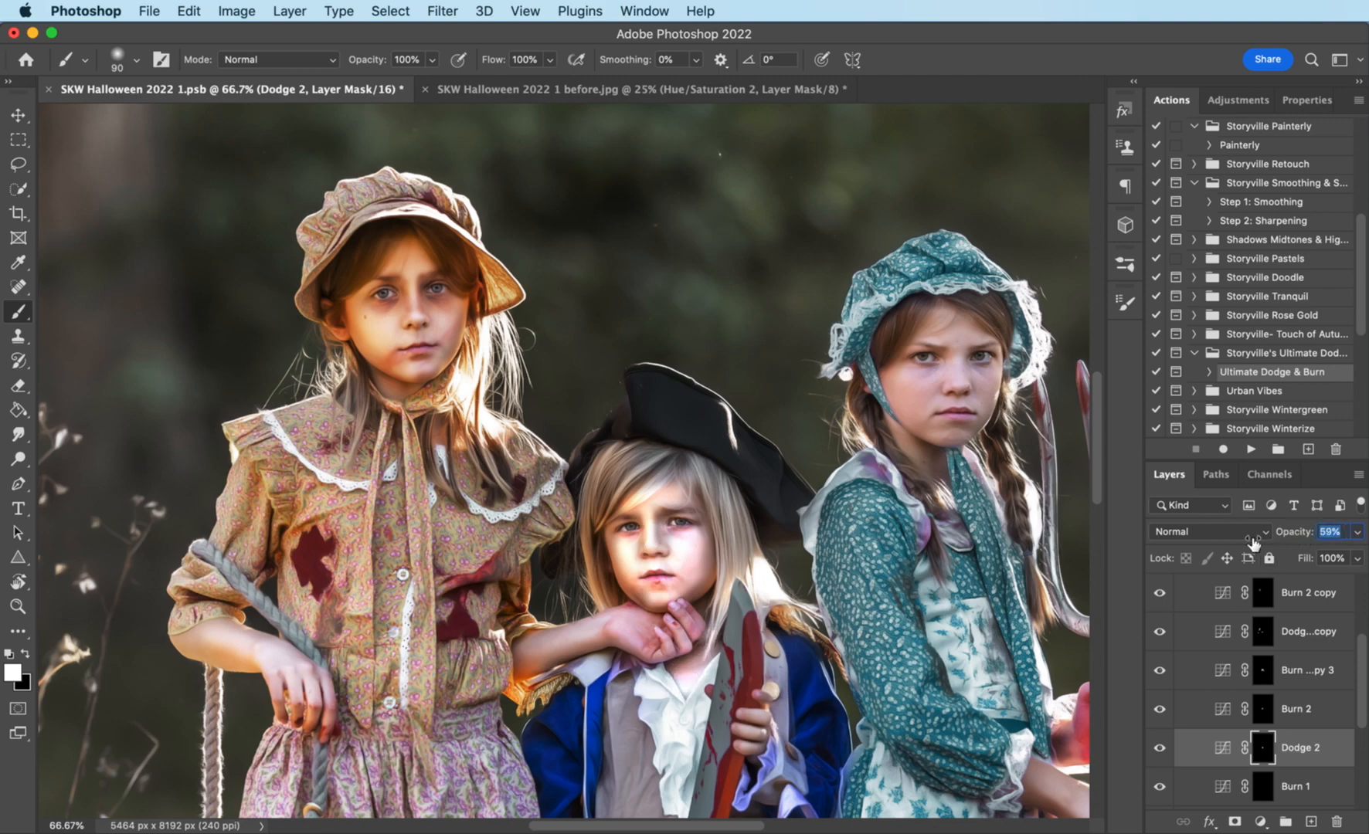
drag(1332, 532, 1332, 532)
text(60)
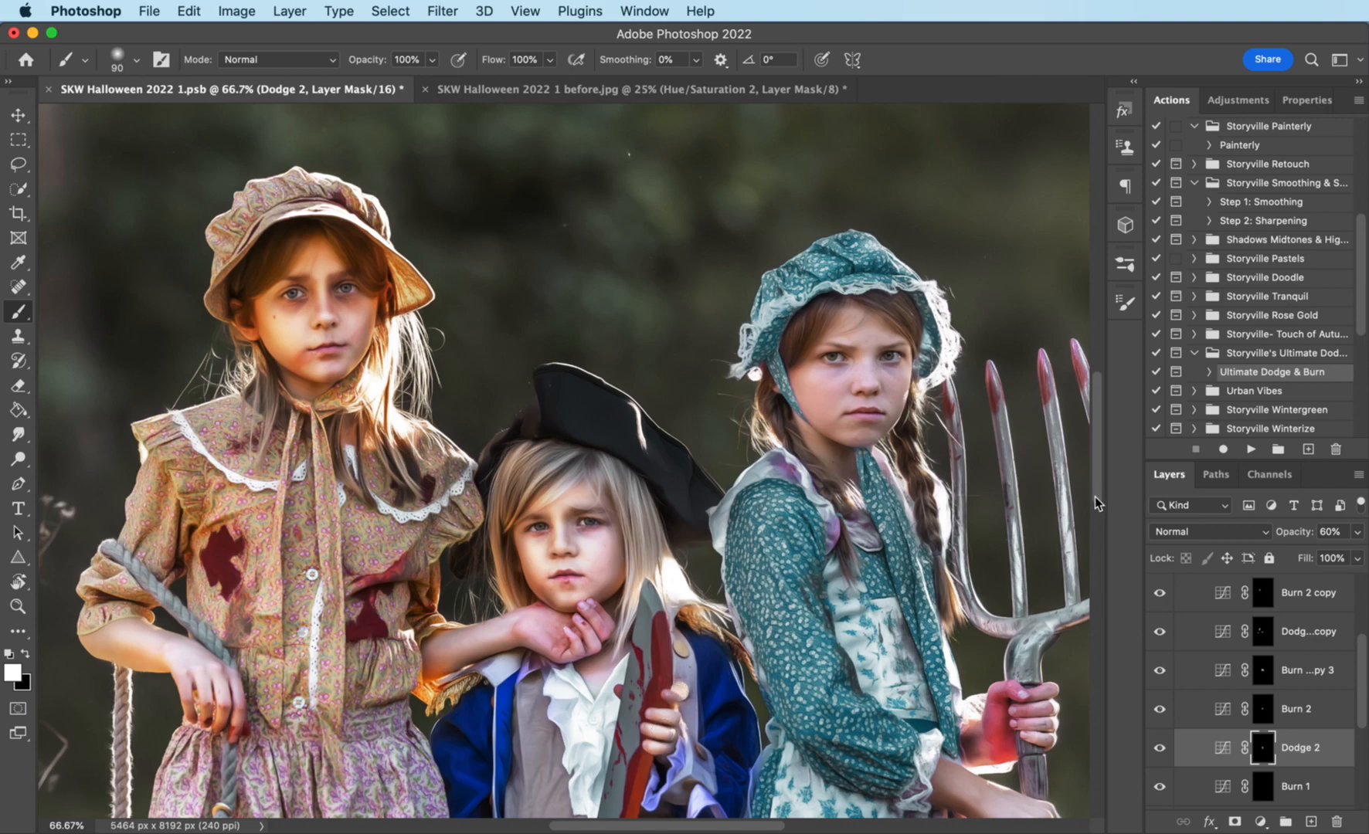
scroll(down, 3)
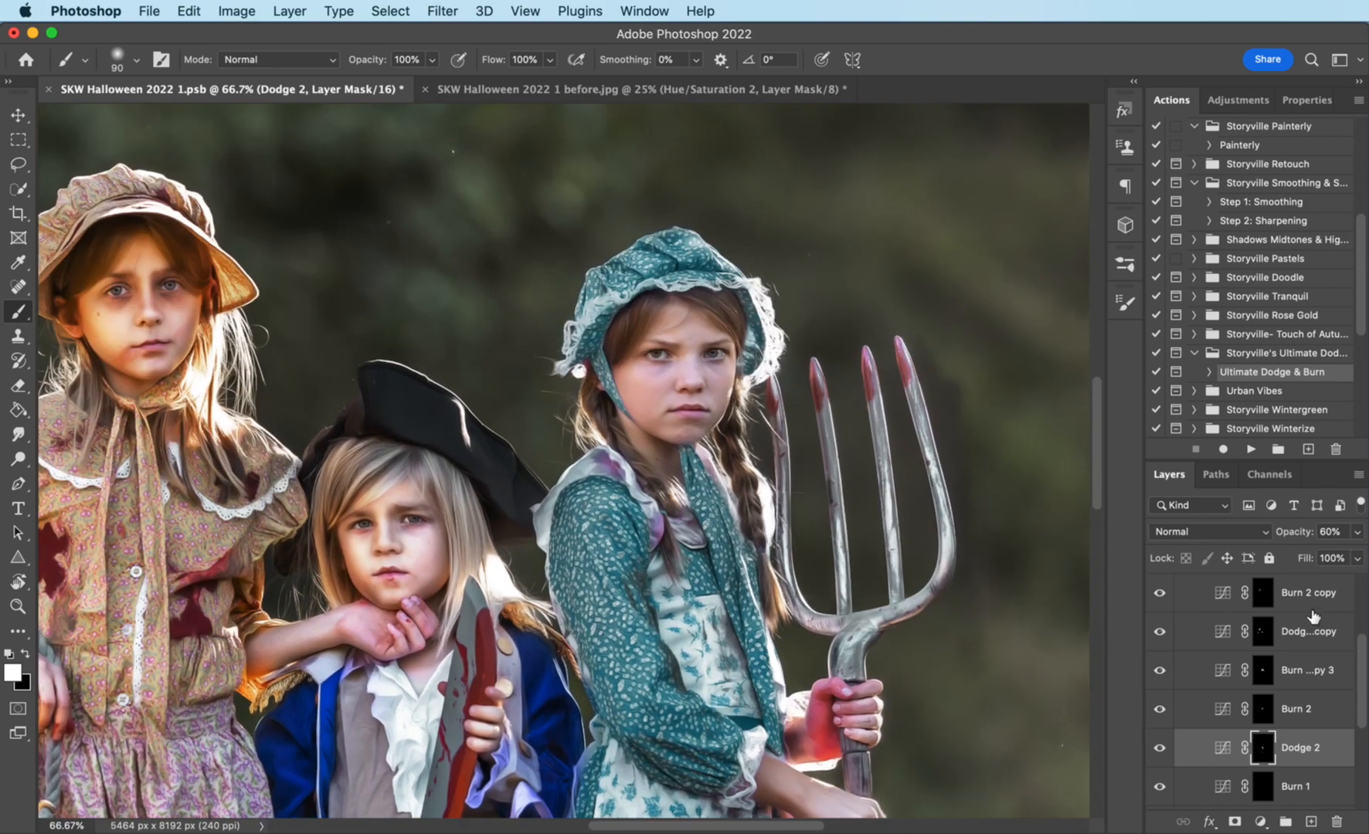
Step: Brighten the right girl's forehead and chin on the Dodge 1 mask at 45% opacity
click(1297, 710)
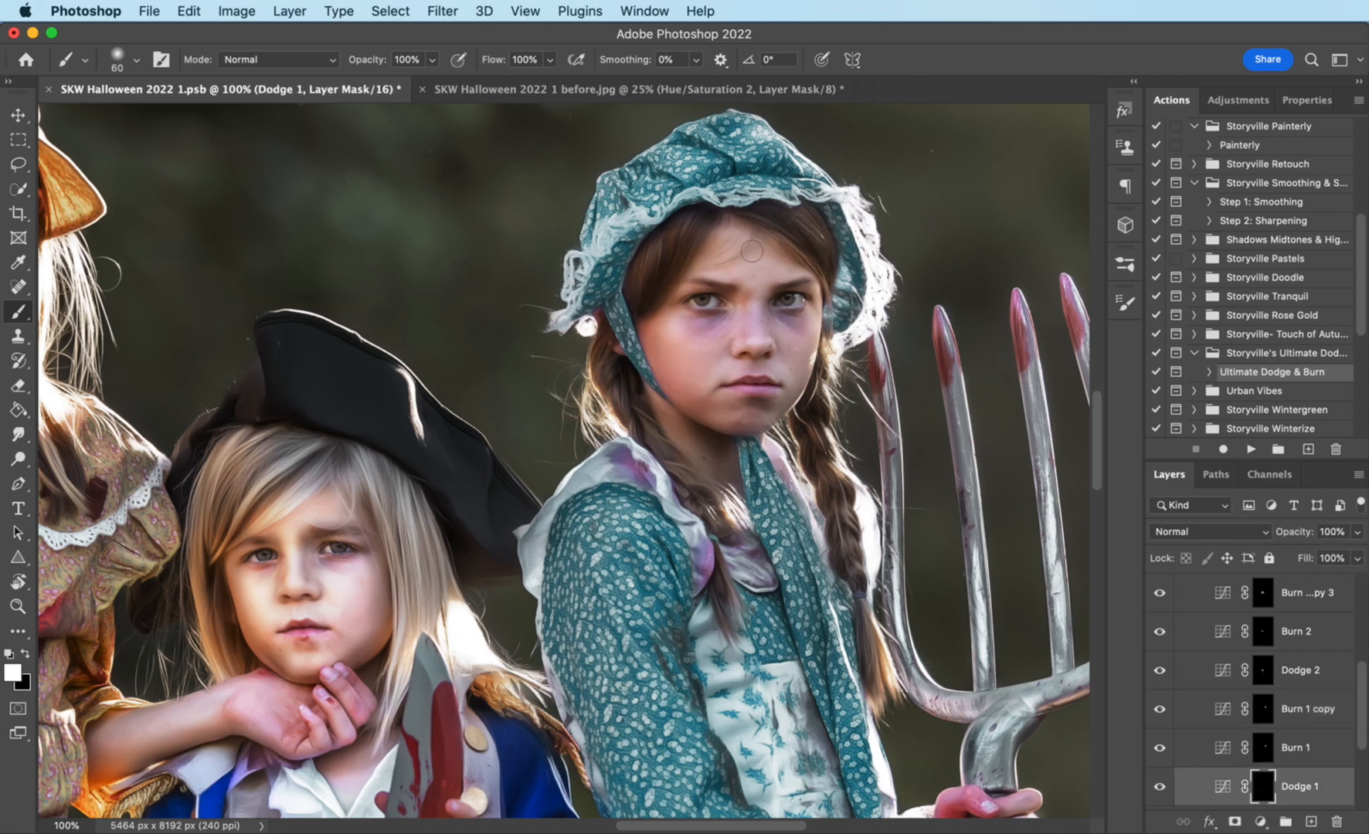
drag(750, 252, 750, 309)
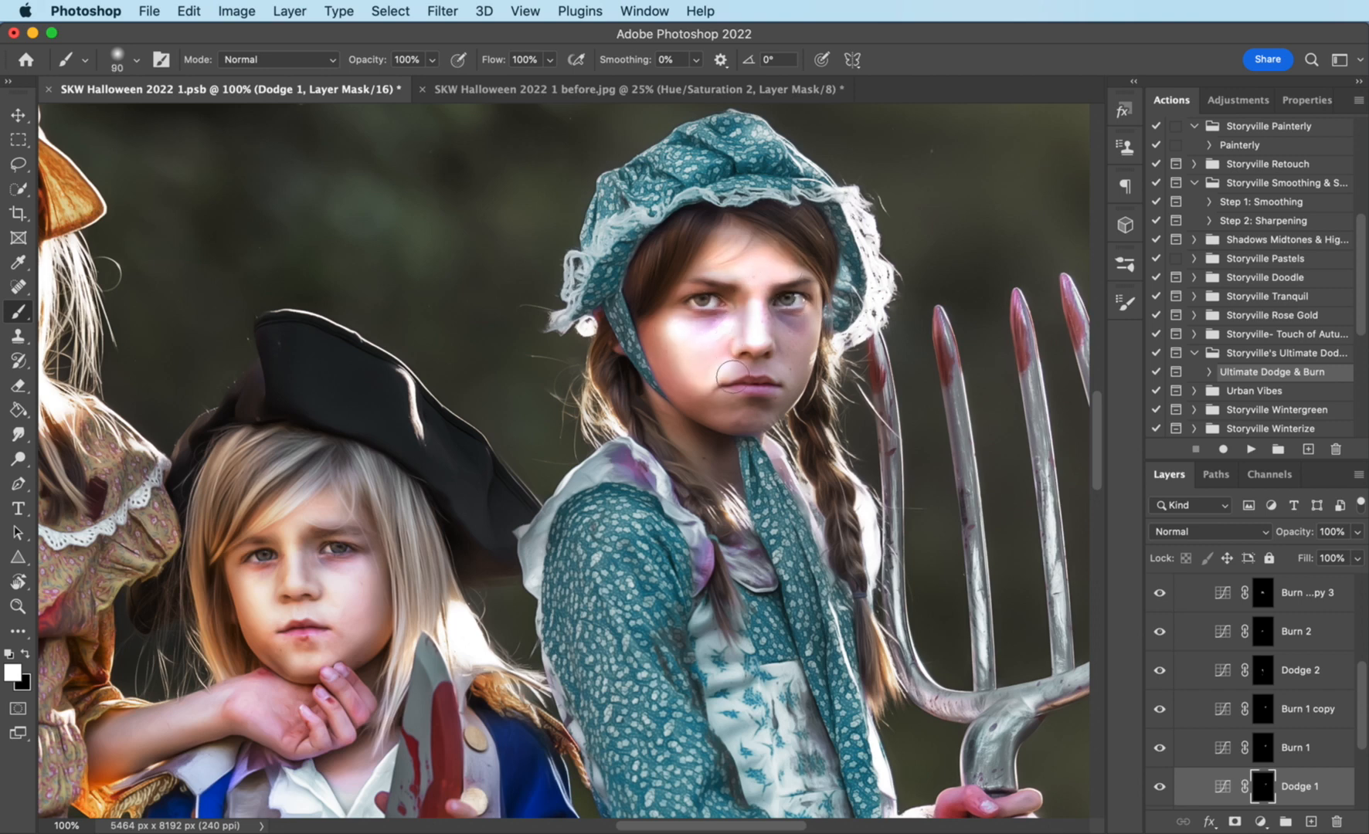
drag(708, 358, 686, 417)
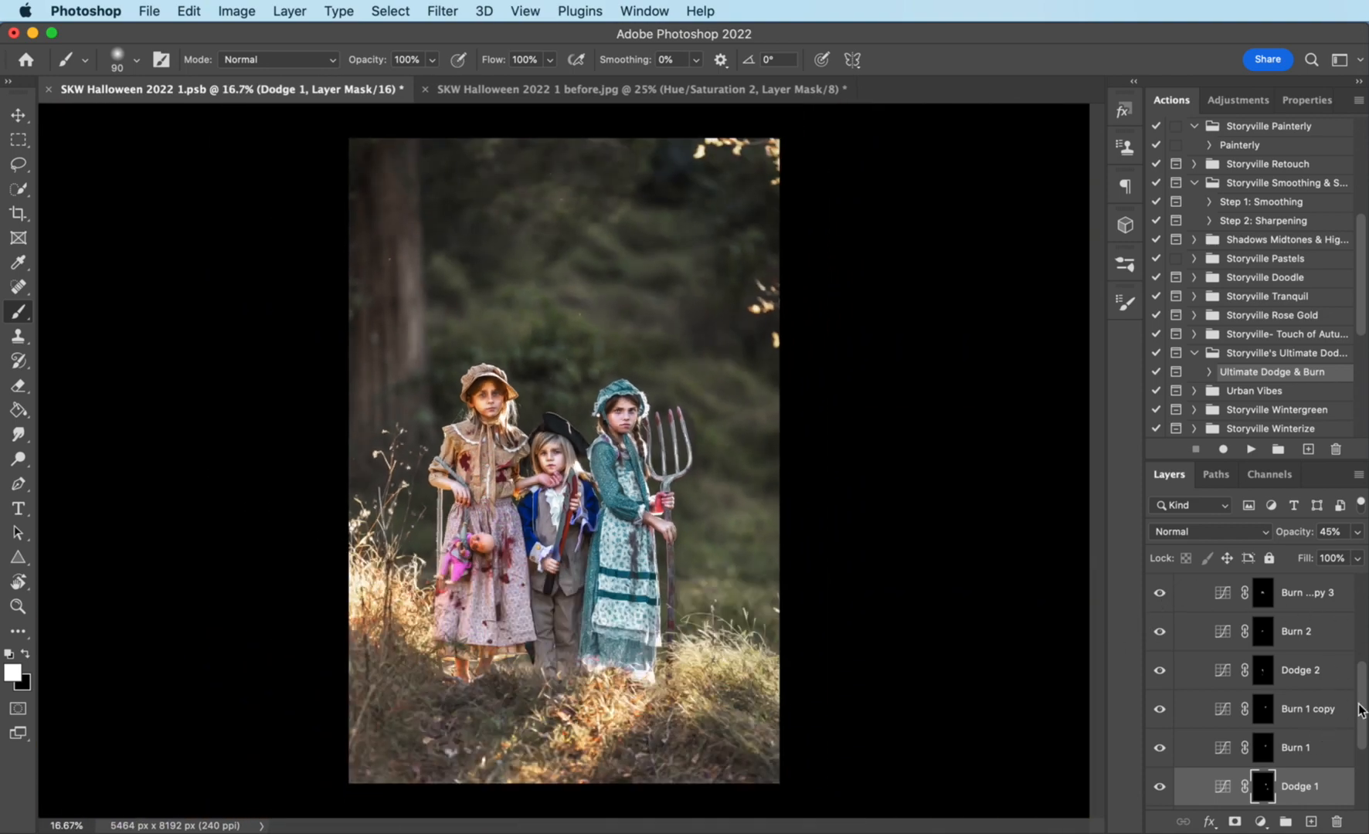
Step: Collapse the D&B Skin & Hair group and expand D&B Clothing to show its layers
scroll(down, 3)
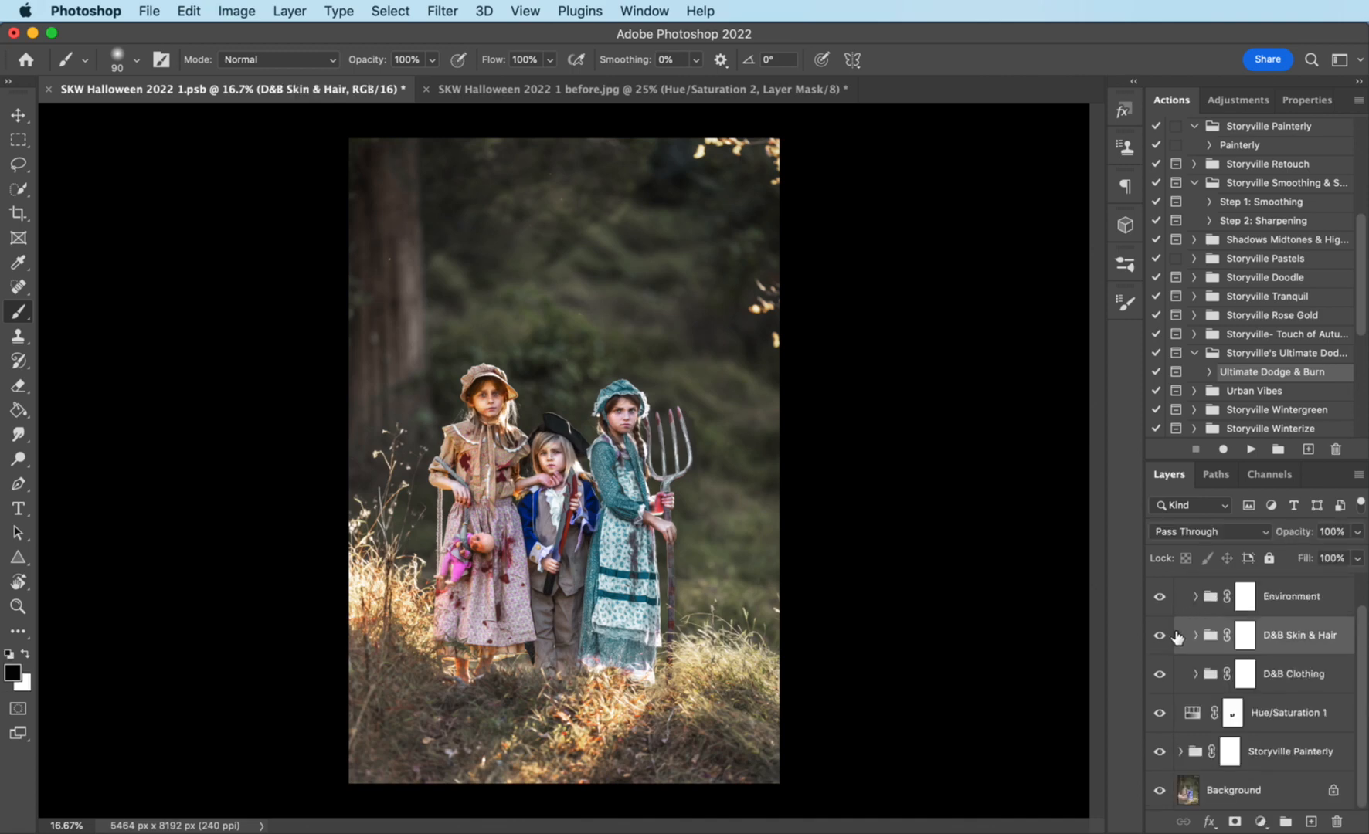
click(1198, 674)
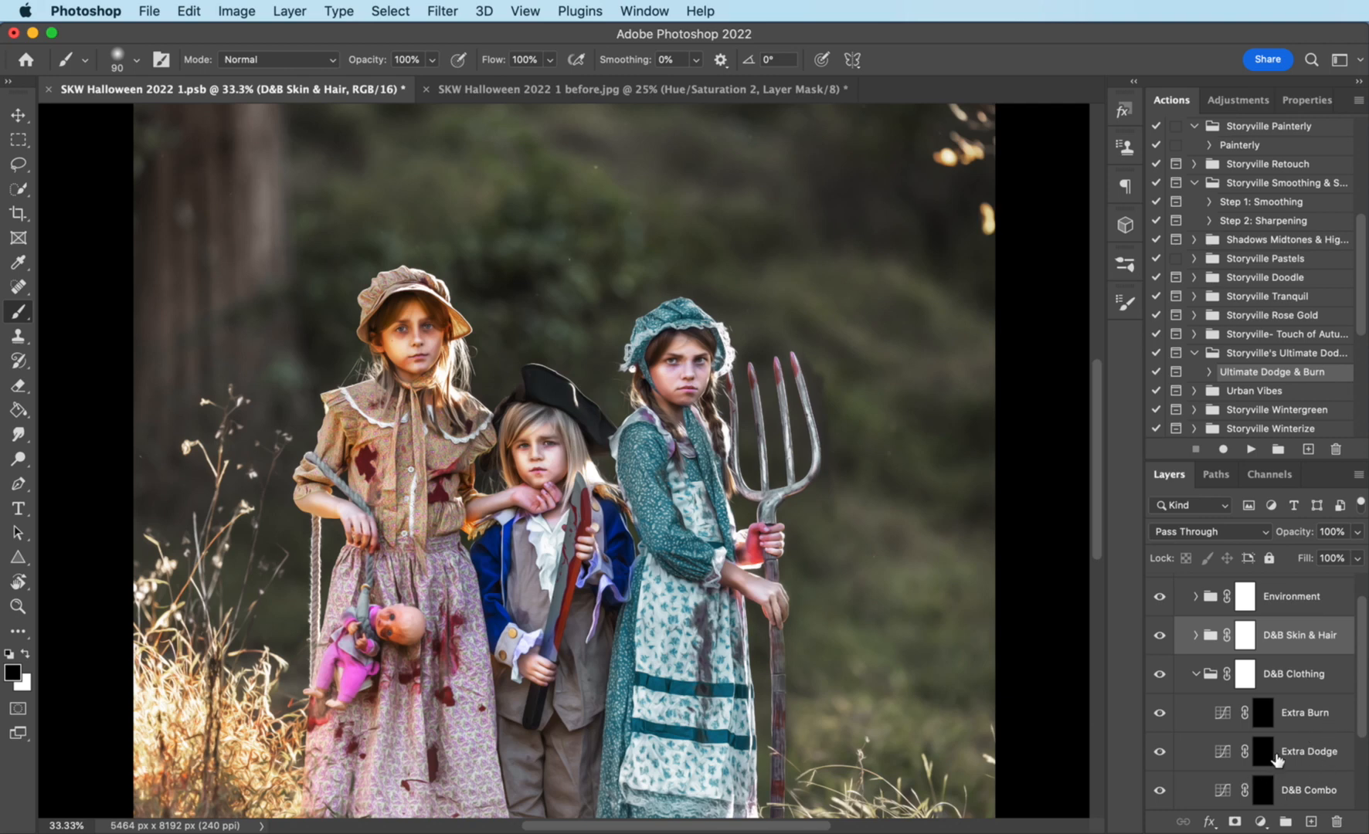
Step: Lighten the costumes on Extra Dodge at 30% brush opacity and shade them on Extra Burn at 98%
click(1307, 751)
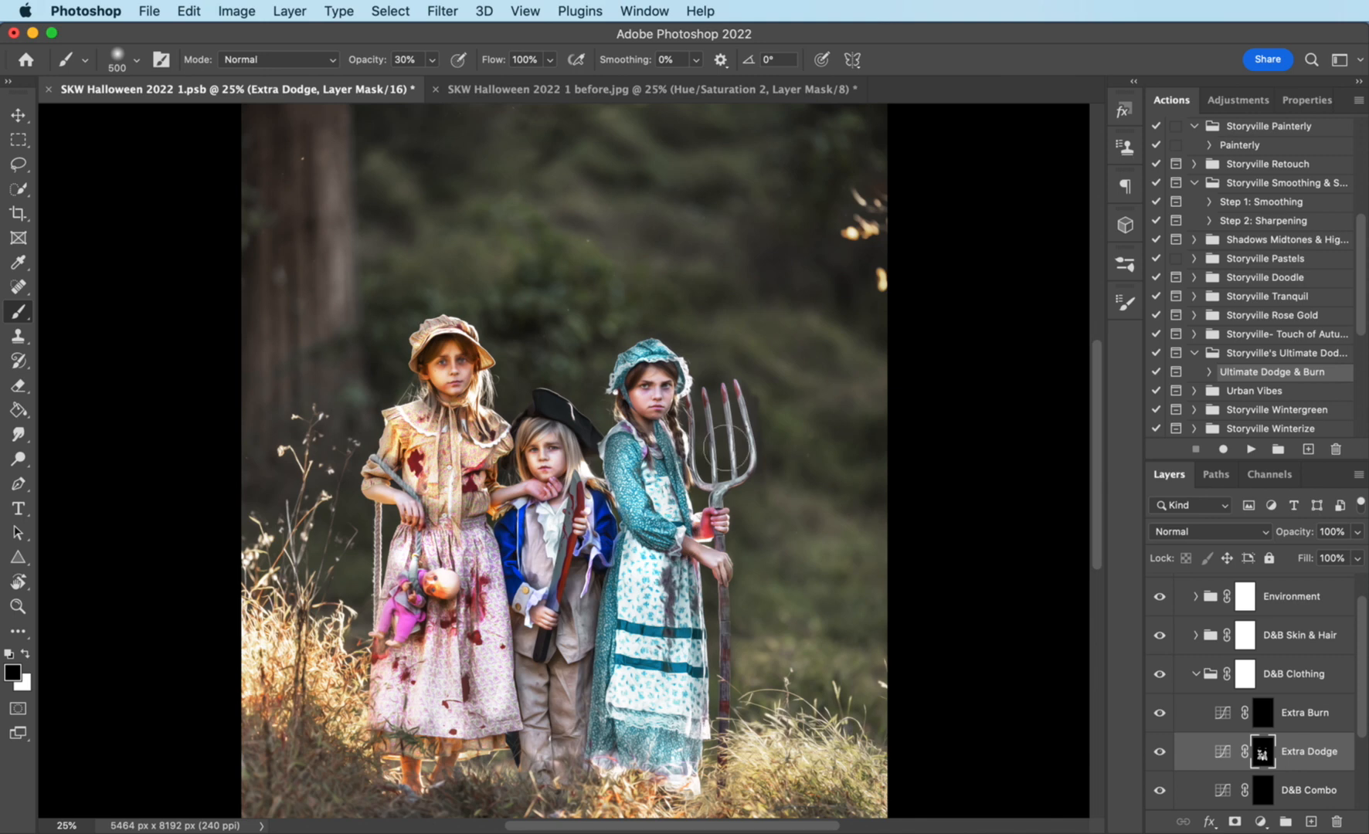
click(1301, 713)
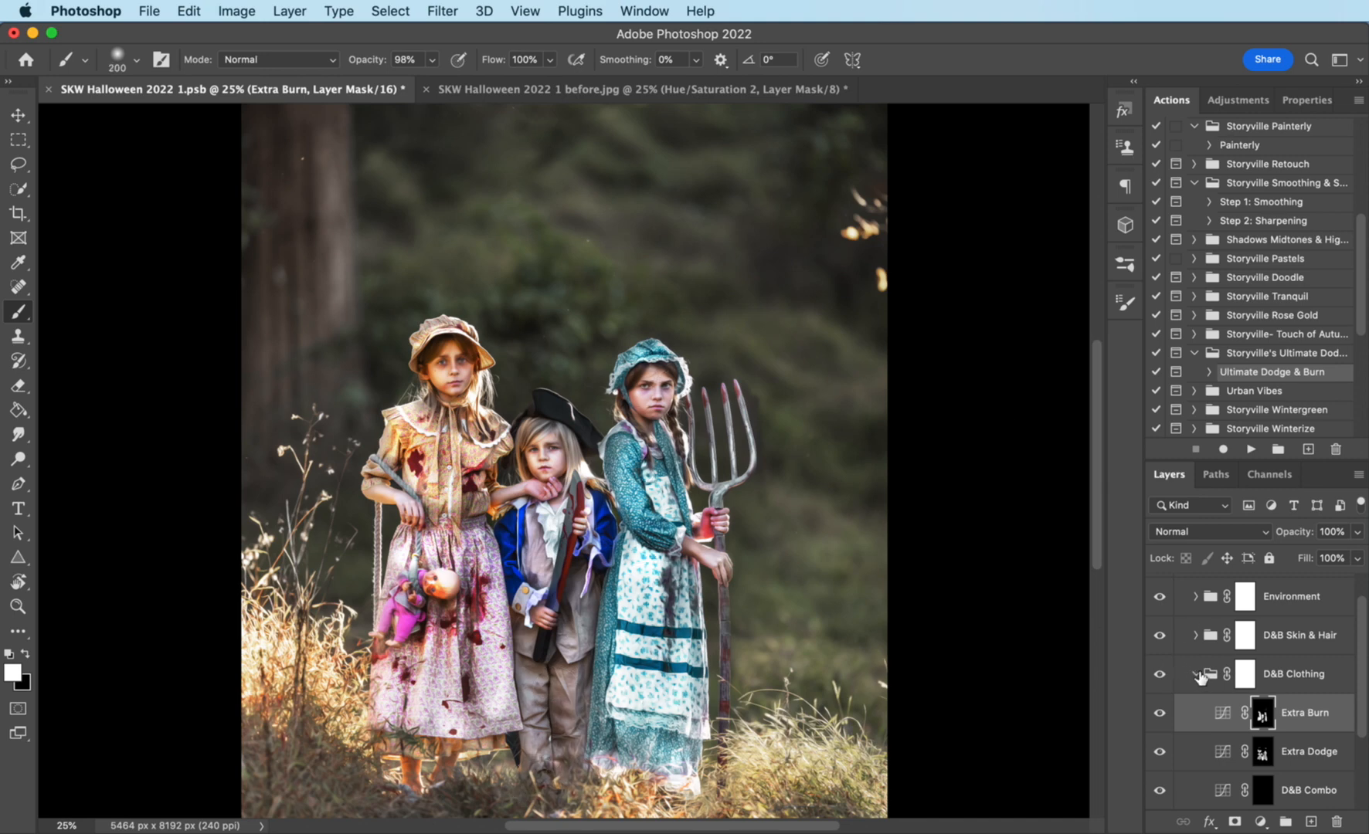
click(1198, 673)
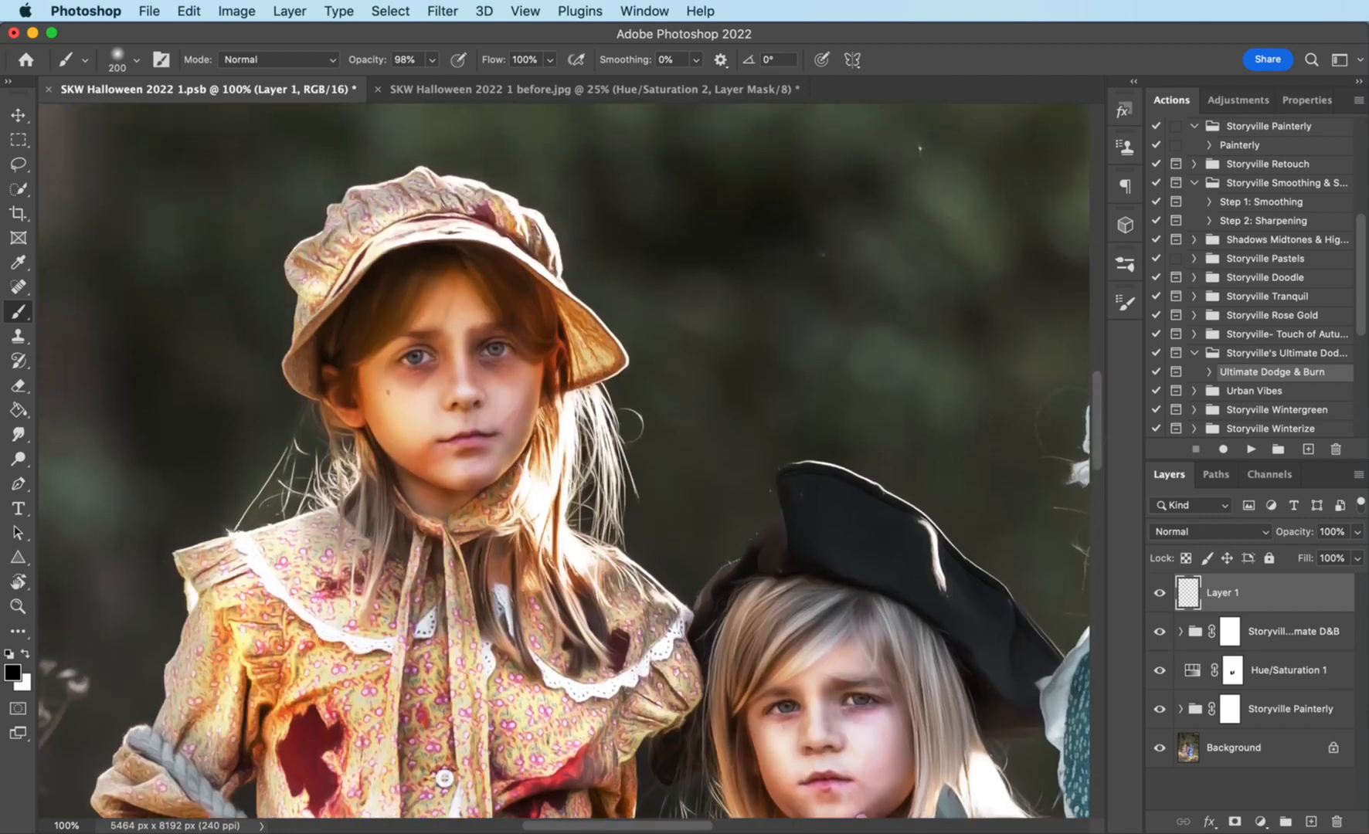
Step: Set Layer 1 to Soft Light at 85% opacity and view all three children
click(1210, 532)
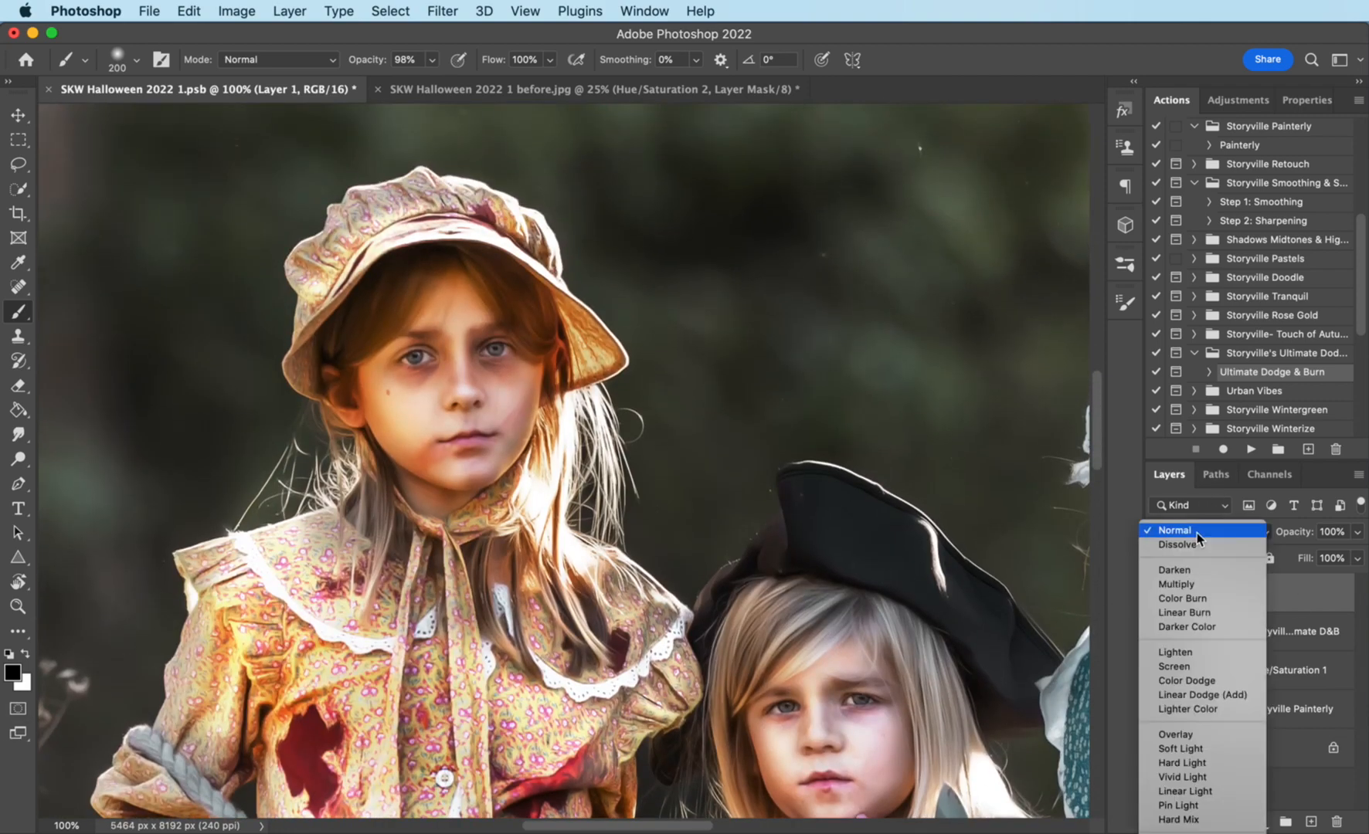
click(1180, 748)
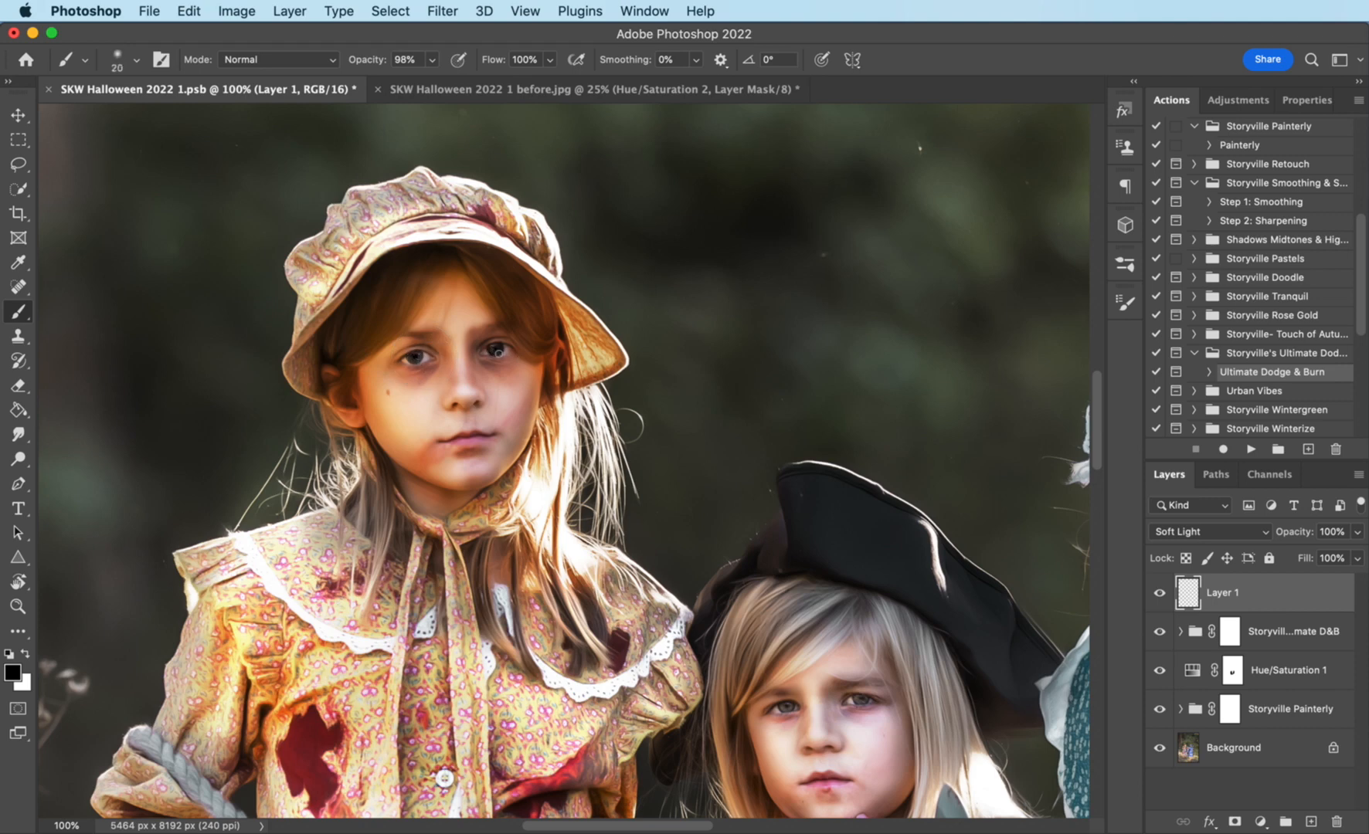
scroll(down, 3)
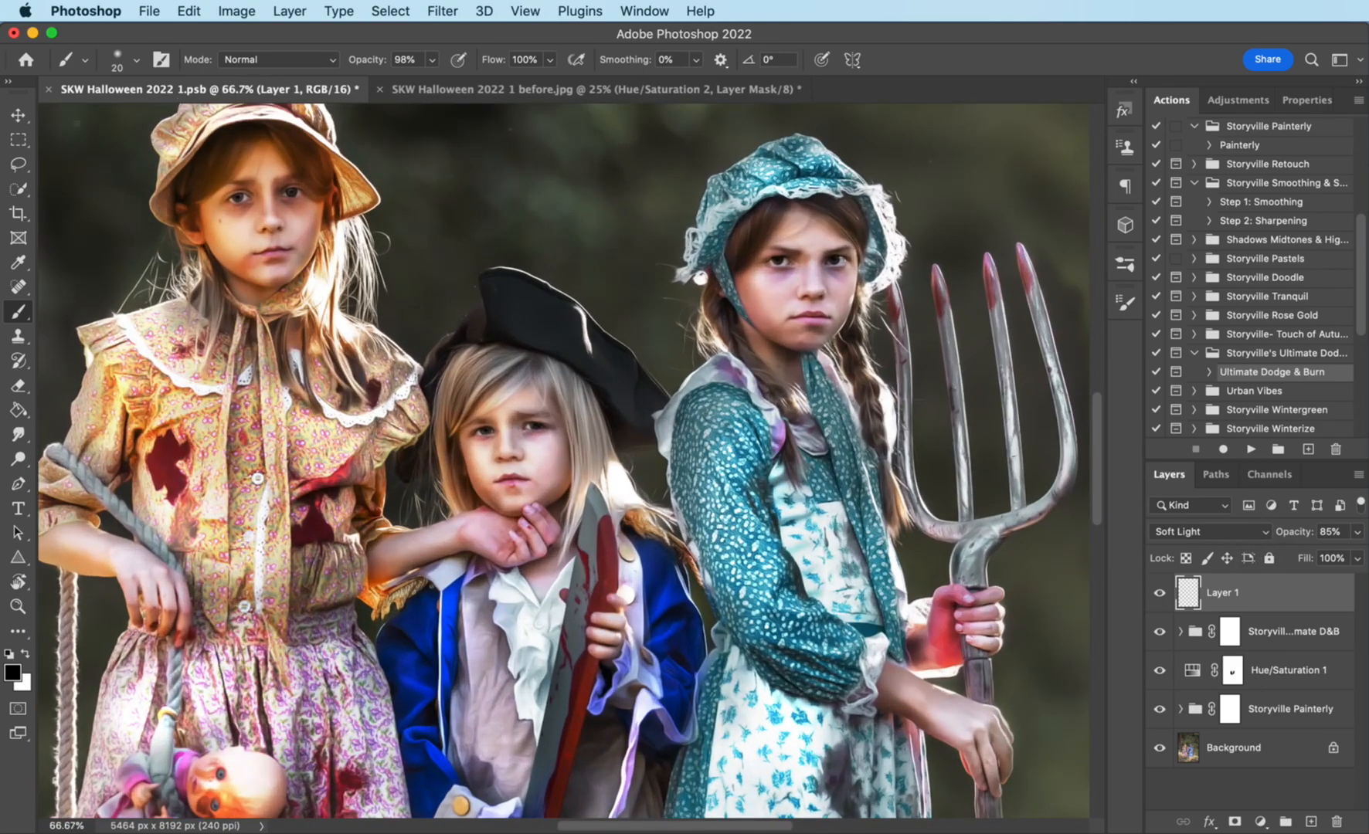
click(366, 58)
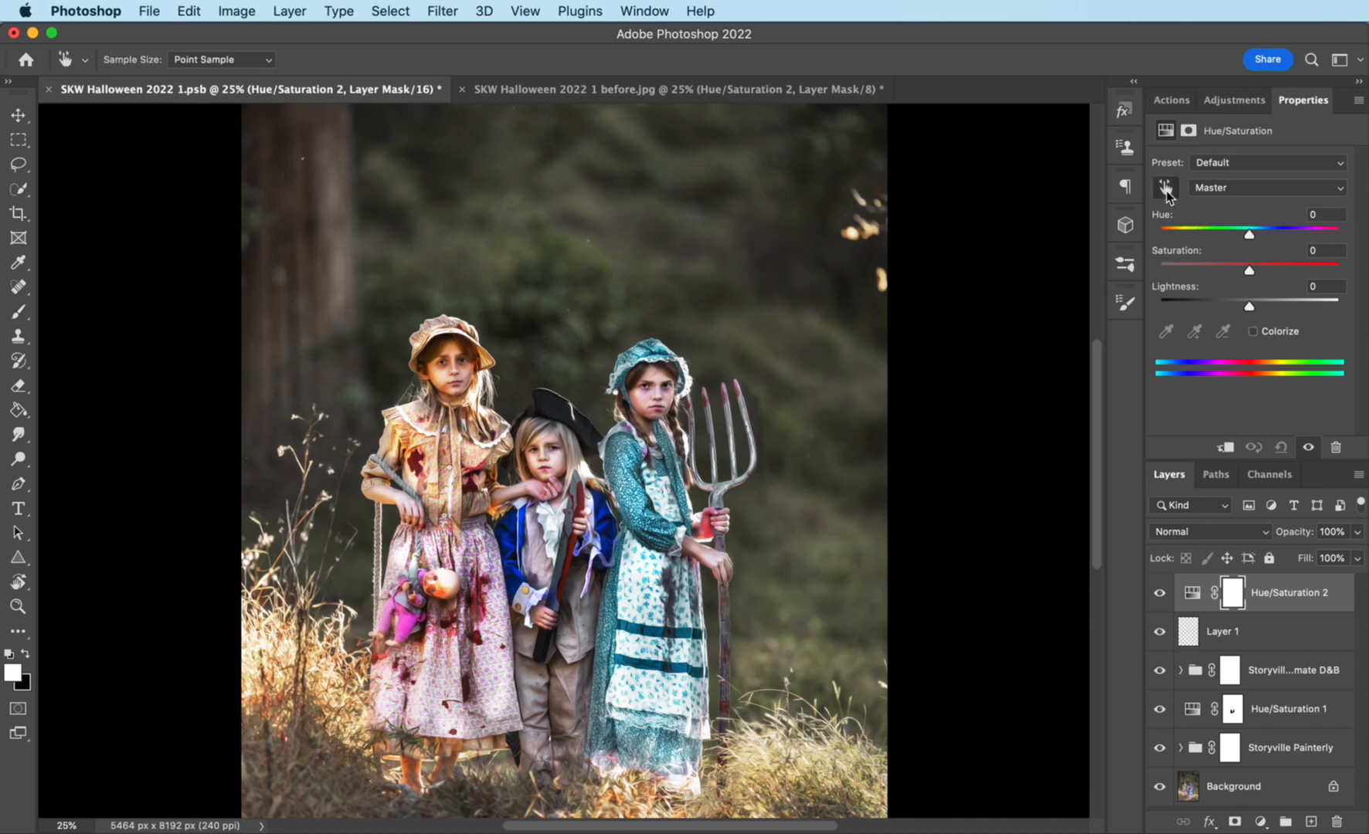
Step: Target the Reds in Hue/Saturation 2 and lower their saturation to -16
click(1265, 187)
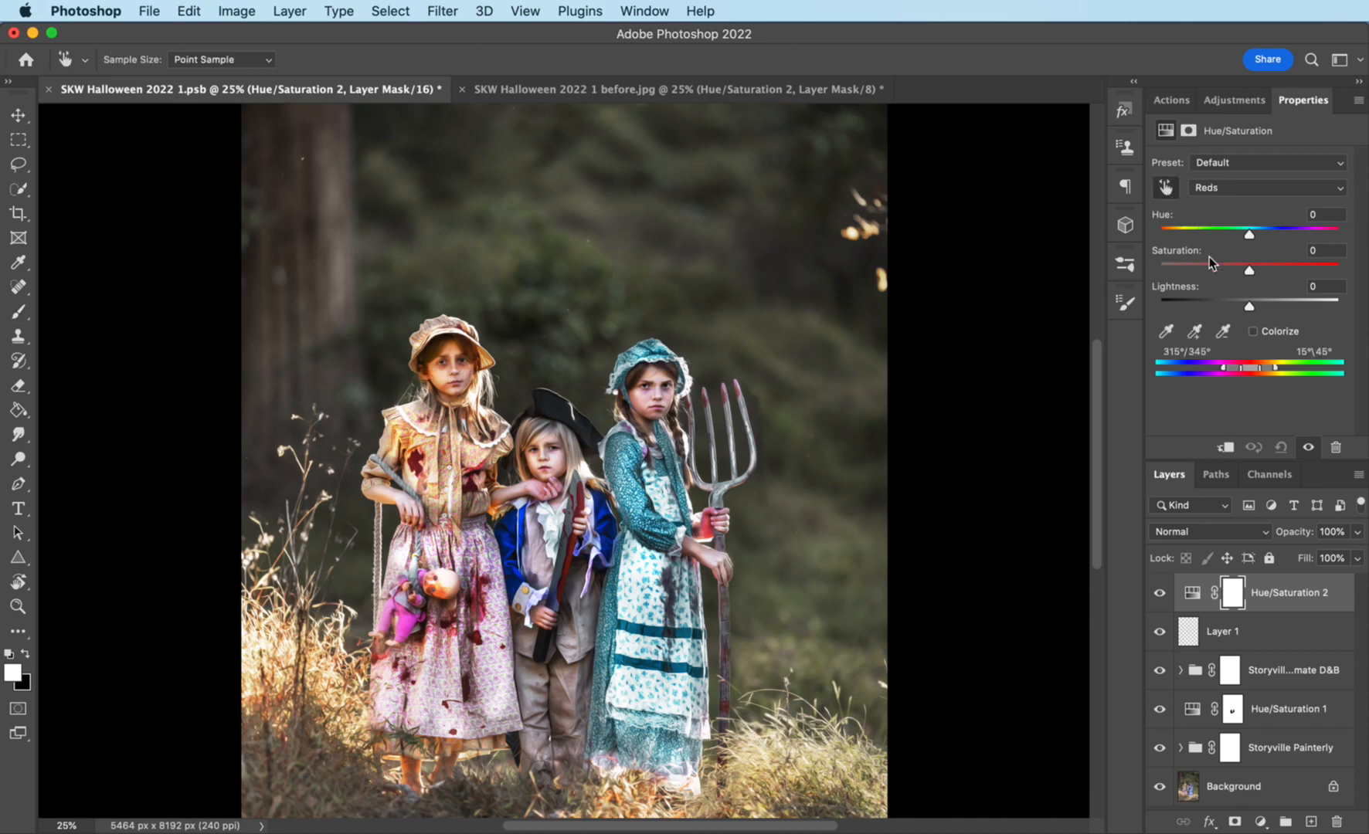
drag(1248, 263, 1236, 263)
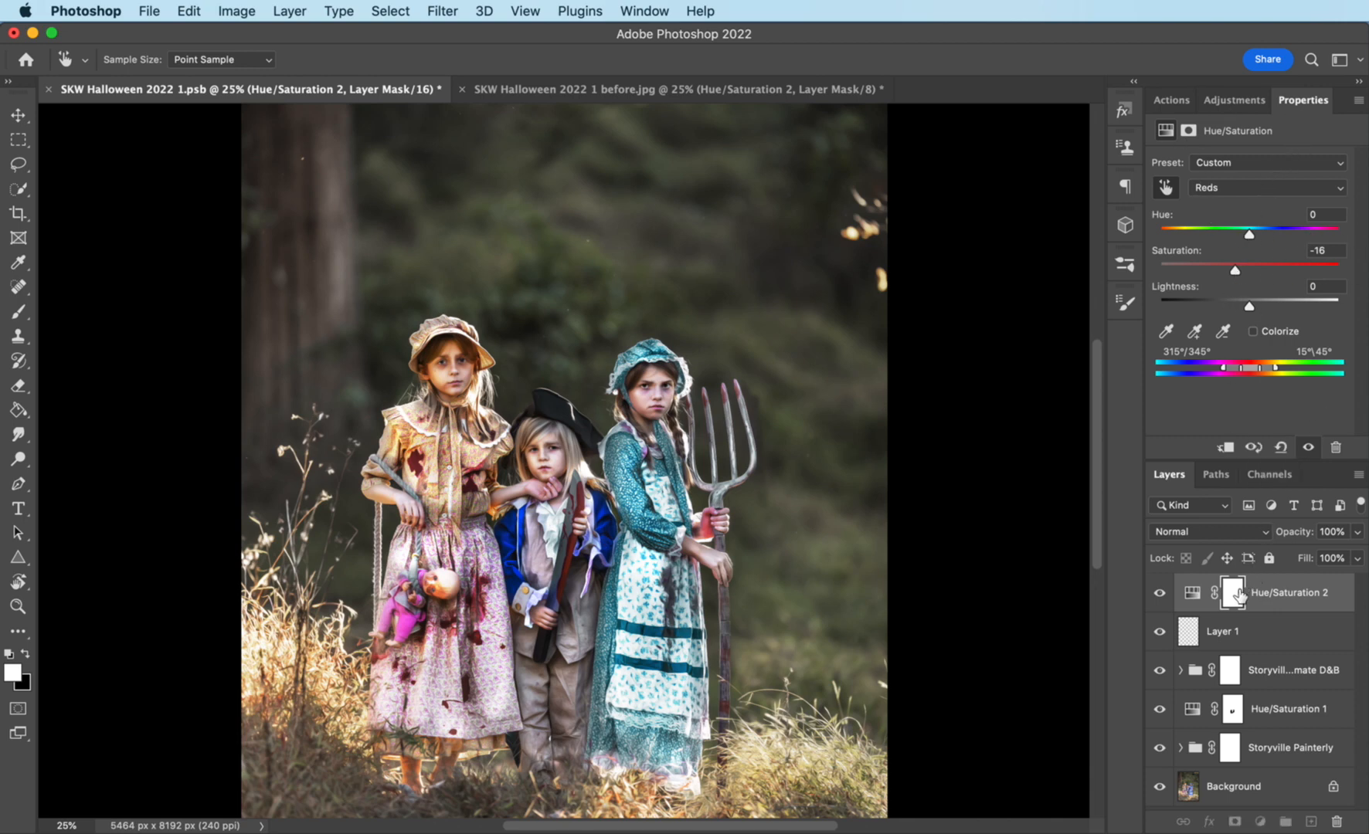
Step: Limit the red desaturation to one spot by painting white on the black Hue/Saturation 2 mask
click(1231, 594)
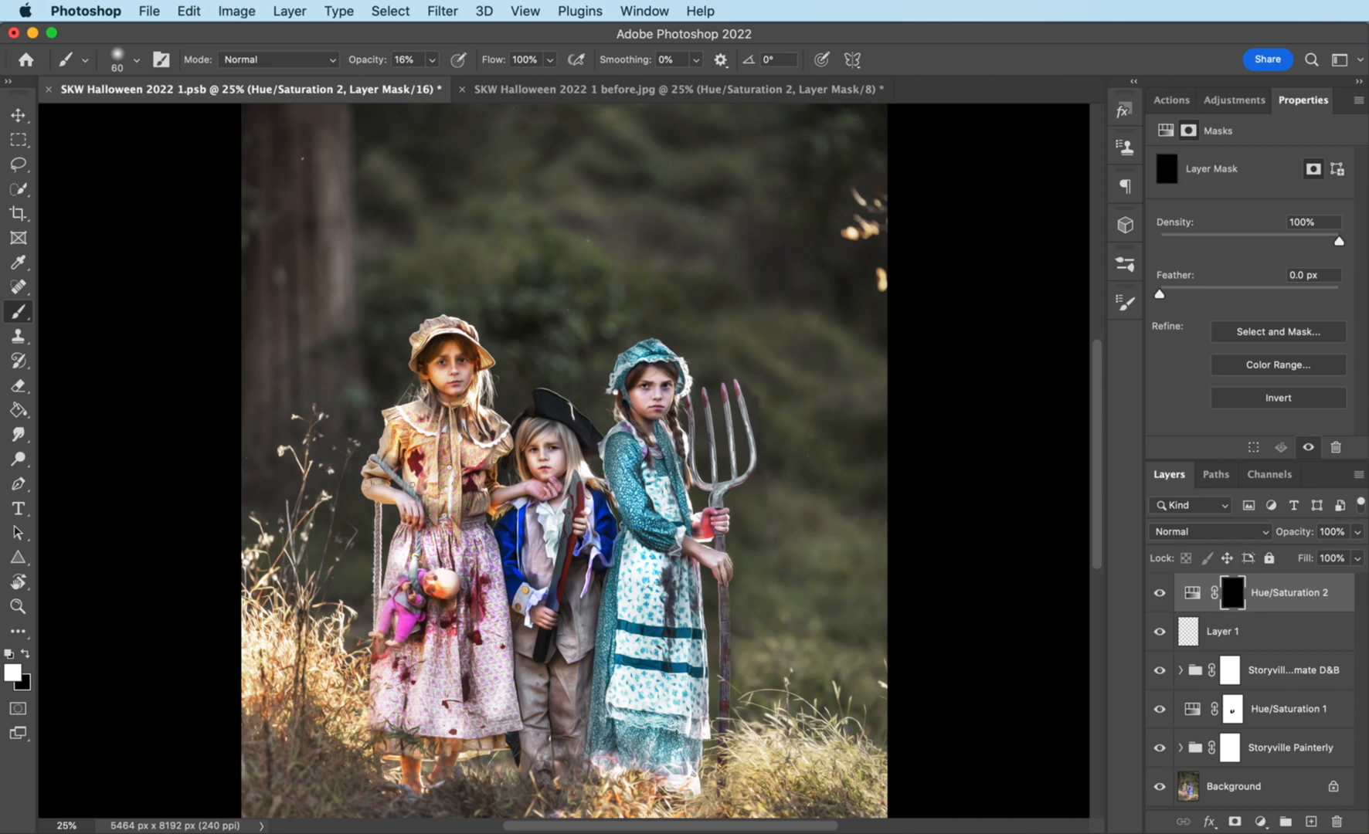
click(405, 58)
text(99)
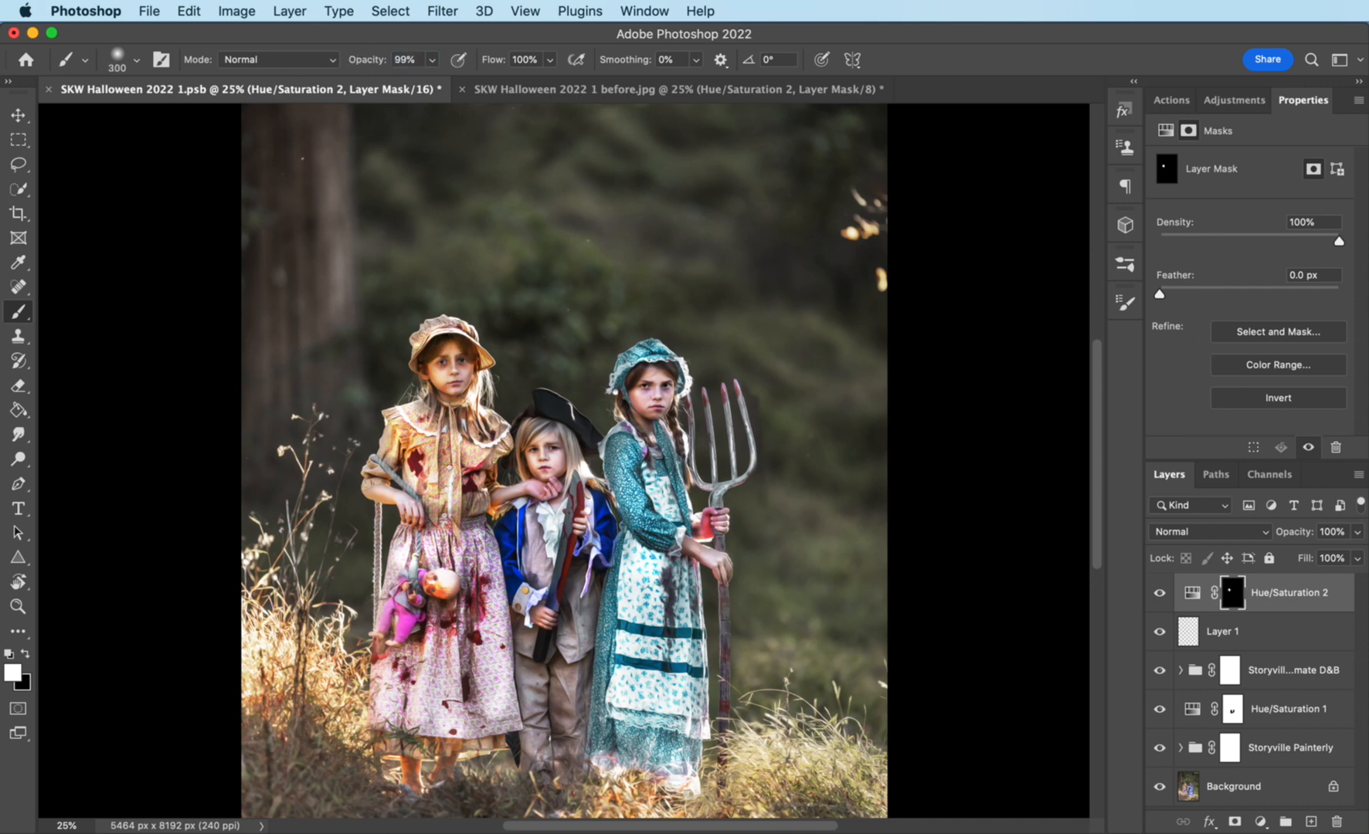
click(1159, 603)
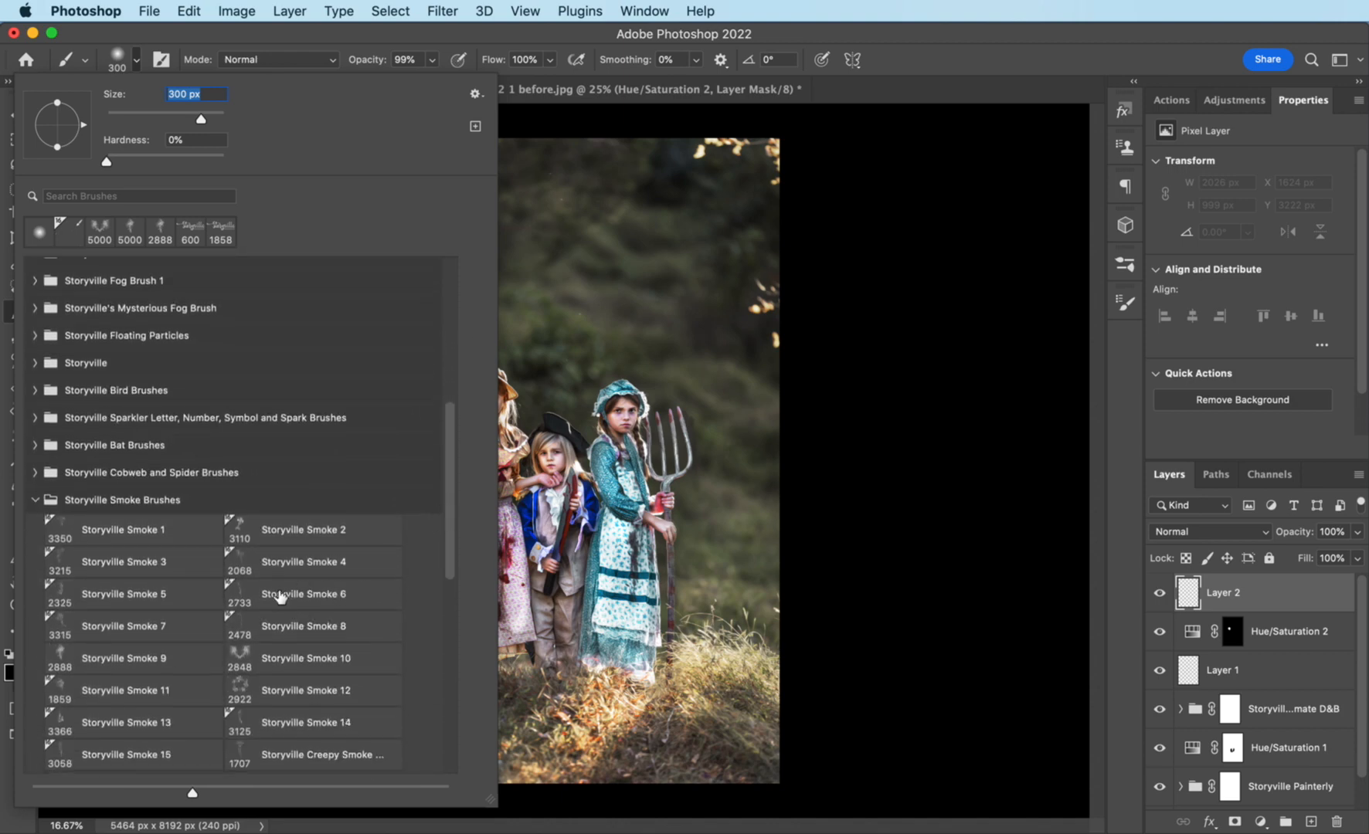
Step: Load the Storyville Smoke 10 brush from the Storyville Smoke Brushes set
scroll(down, 3)
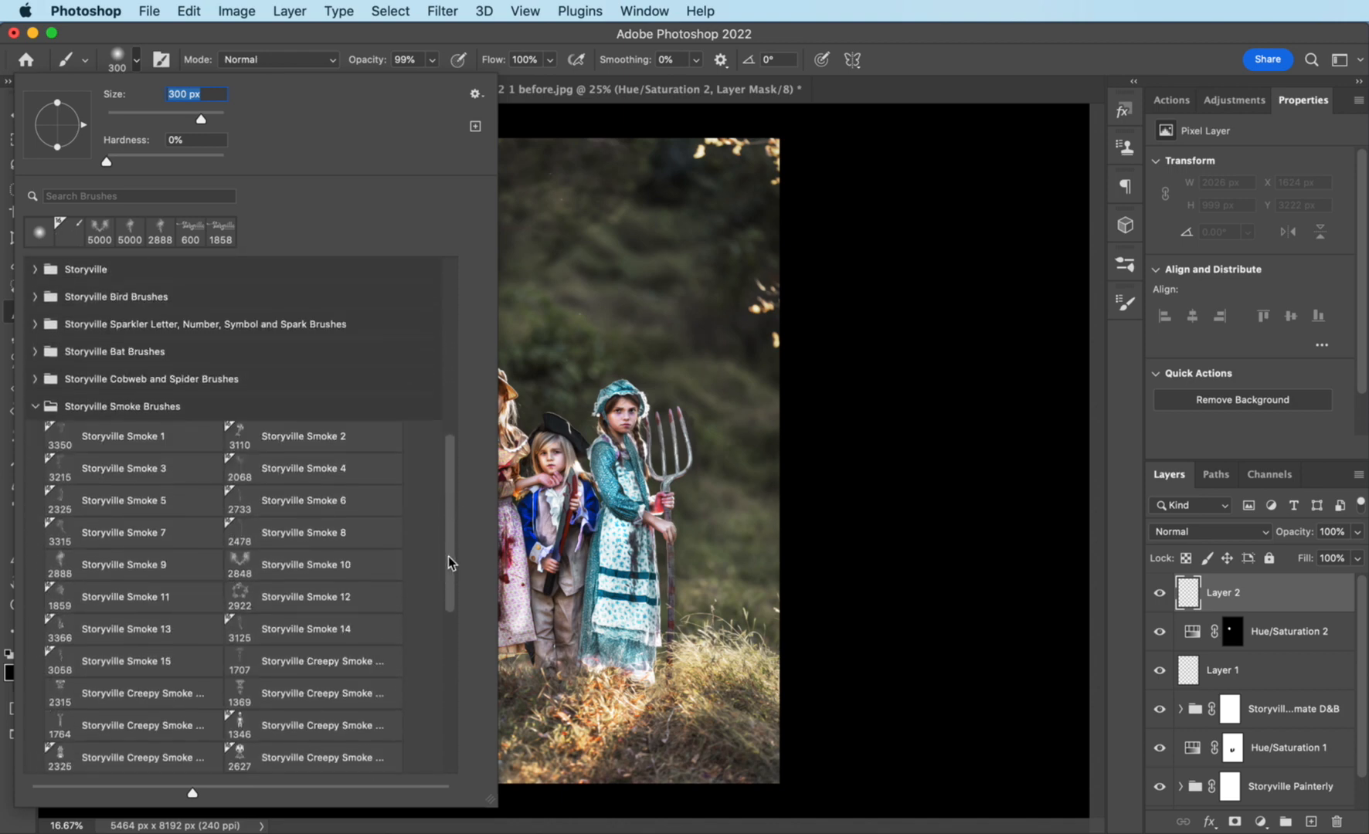
mouse_move(344, 593)
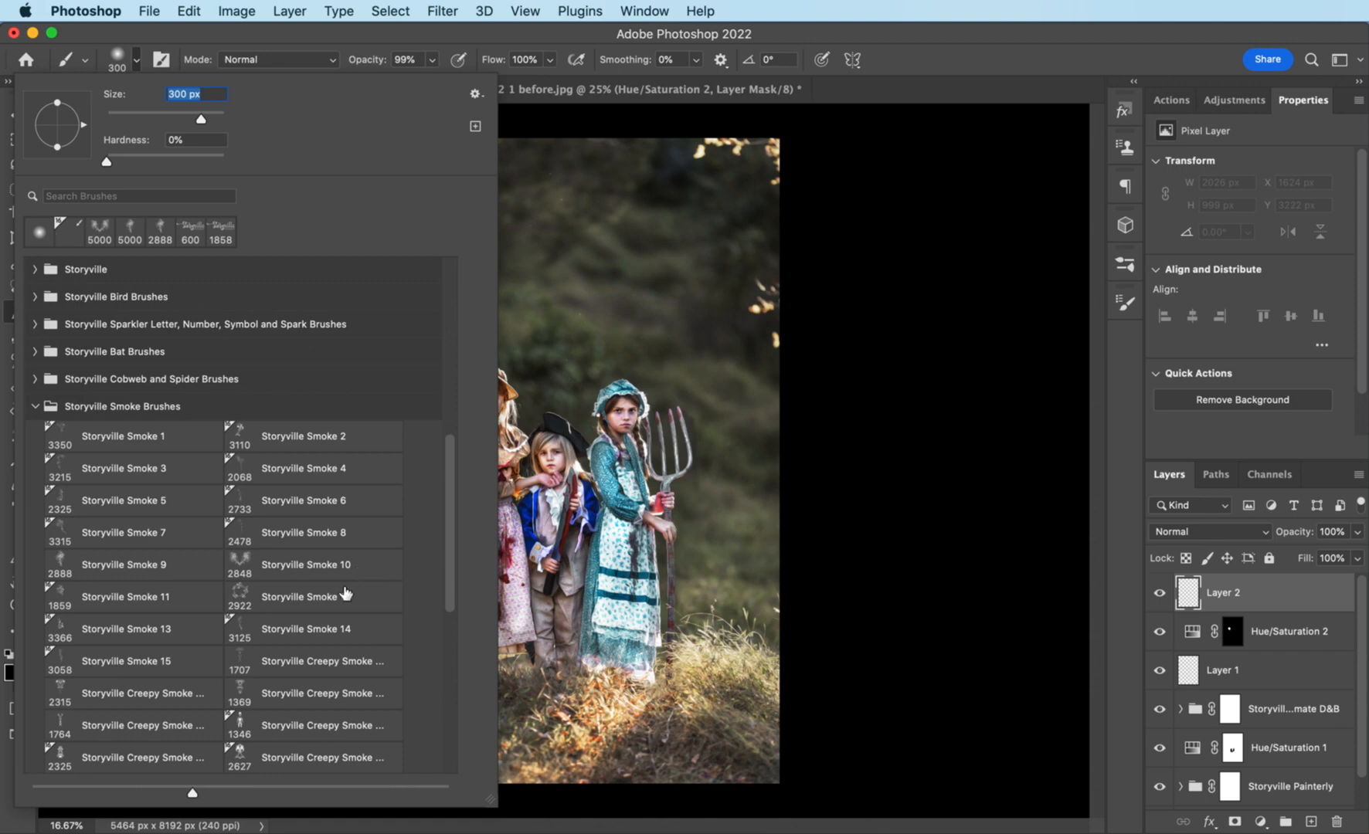
mouse_move(317, 568)
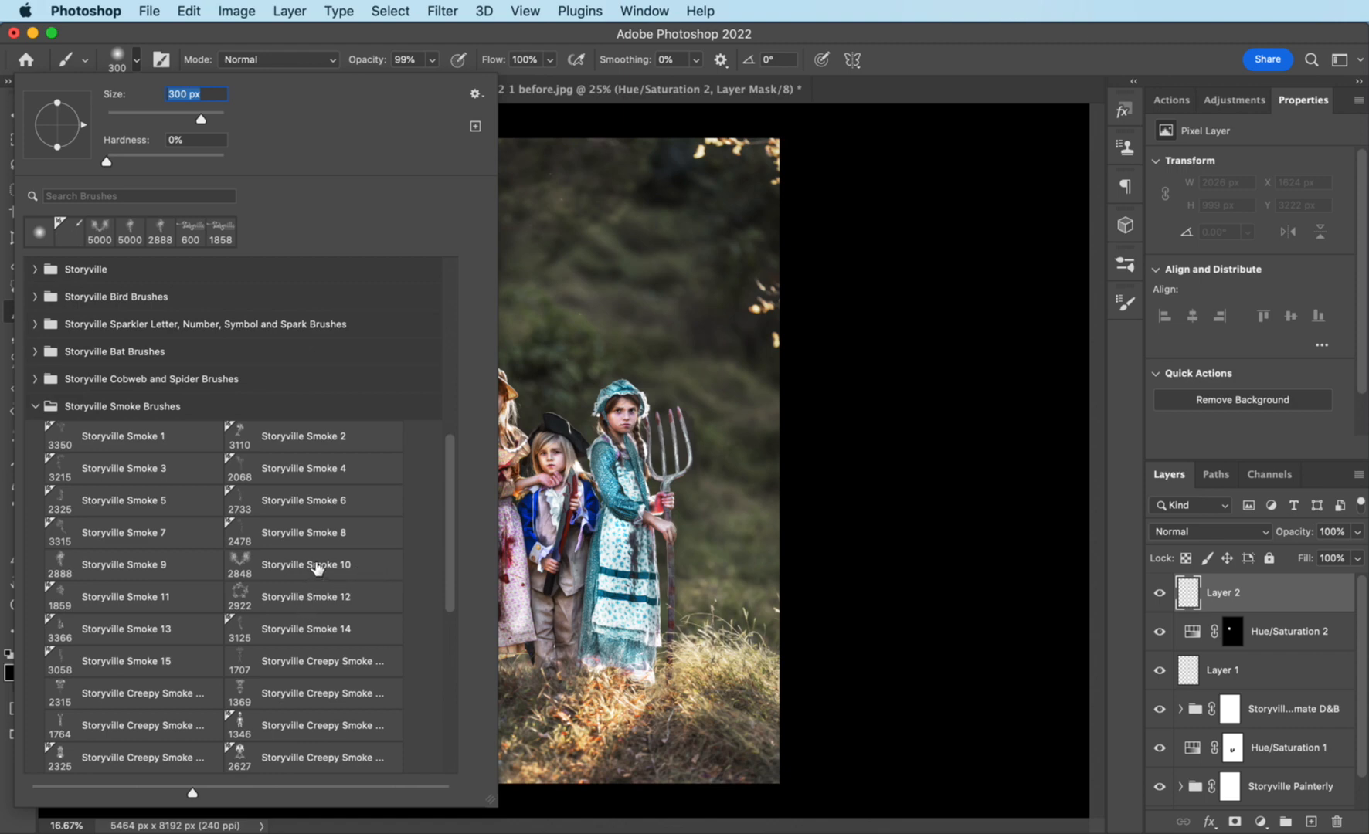
click(311, 564)
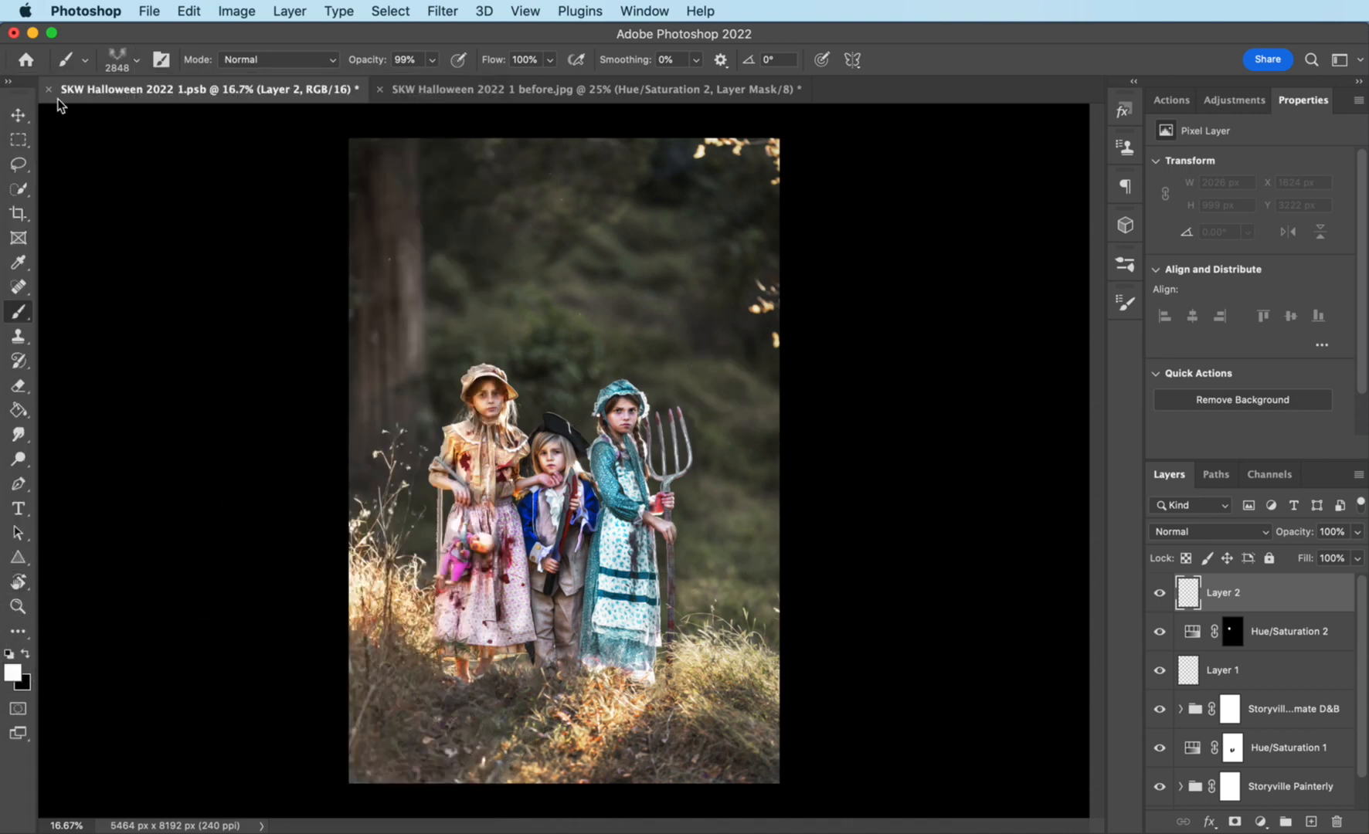
click(134, 59)
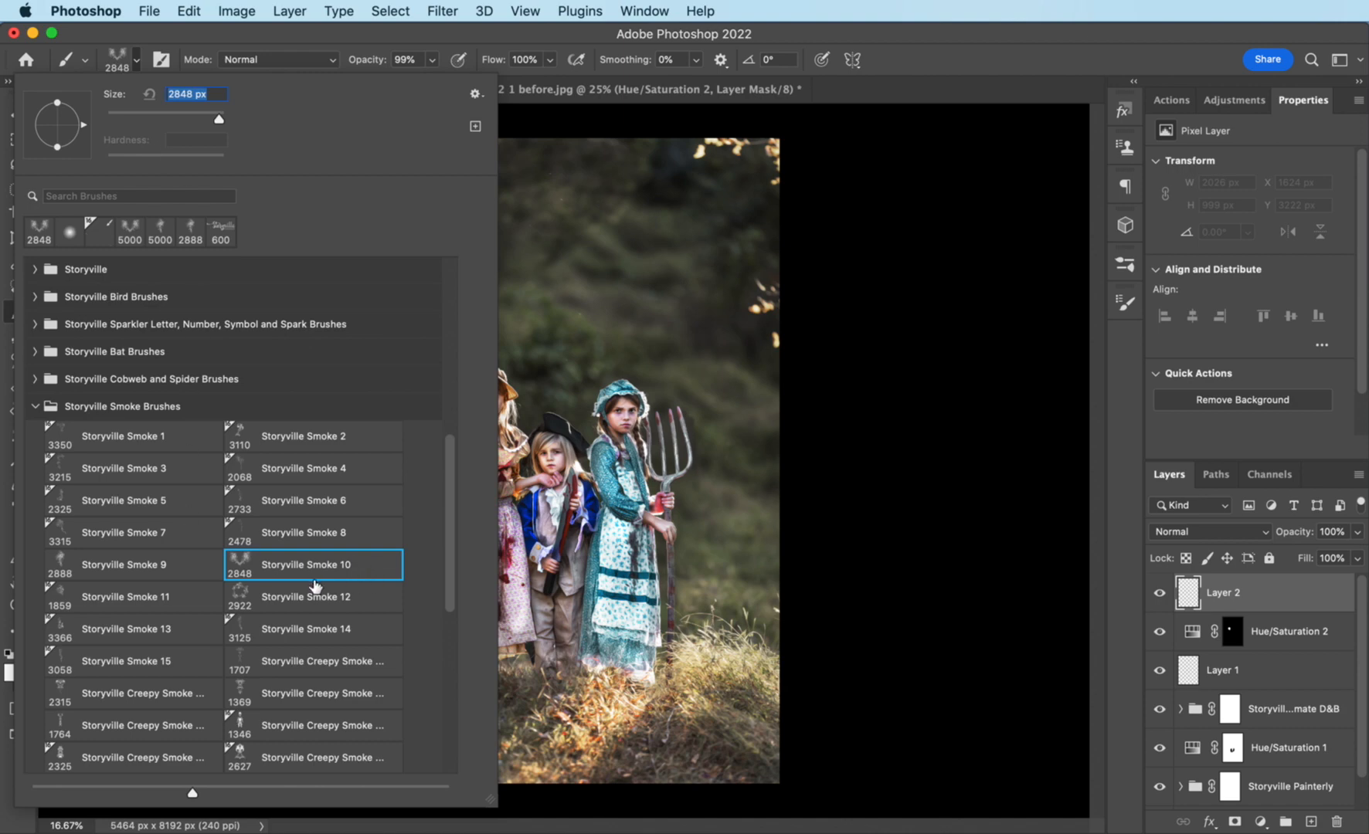
mouse_move(331, 578)
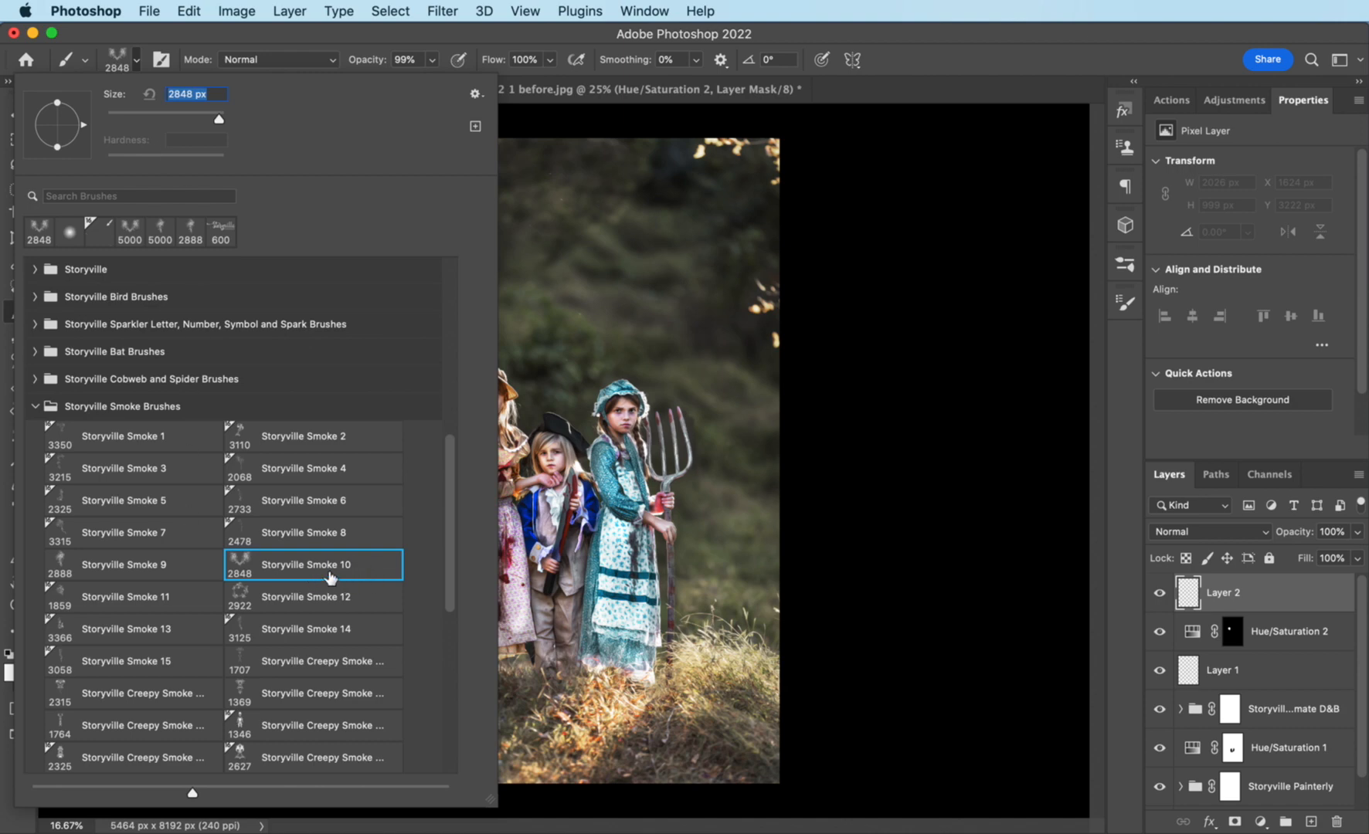
click(205, 89)
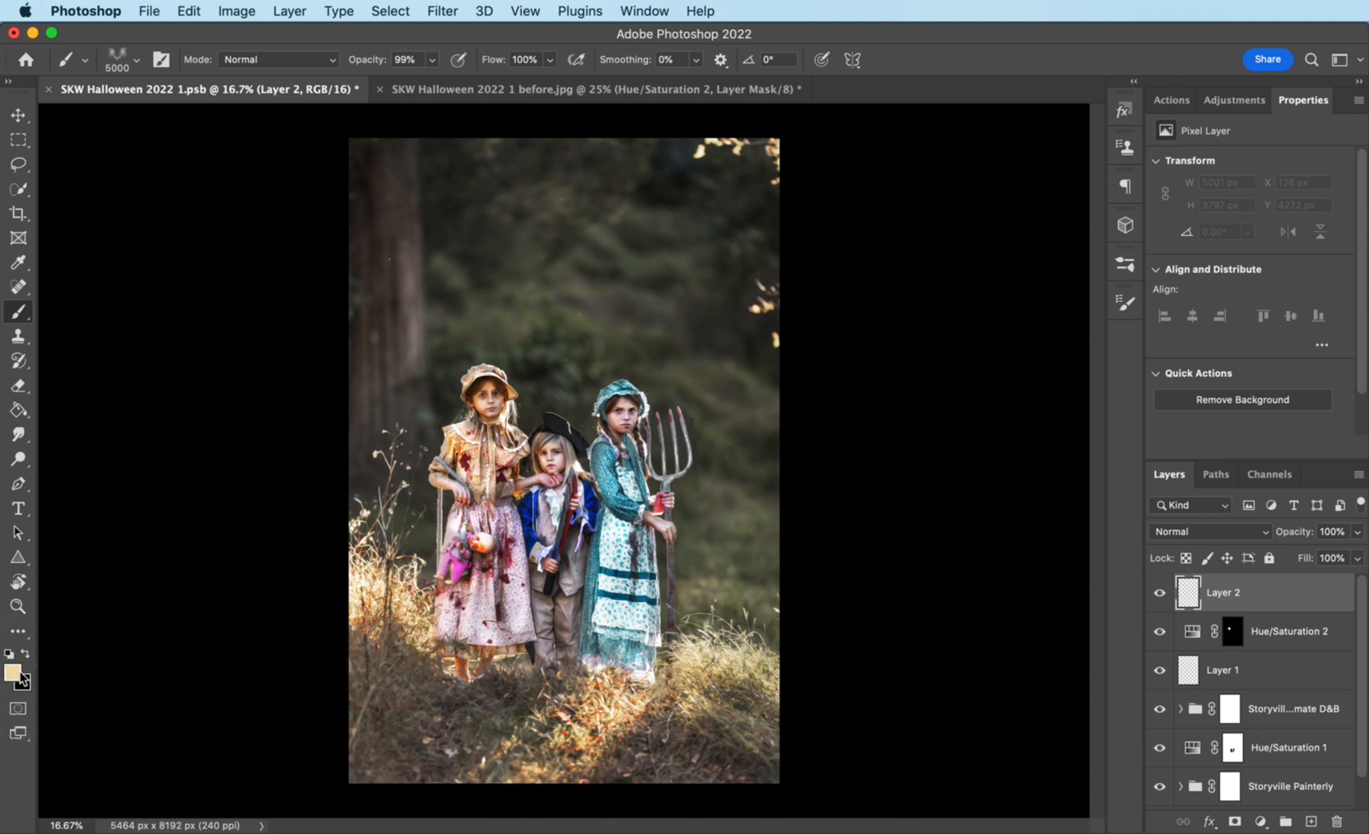
Step: Set the foreground painting colour to pale cream #faedcb
click(12, 673)
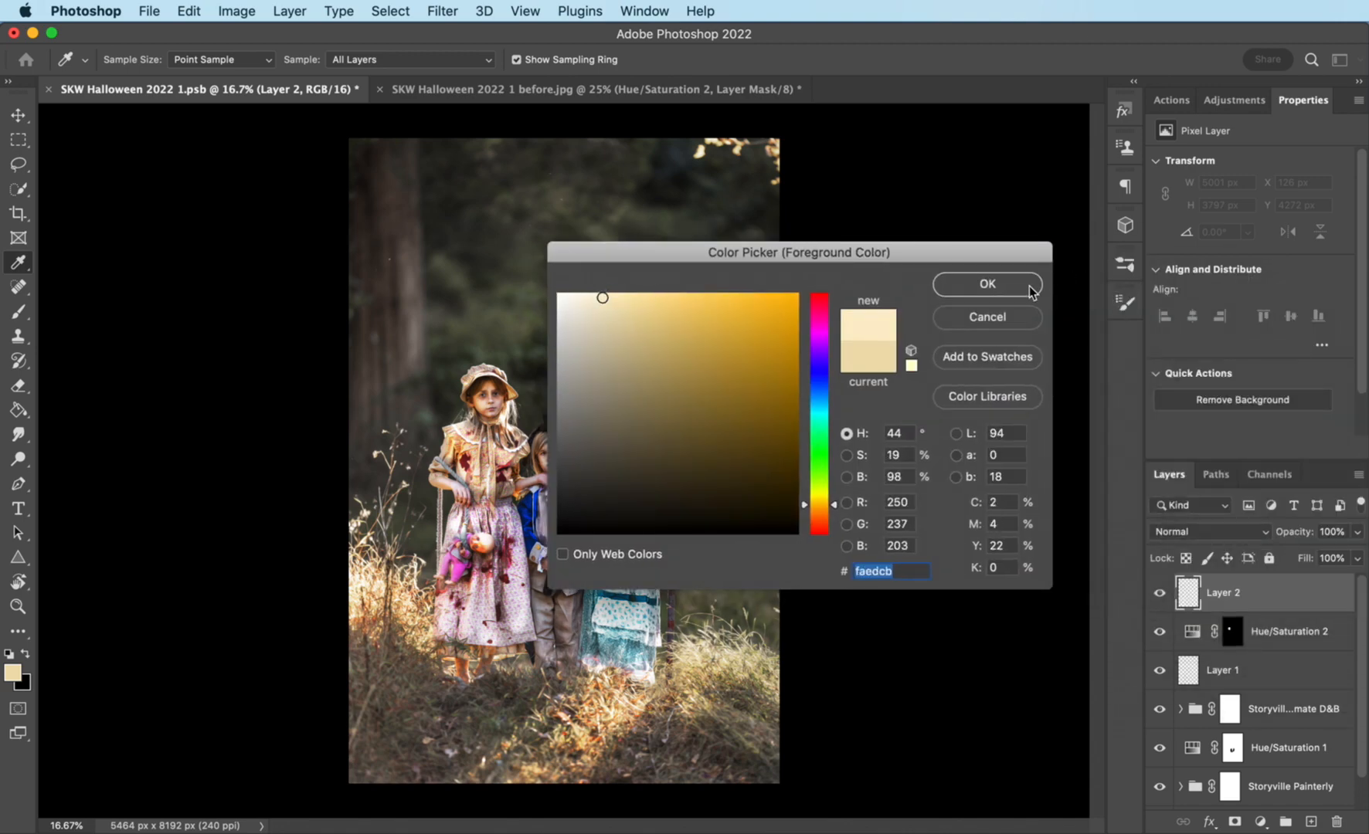
click(986, 284)
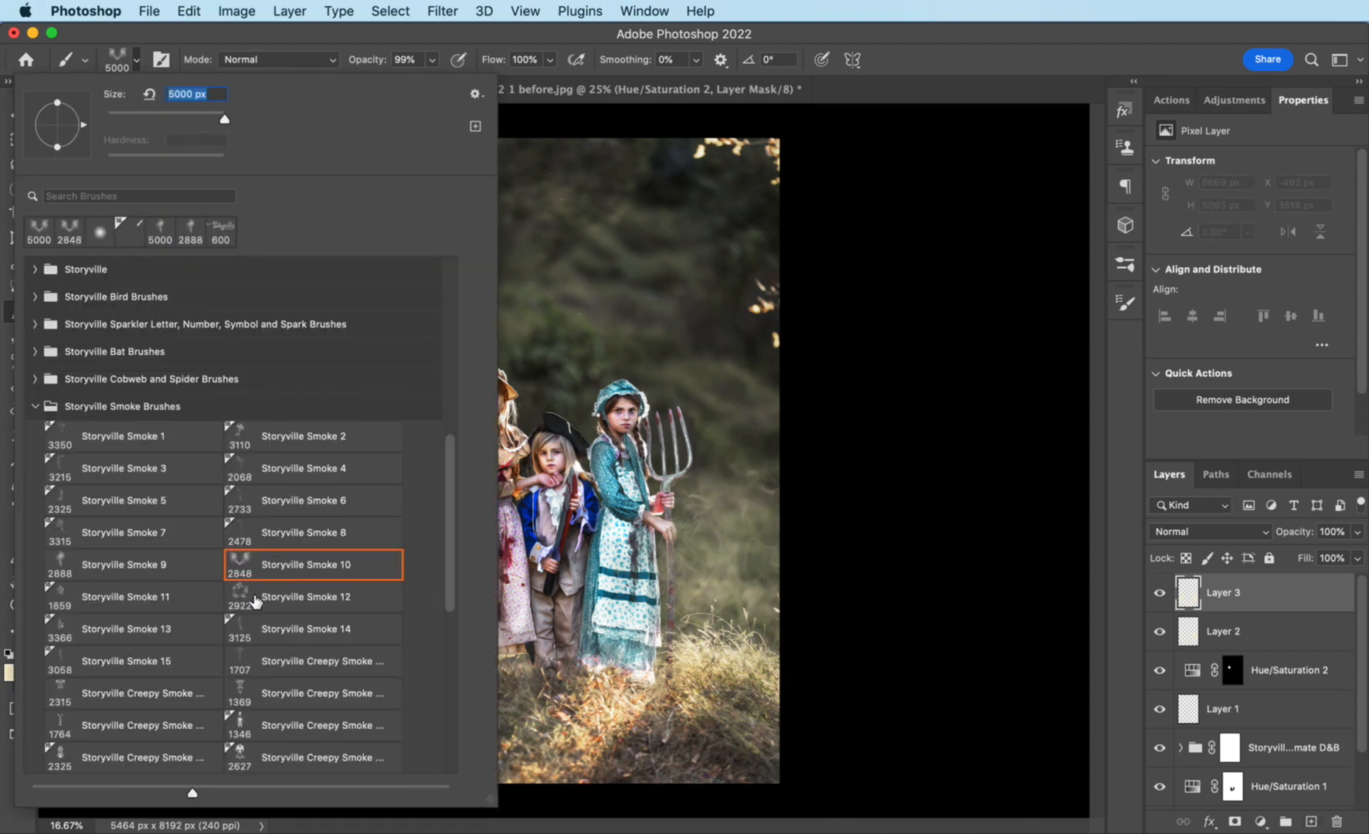
mouse_move(149, 568)
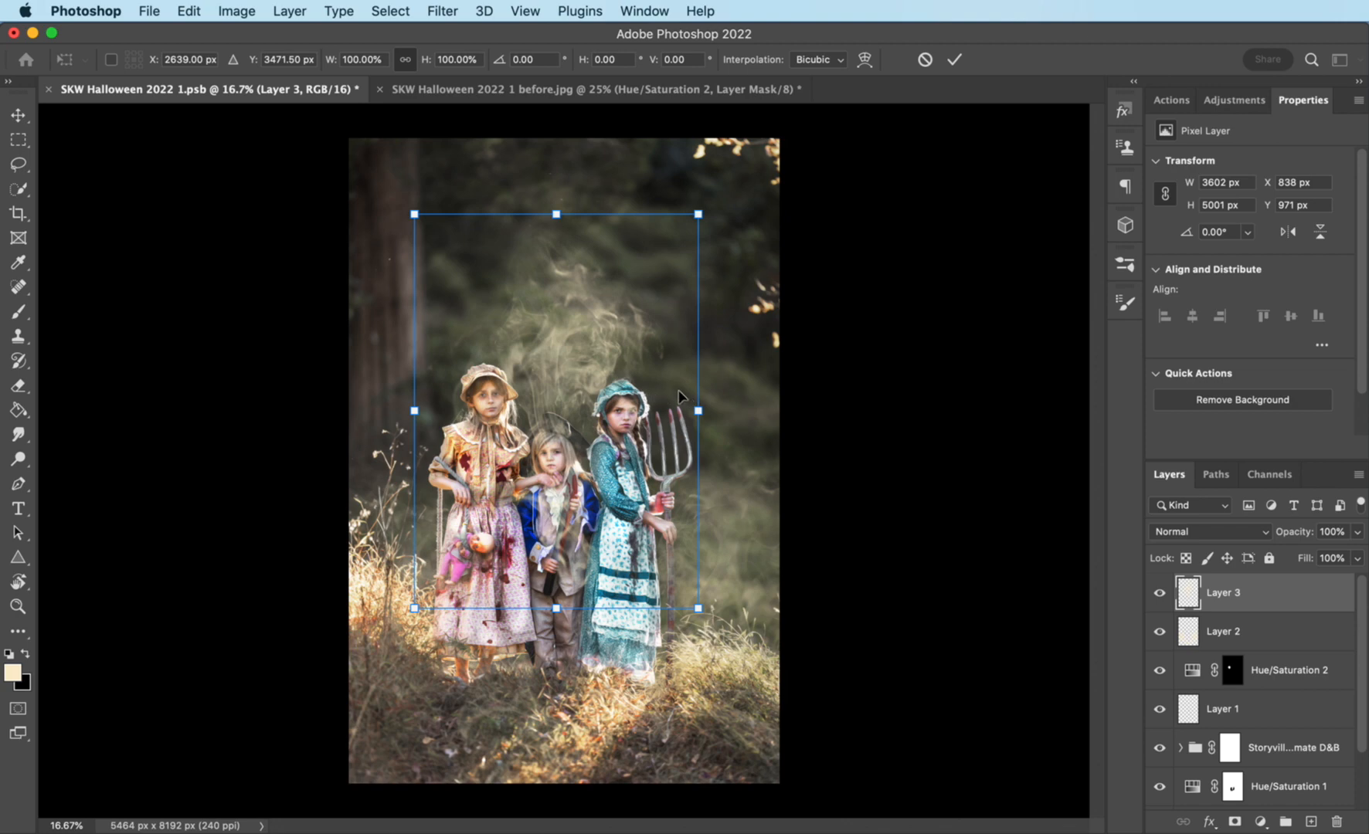
Step: Stretch the stamped smoke plume wider on Layer 3 and adjust its opacity
drag(697, 411, 740, 403)
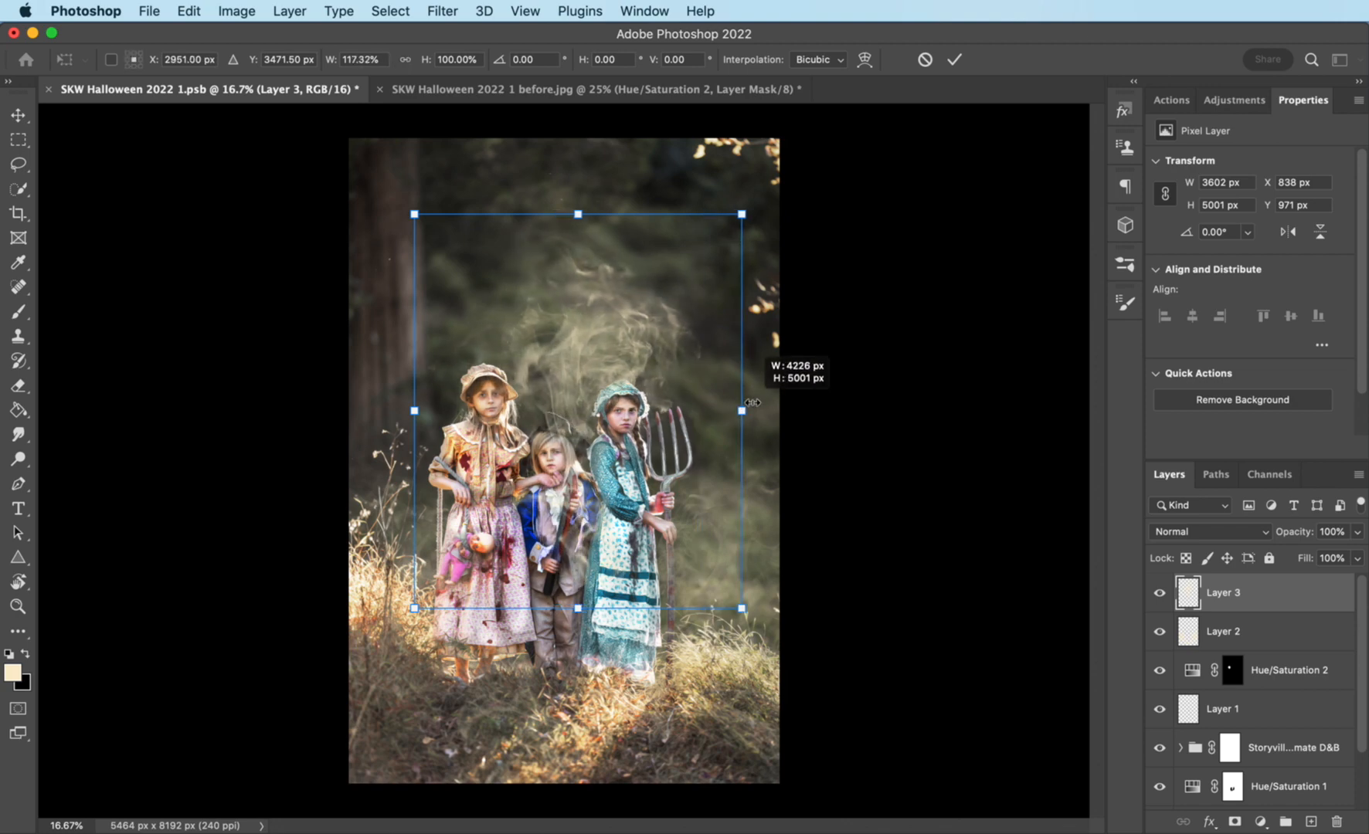
drag(416, 411, 370, 411)
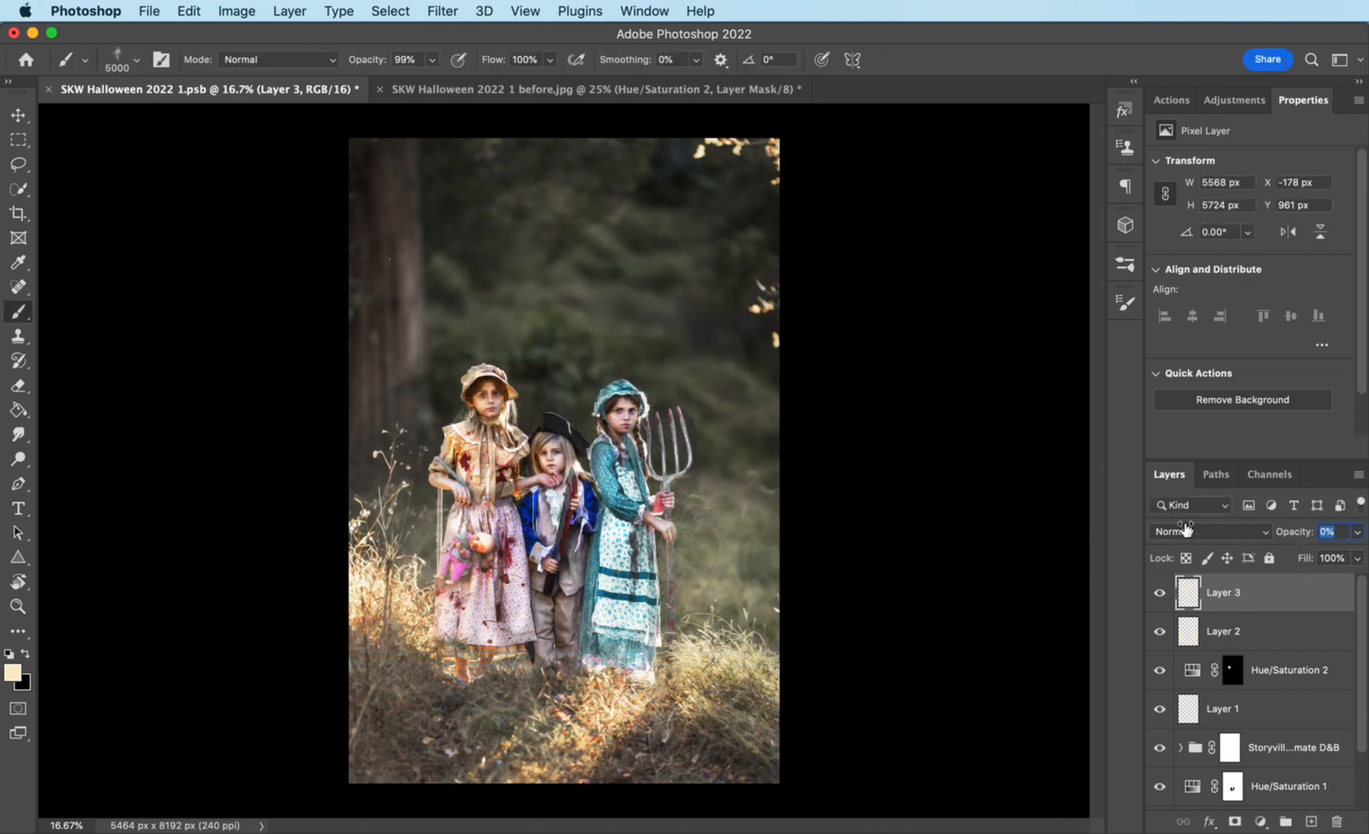
drag(1291, 531, 1310, 532)
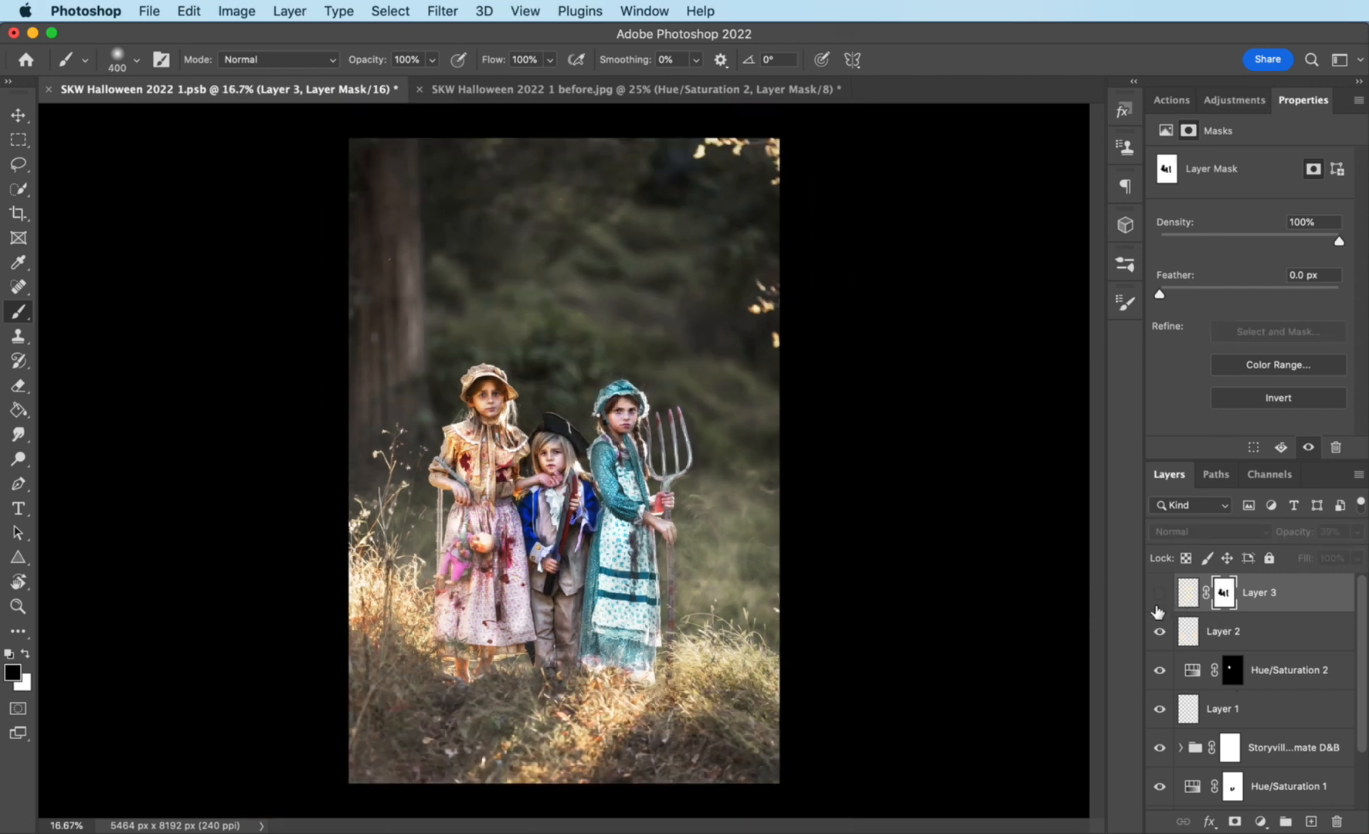
Step: Toggle the masked smoke Layer 3 to compare the result
click(1159, 593)
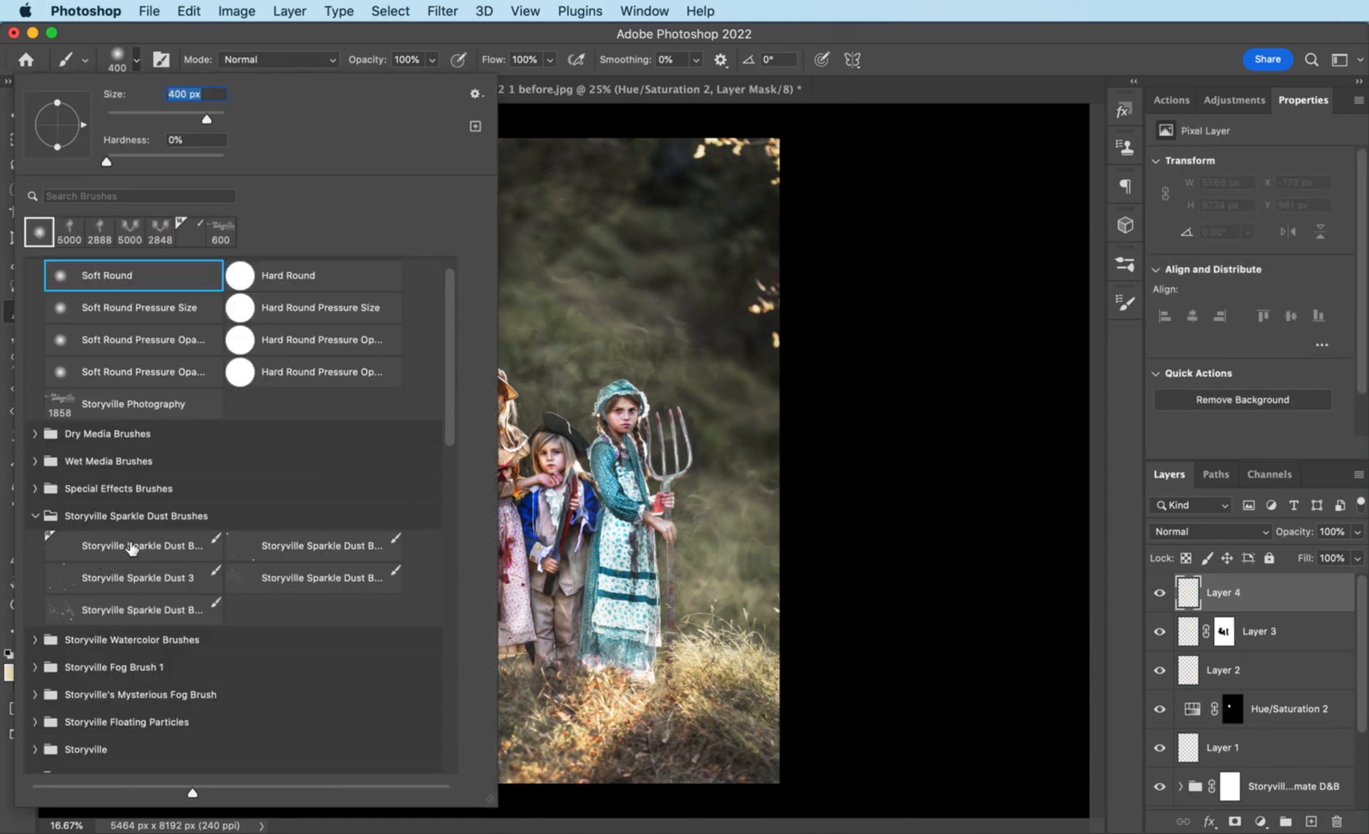
Step: Stamp Storyville Sparkle Dust particles around 1200 px across the forest on Layer 4
click(201, 88)
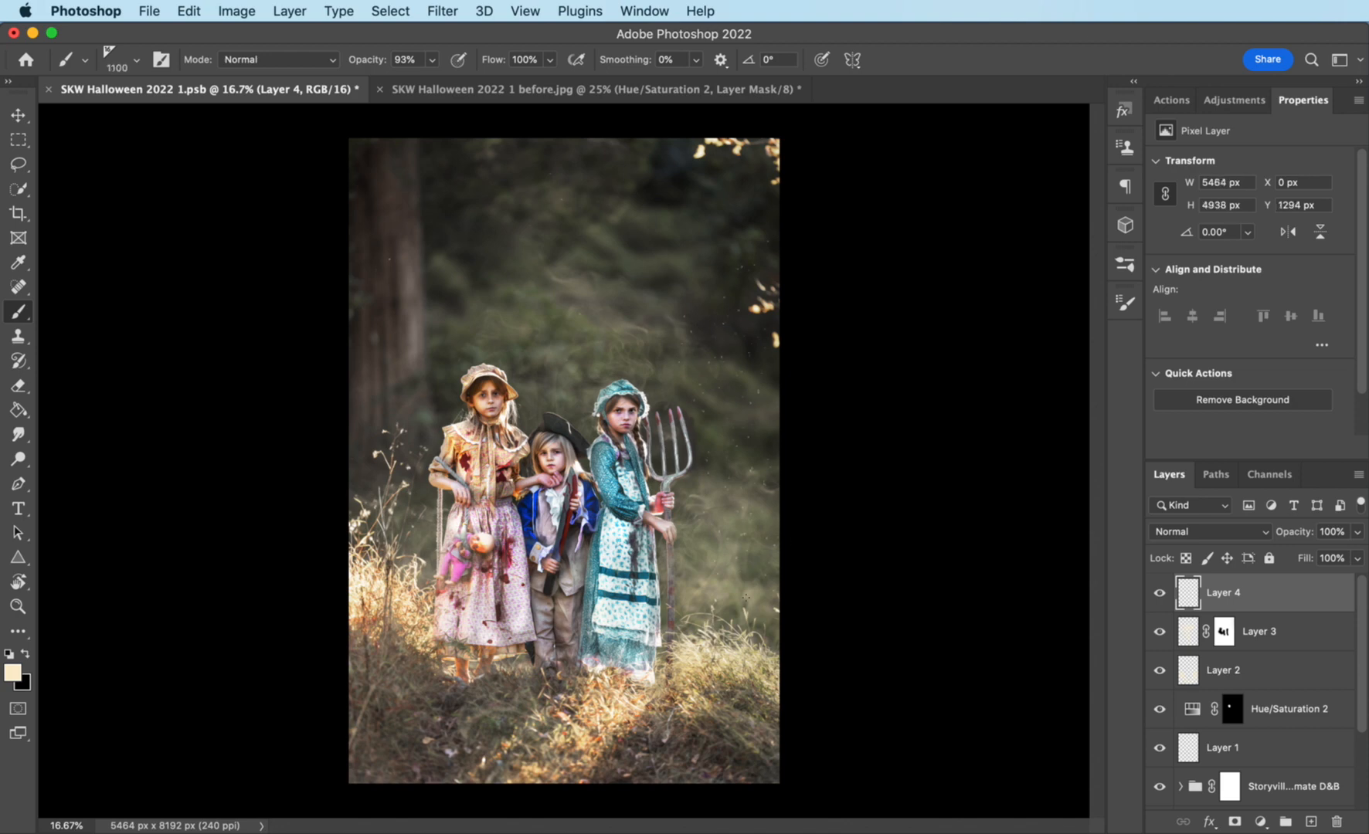
click(116, 68)
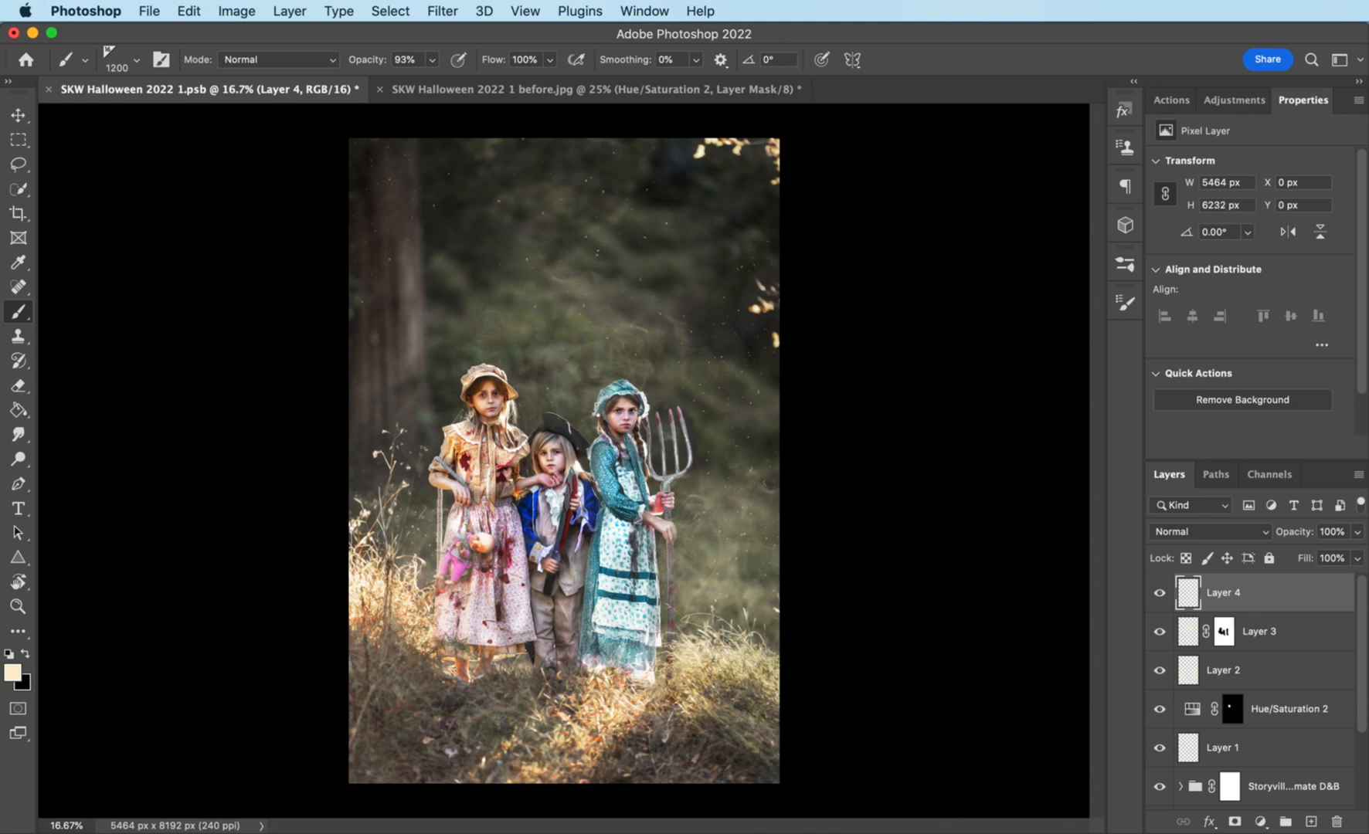
mouse_move(1317, 640)
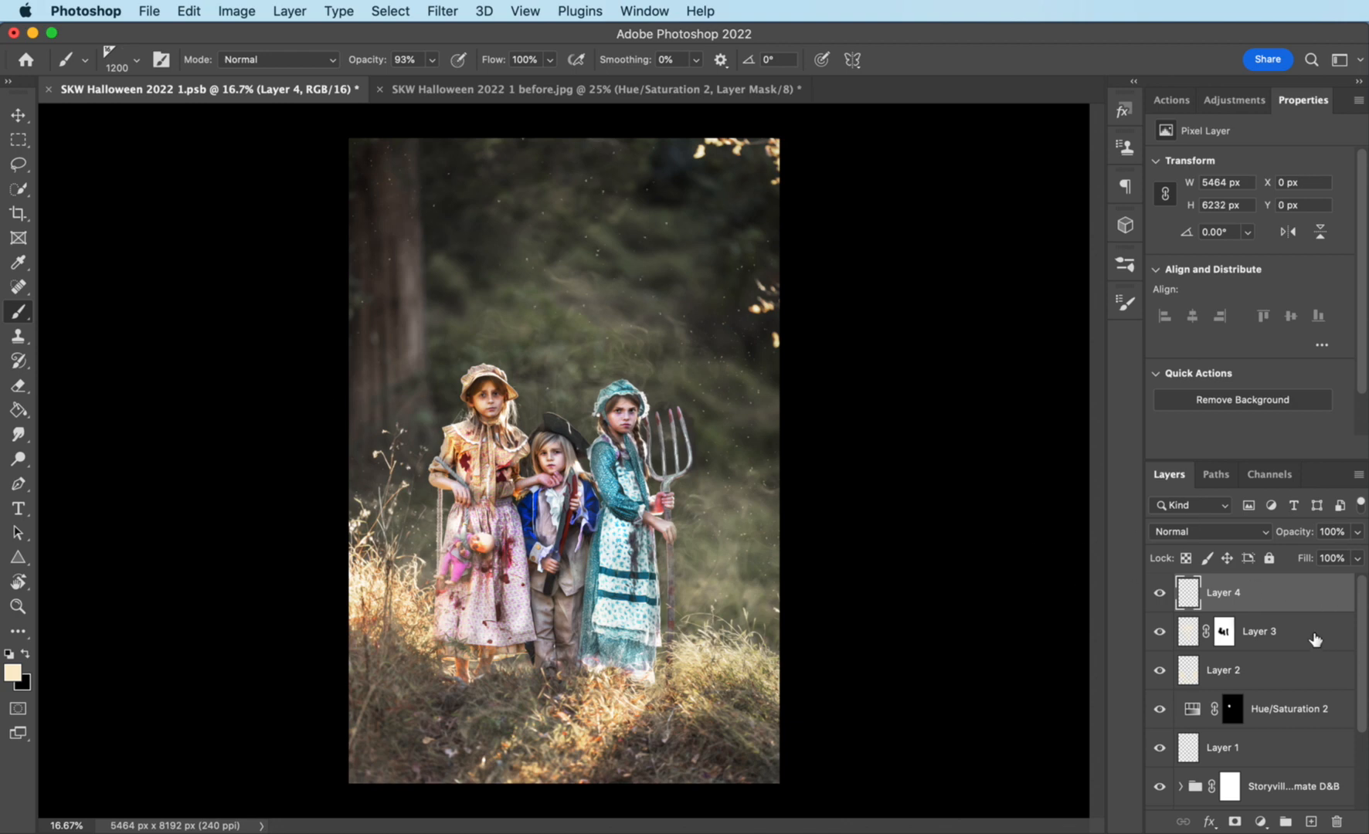
mouse_move(1354, 683)
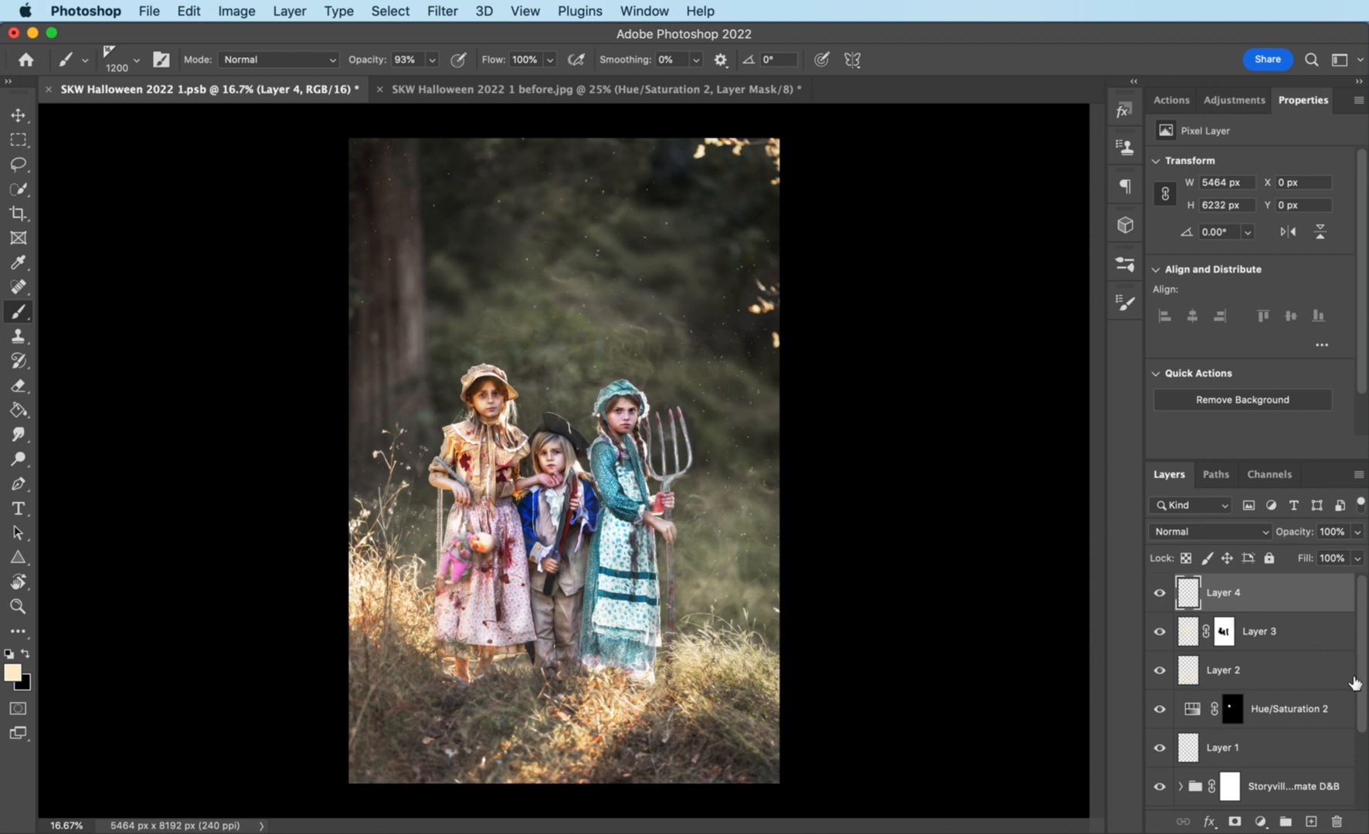
Step: Collect all edit layers into Group 1 and toggle its visibility to compare
scroll(down, 3)
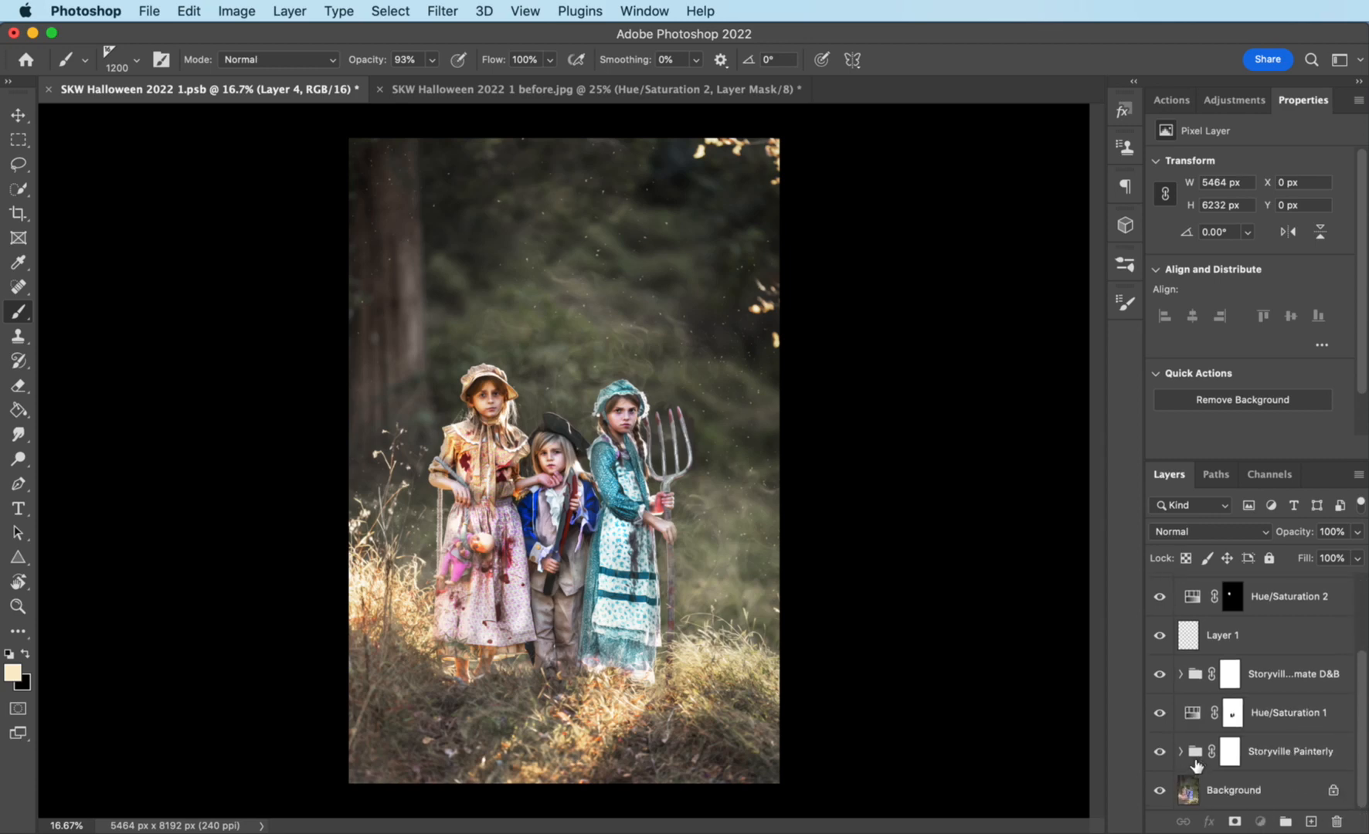
click(1230, 751)
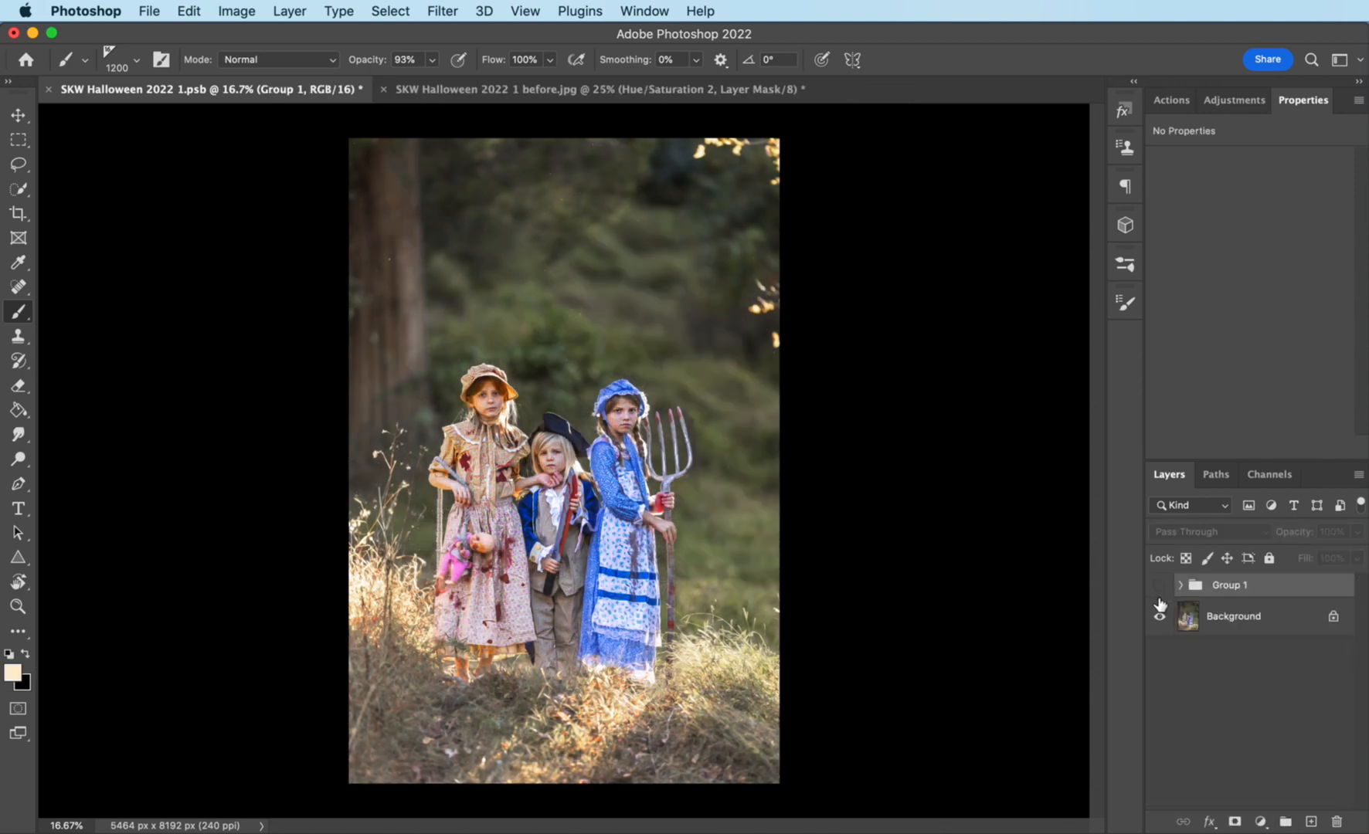
click(1162, 584)
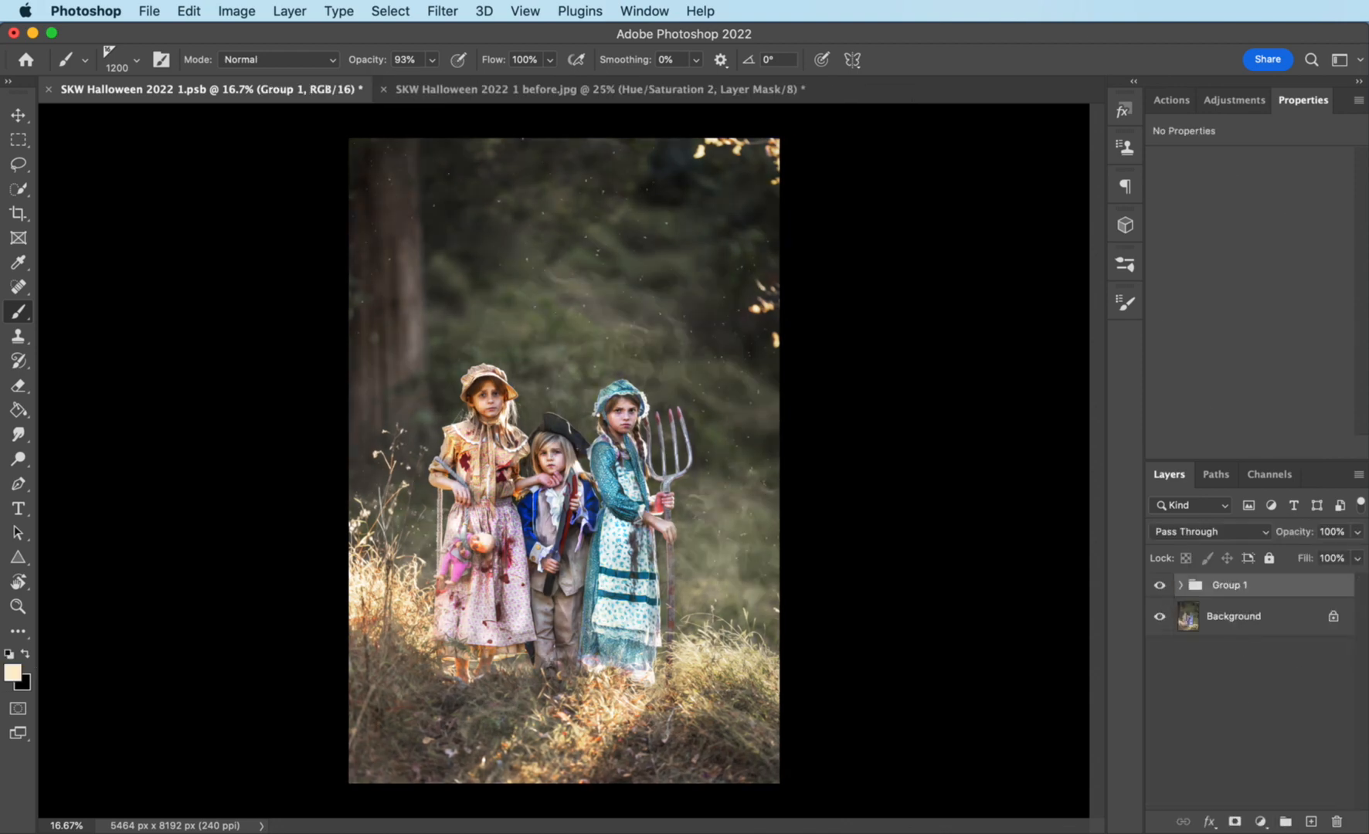